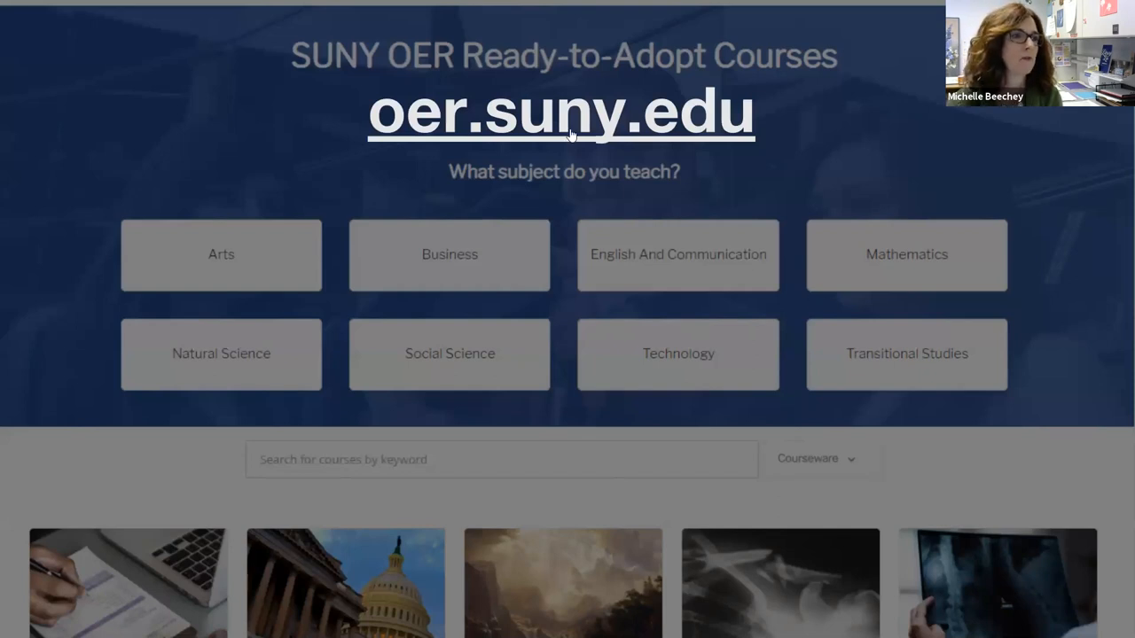
# Open oer.suny.edu and browse the Showing All Courses grid of Candela and Waymaker courses.
pyautogui.click(560, 112)
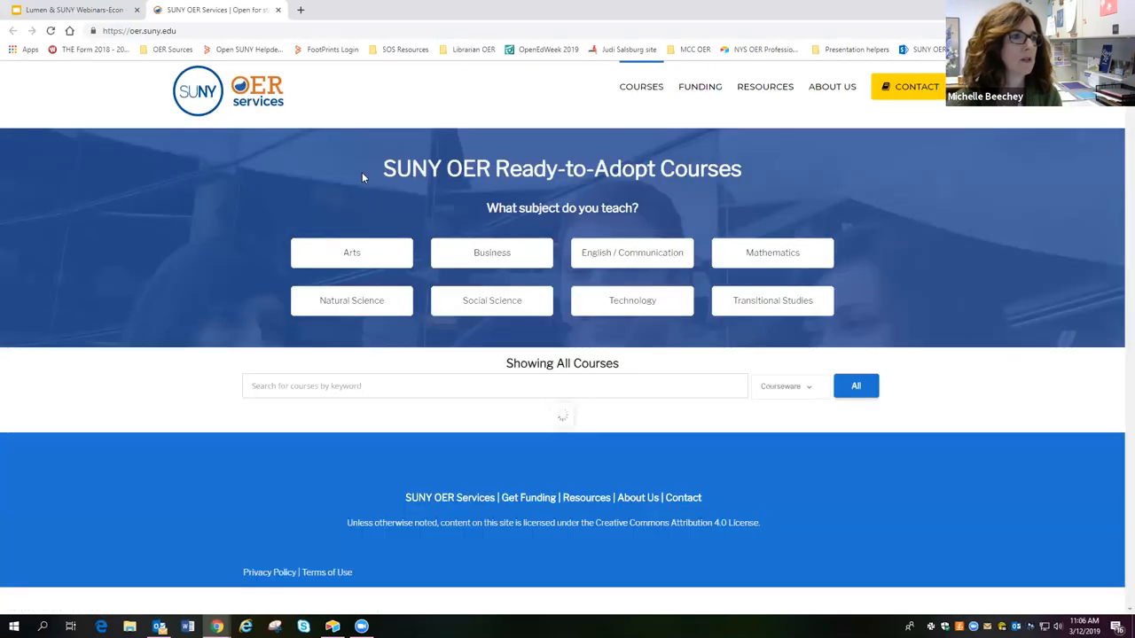
pyautogui.moveTo(692, 318)
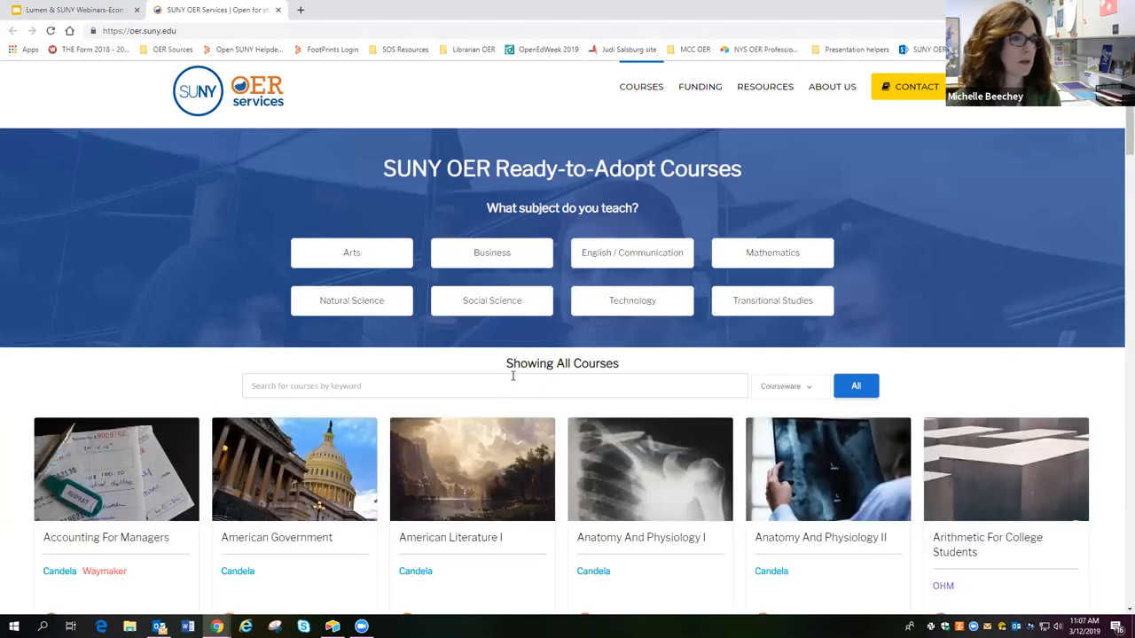
pyautogui.moveTo(643, 383)
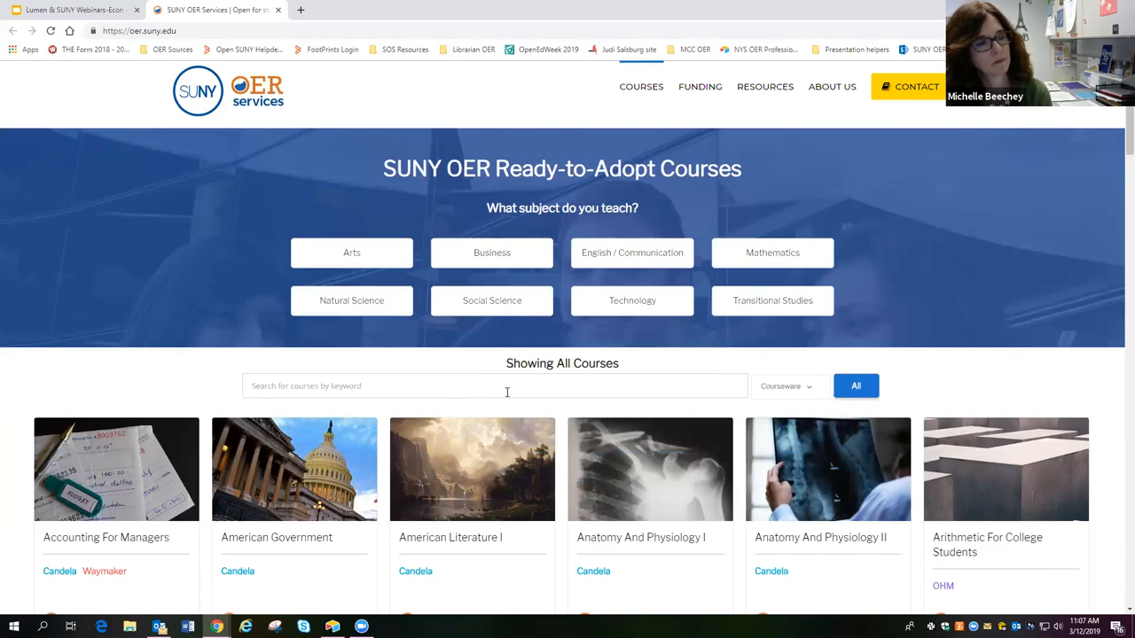
pyautogui.scroll(-3)
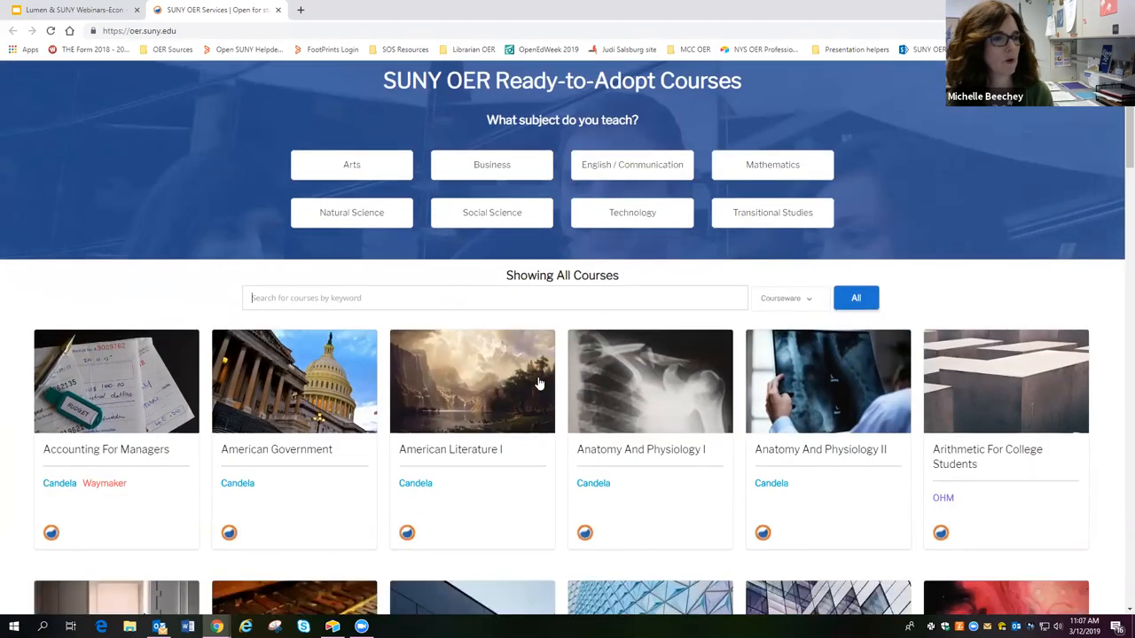
pyautogui.scroll(-3)
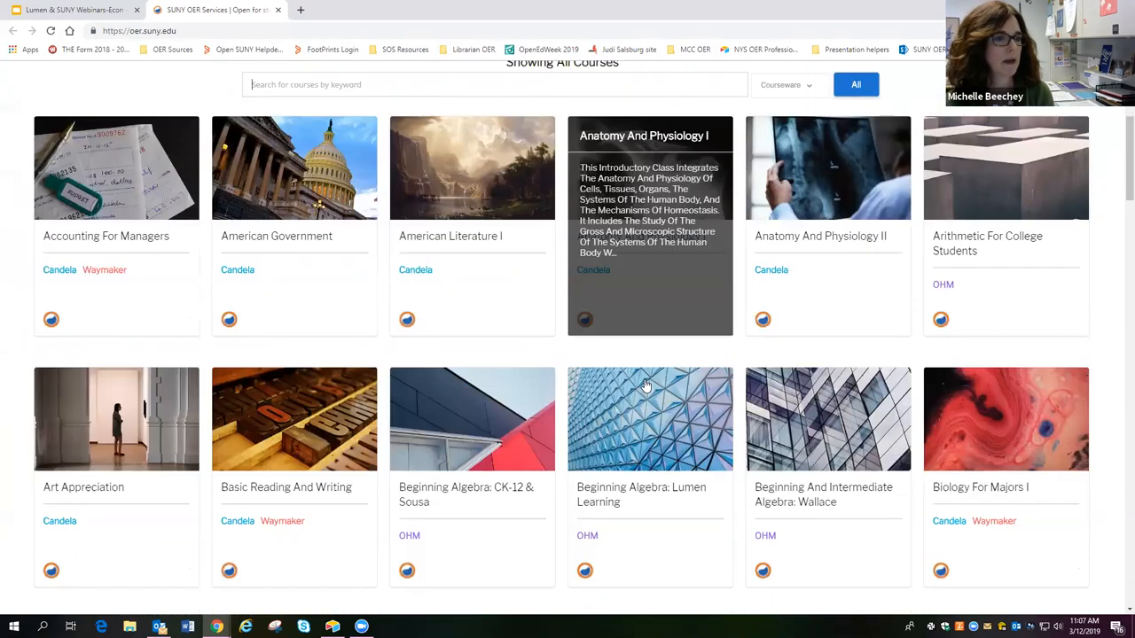
pyautogui.scroll(-3)
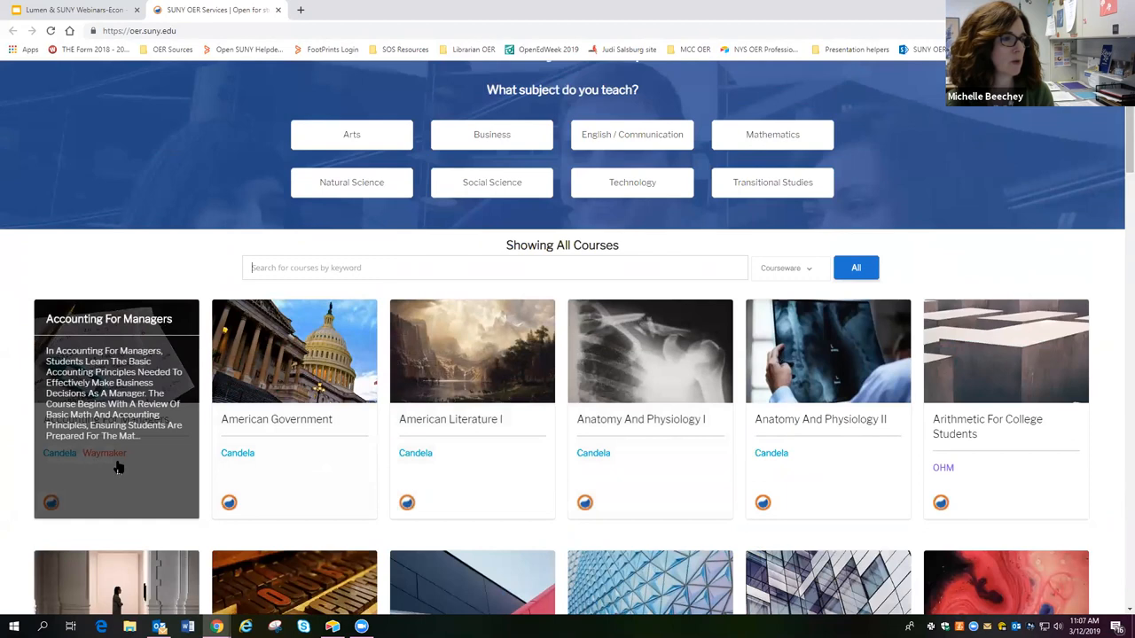
pyautogui.moveTo(709, 467)
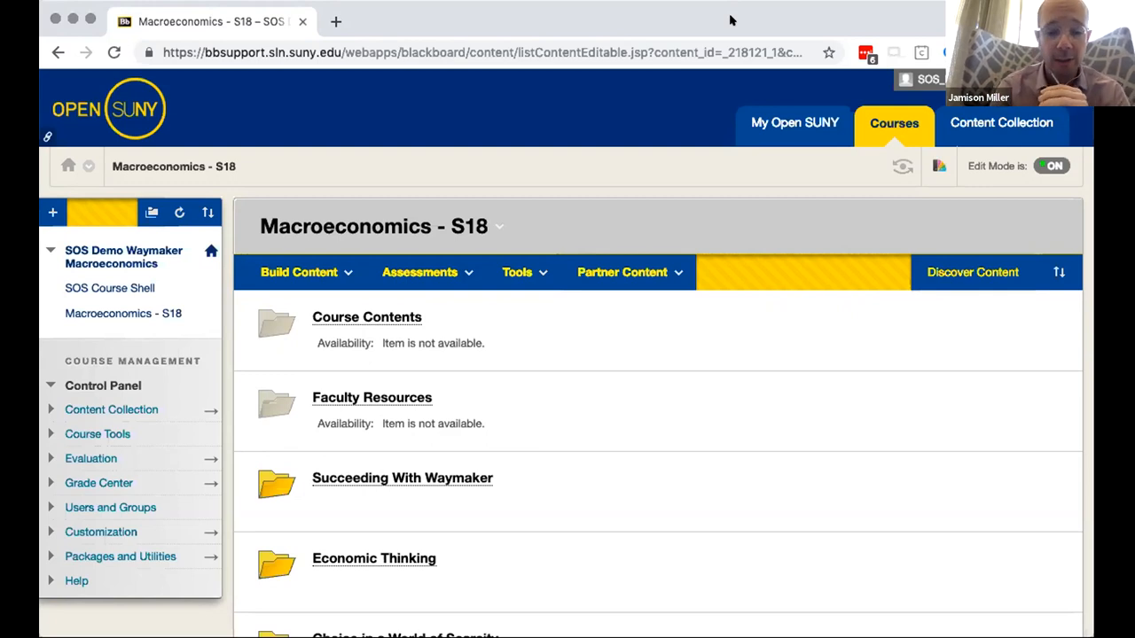
# Select the Faculty Resources folder in the Macroeconomics - S18 content list.
pyautogui.click(621, 272)
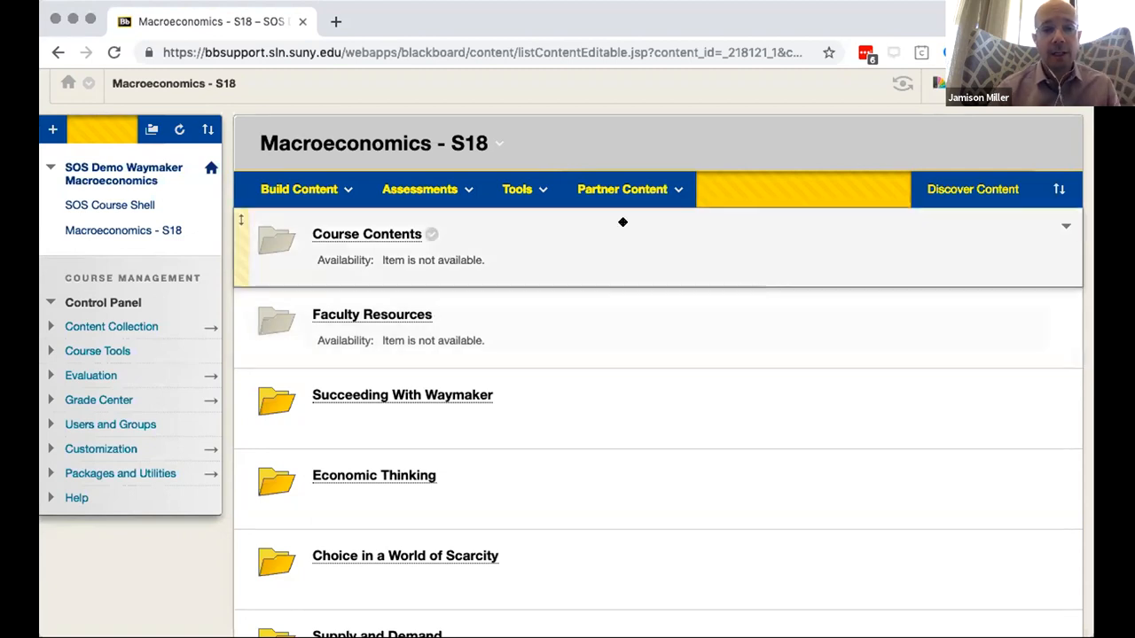
pyautogui.moveTo(522, 251)
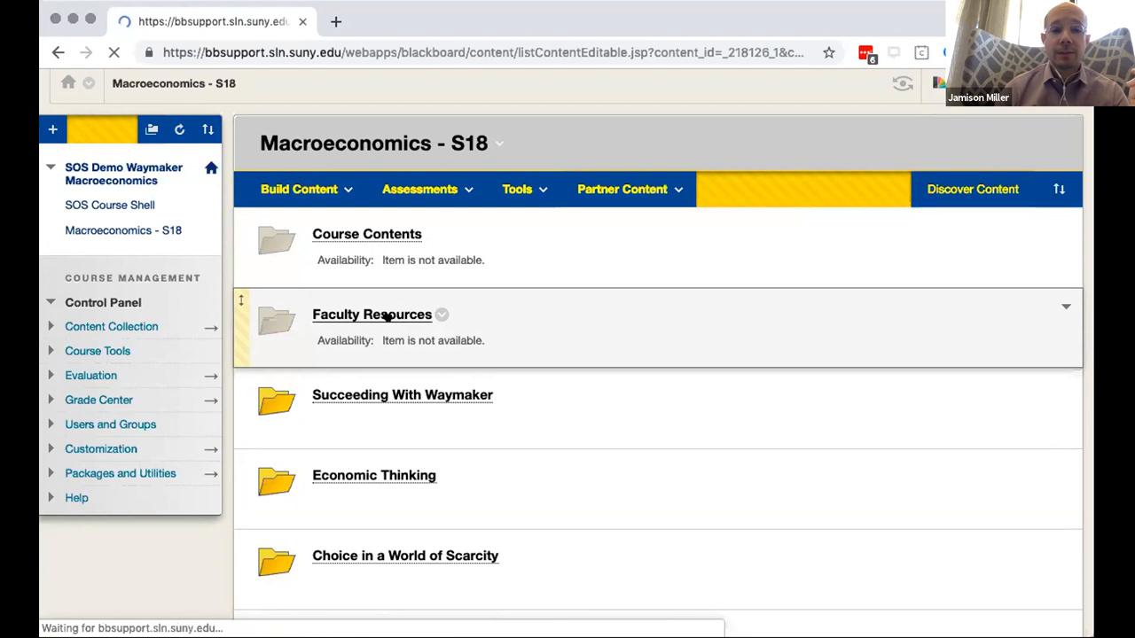
# Open Faculty Resources and review Waymaker Faculty Tools, Pacing, PDF, PowerPoints and Question Banks.
pyautogui.click(372, 313)
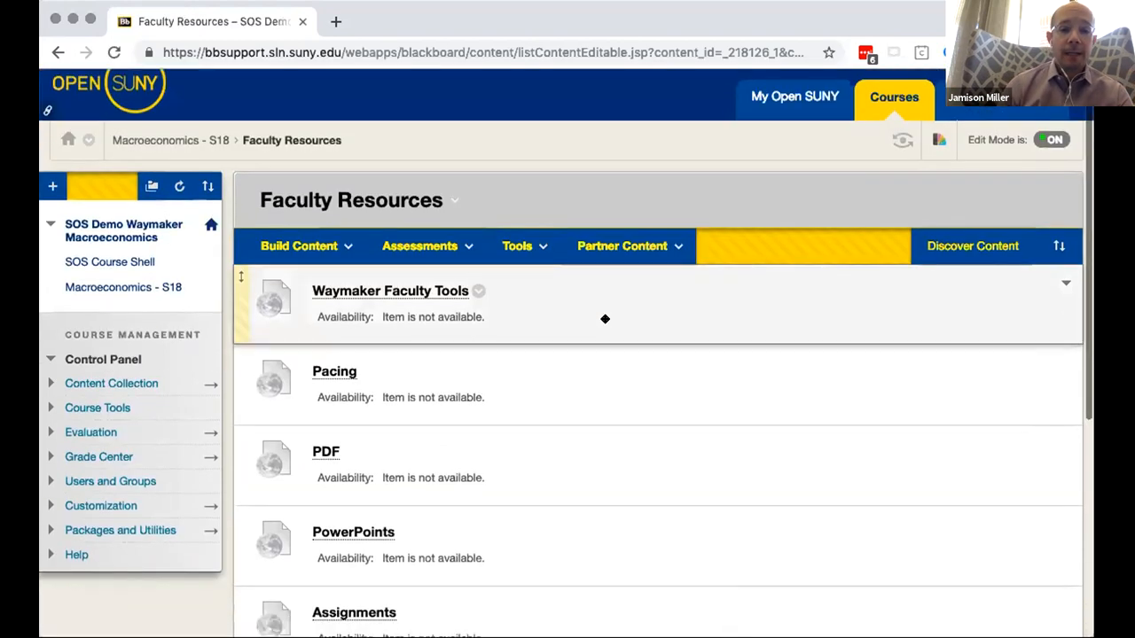
pyautogui.scroll(-3)
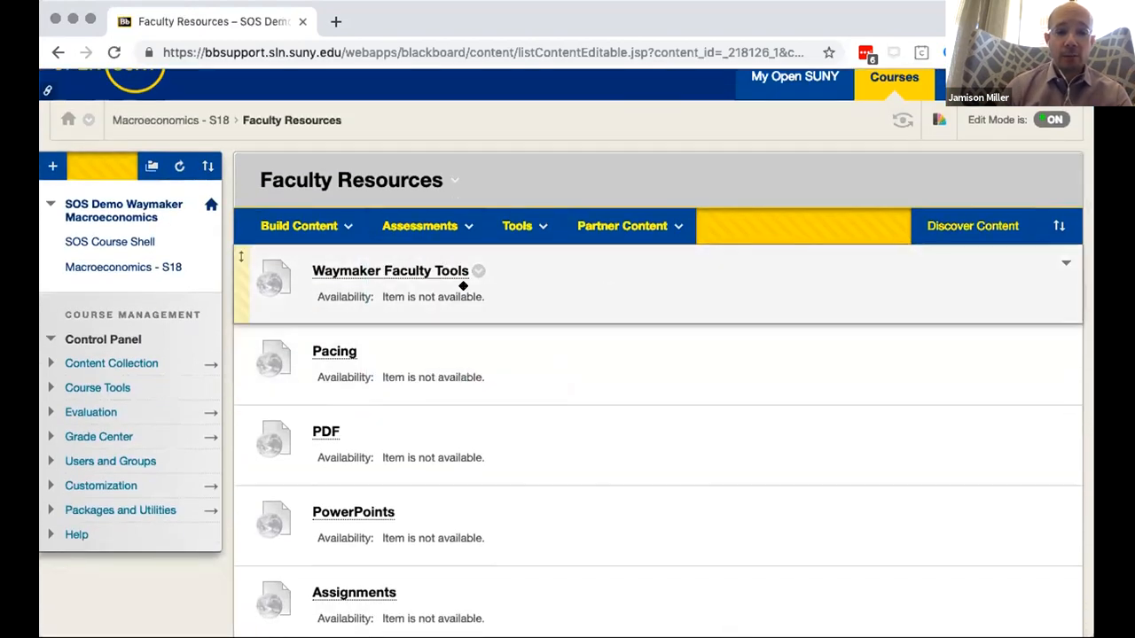
pyautogui.scroll(-3)
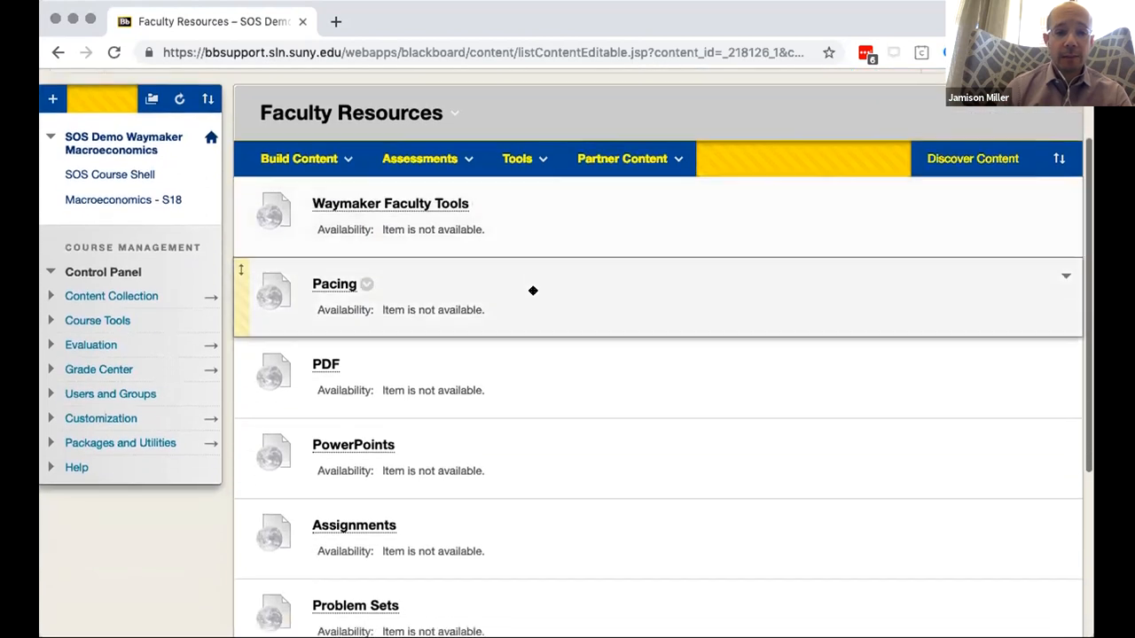
pyautogui.scroll(-3)
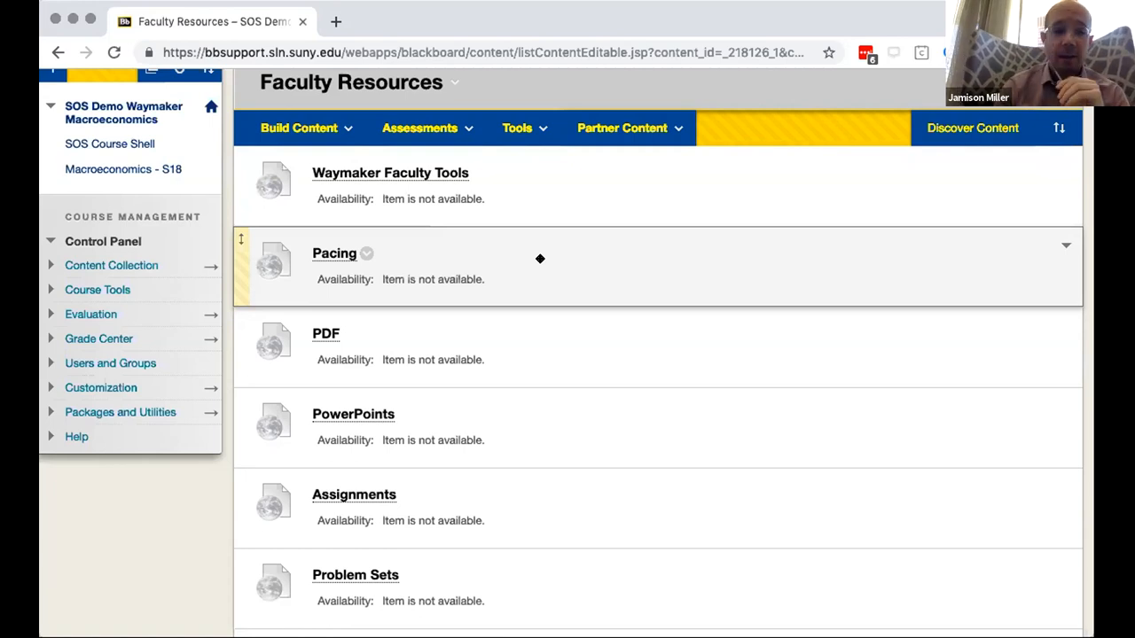
pyautogui.scroll(-3)
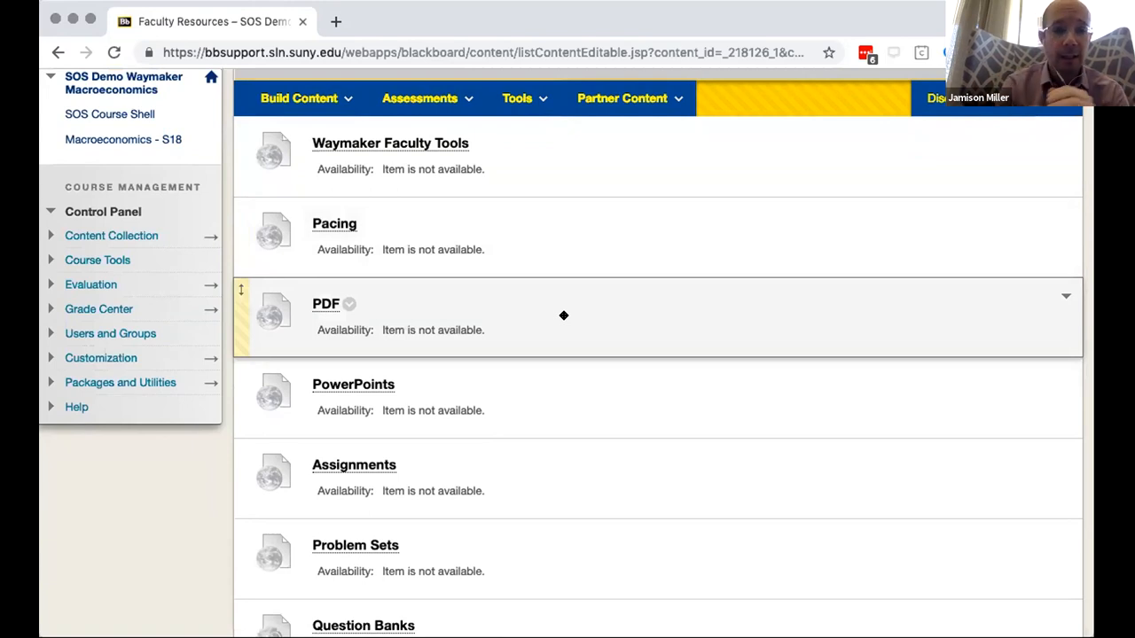
# Scroll the folder, then use the Macroeconomics - S18 breadcrumb to return to the content list.
pyautogui.scroll(-3)
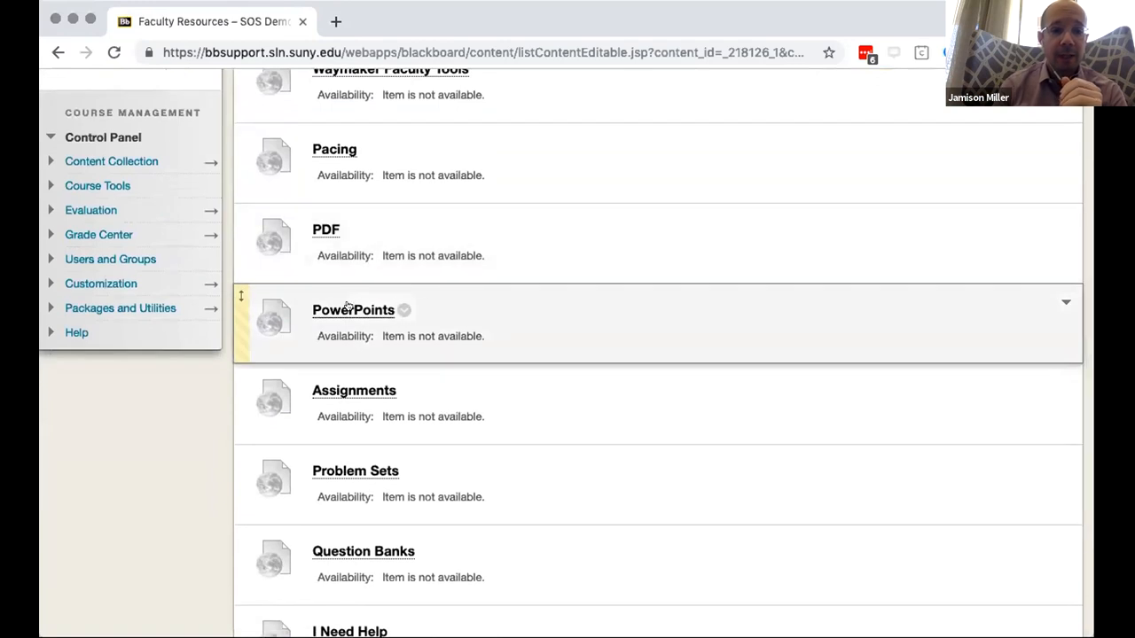
pyautogui.moveTo(353, 310)
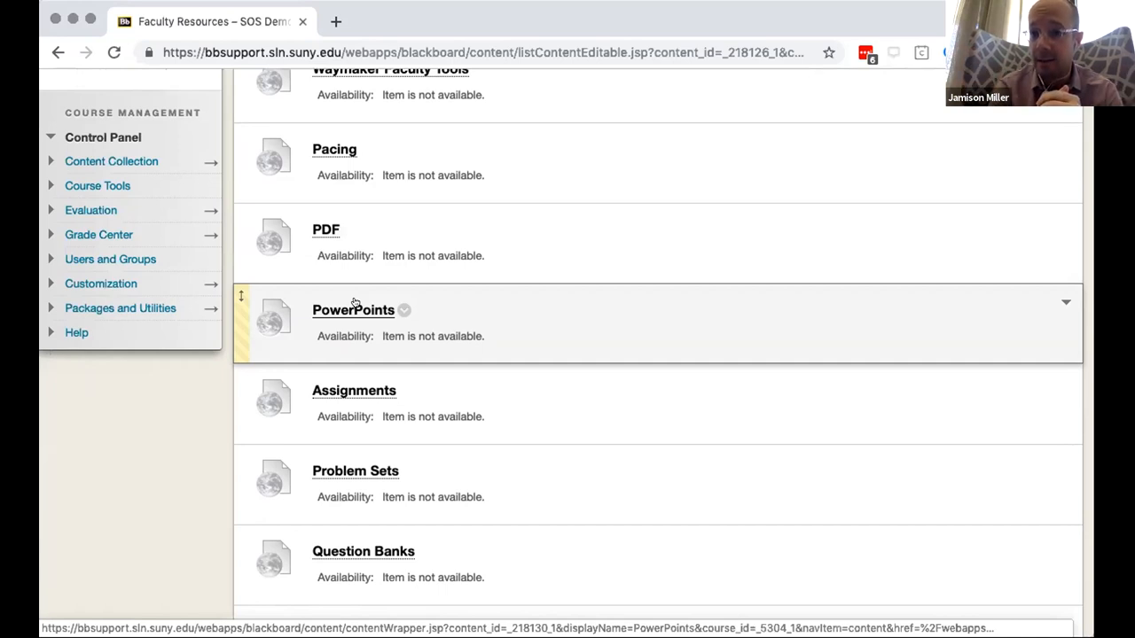
pyautogui.moveTo(421, 279)
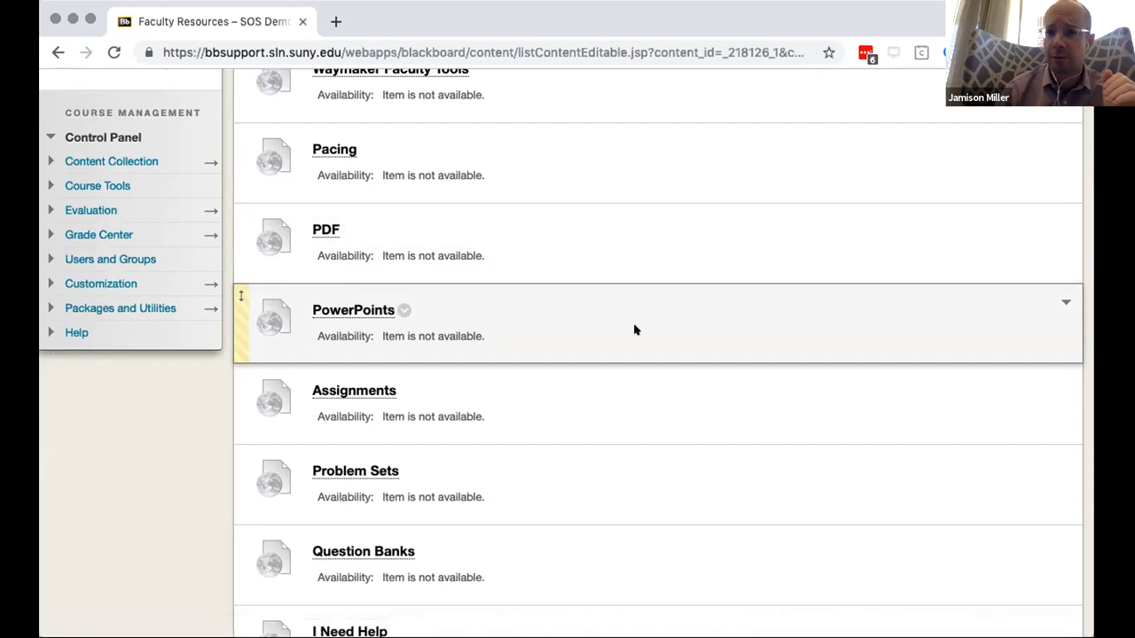
pyautogui.scroll(-3)
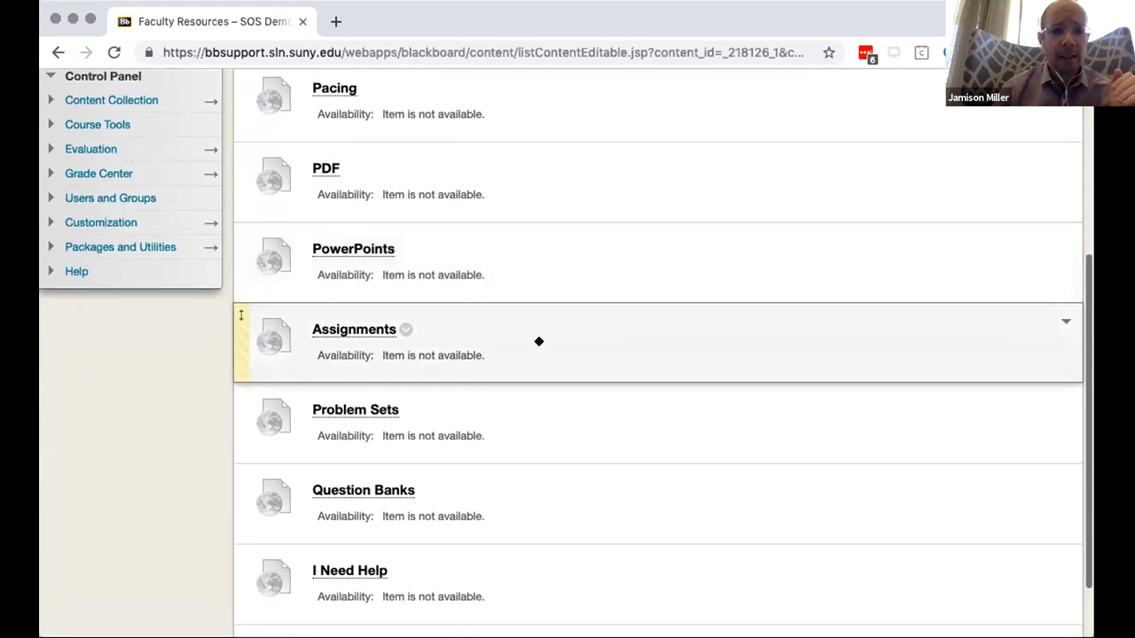
pyautogui.scroll(-3)
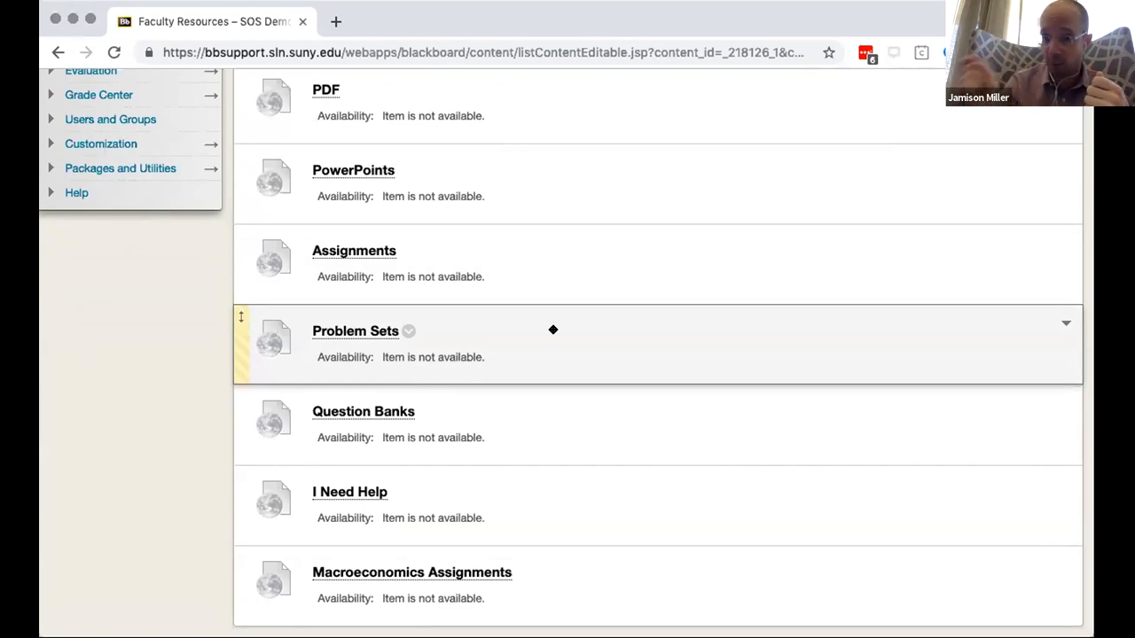
pyautogui.moveTo(651, 356)
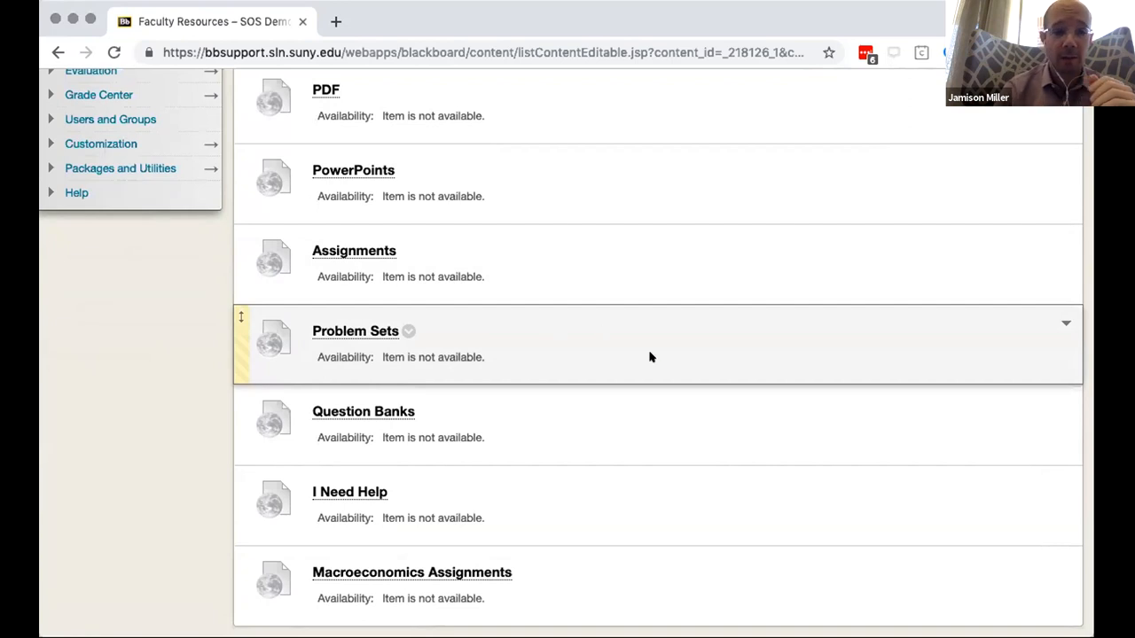
pyautogui.moveTo(605, 428)
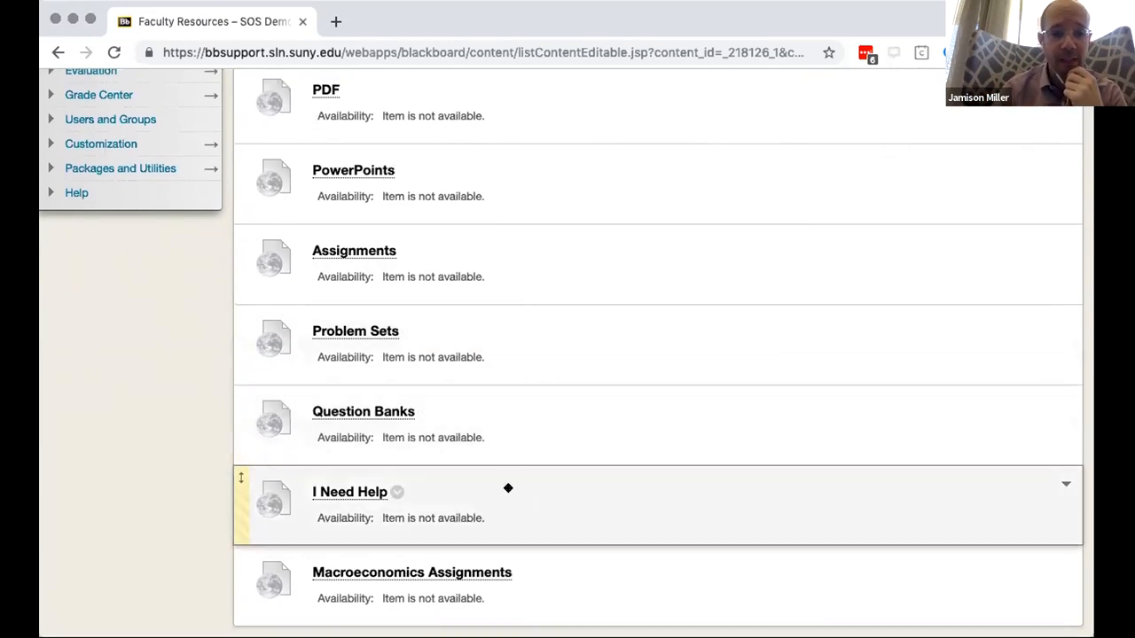
pyautogui.moveTo(478, 488)
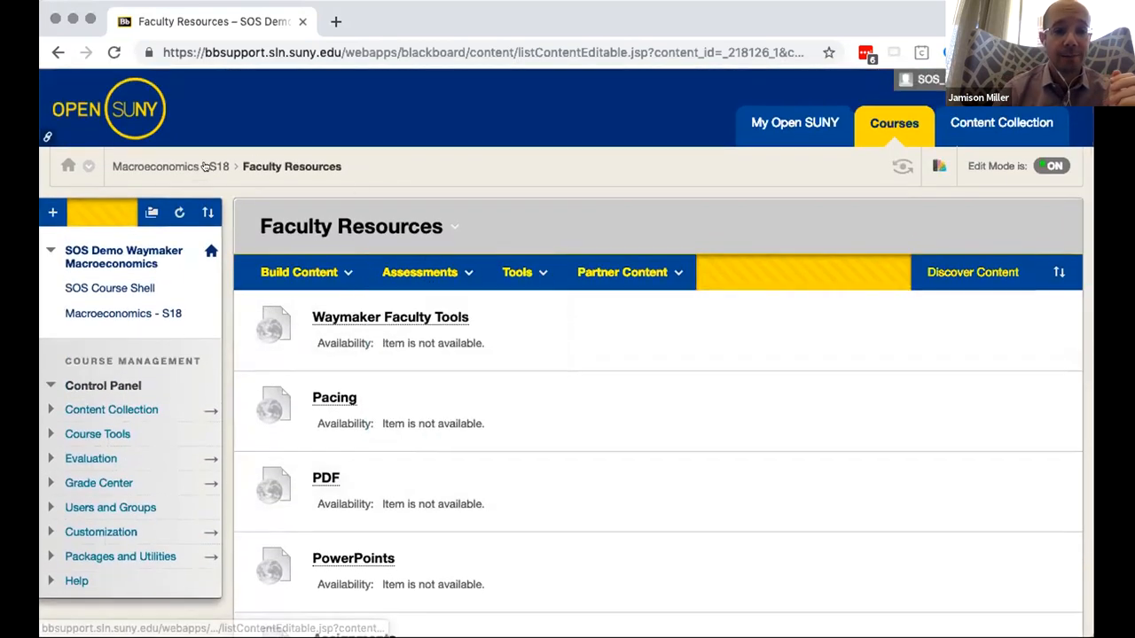
pyautogui.click(170, 166)
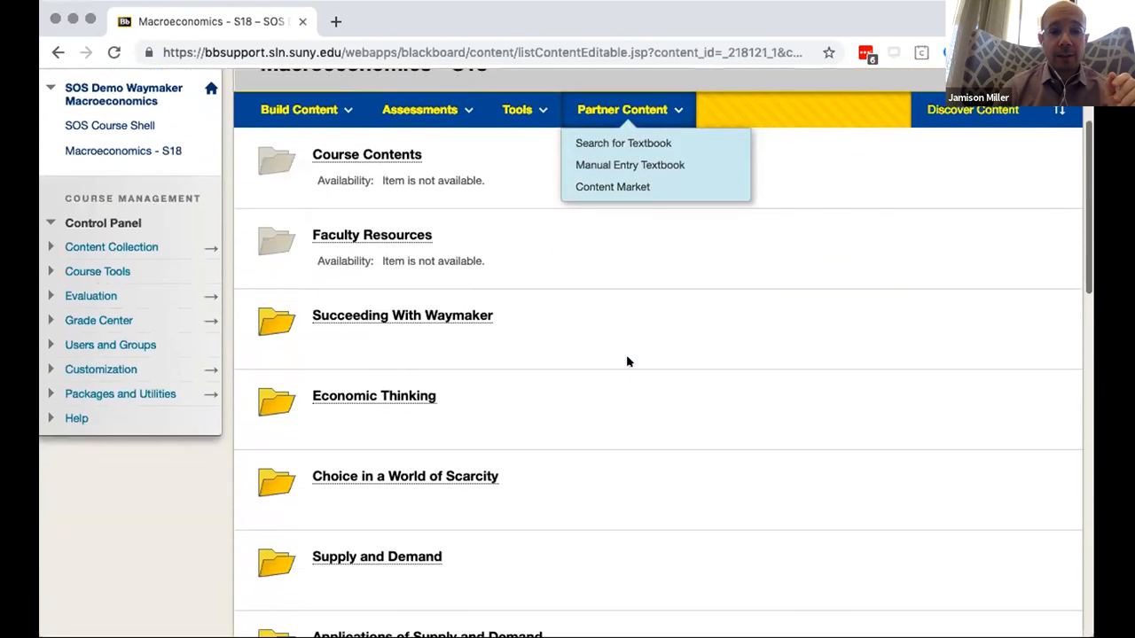
# Scroll the Macroeconomics - S18 content list and open the Economic Thinking folder.
pyautogui.scroll(-3)
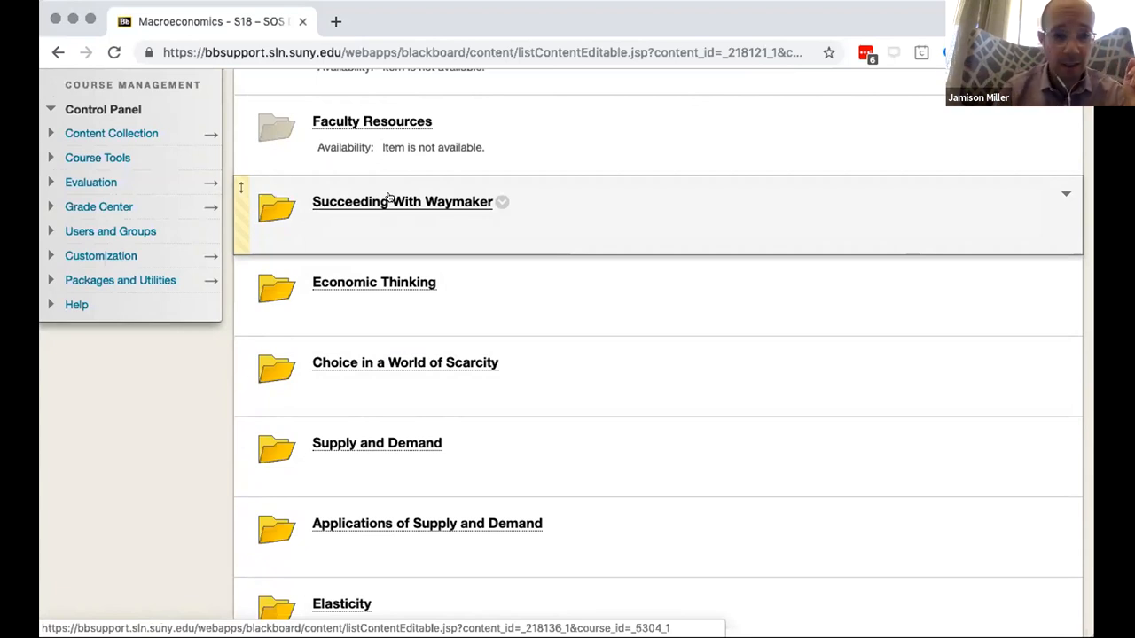
pyautogui.scroll(-3)
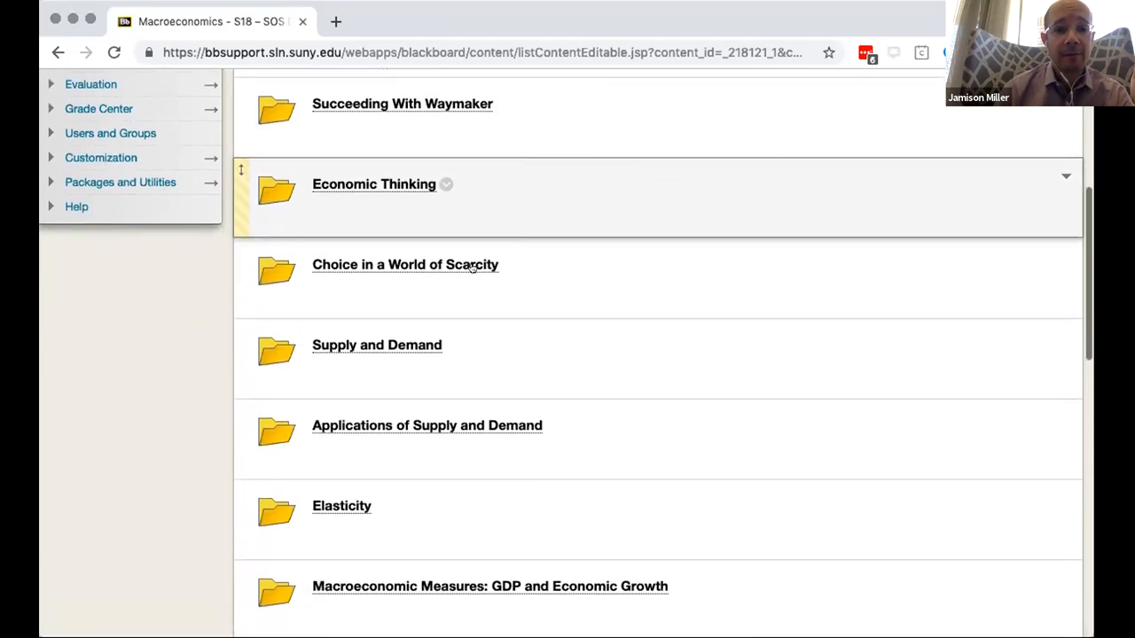
pyautogui.scroll(-3)
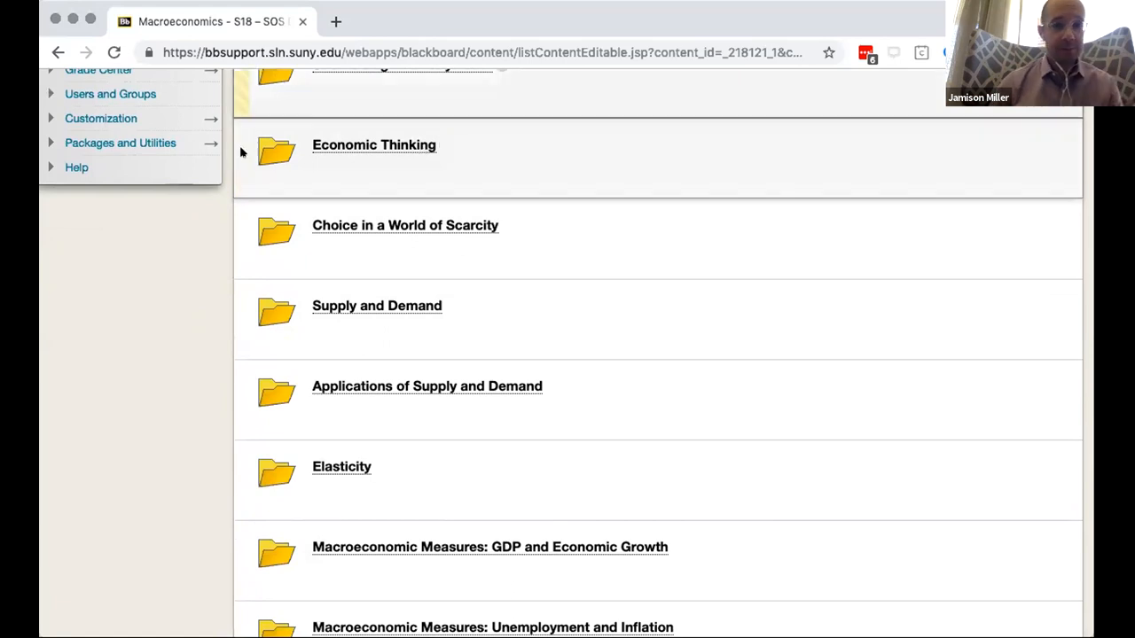
pyautogui.moveTo(373, 147)
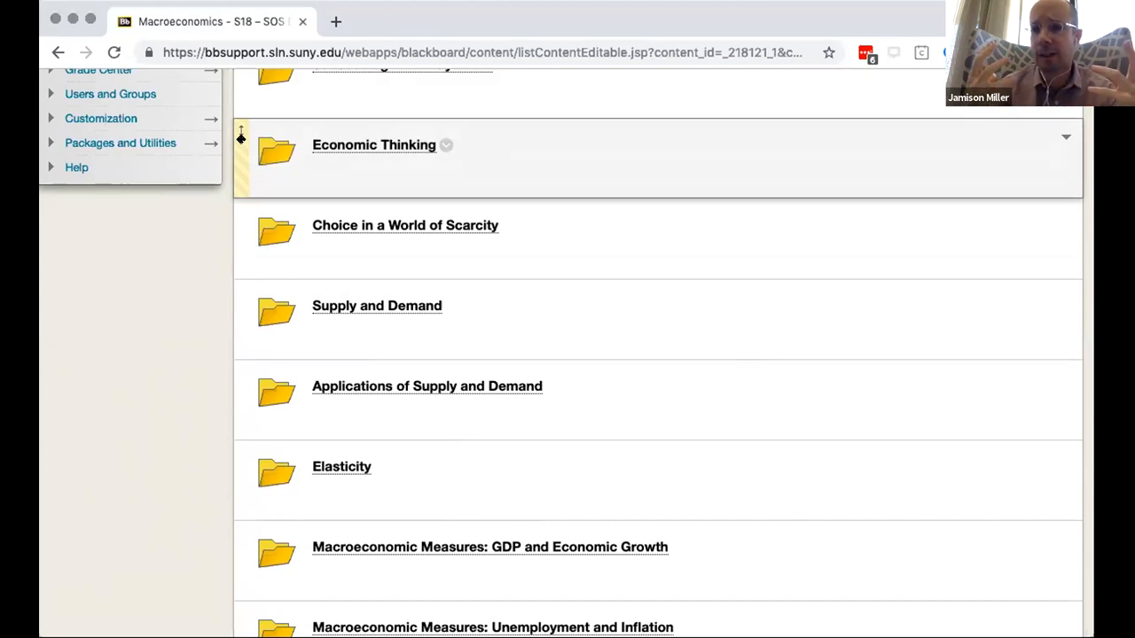
pyautogui.moveTo(282, 151)
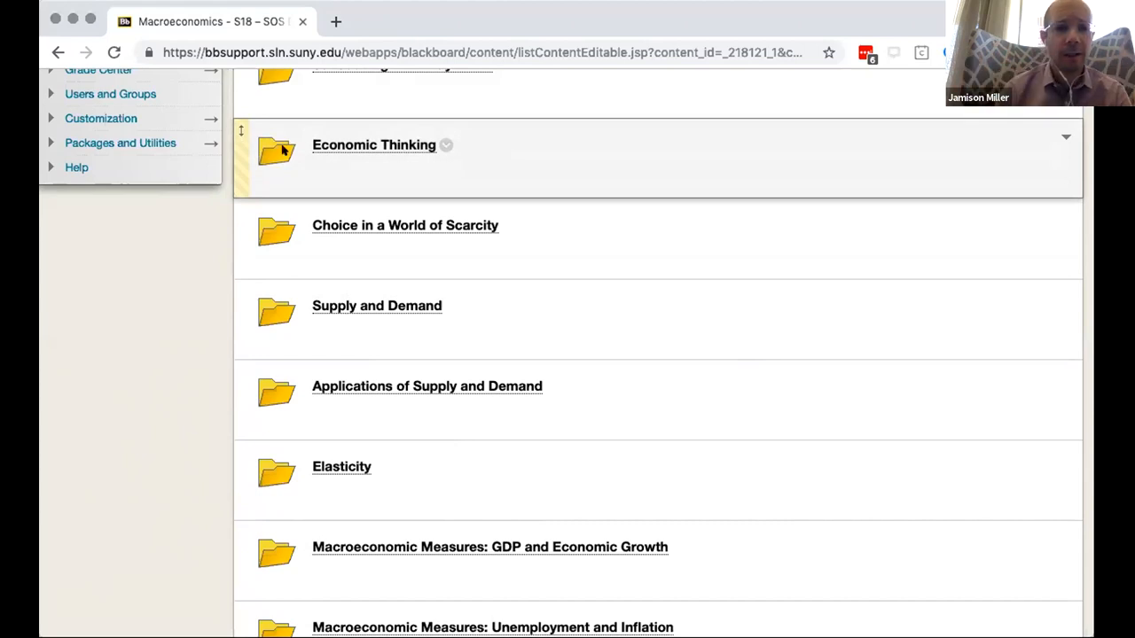
pyautogui.click(373, 145)
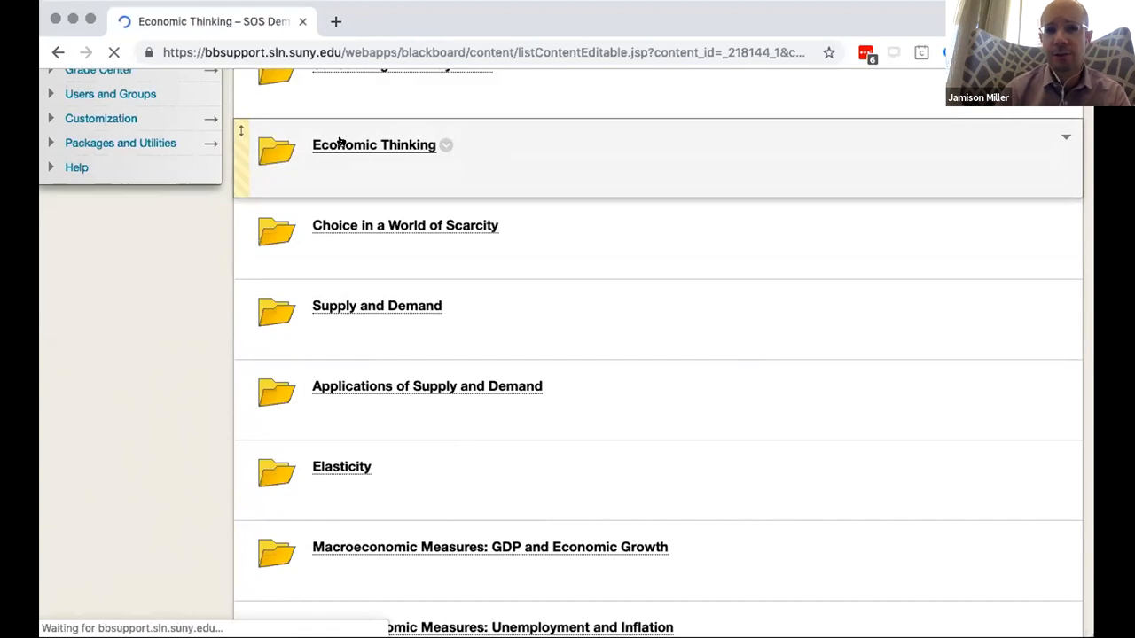
# Review the Economic Thinking folder's items and open Study Plan: Economic Thinking.
pyautogui.click(374, 145)
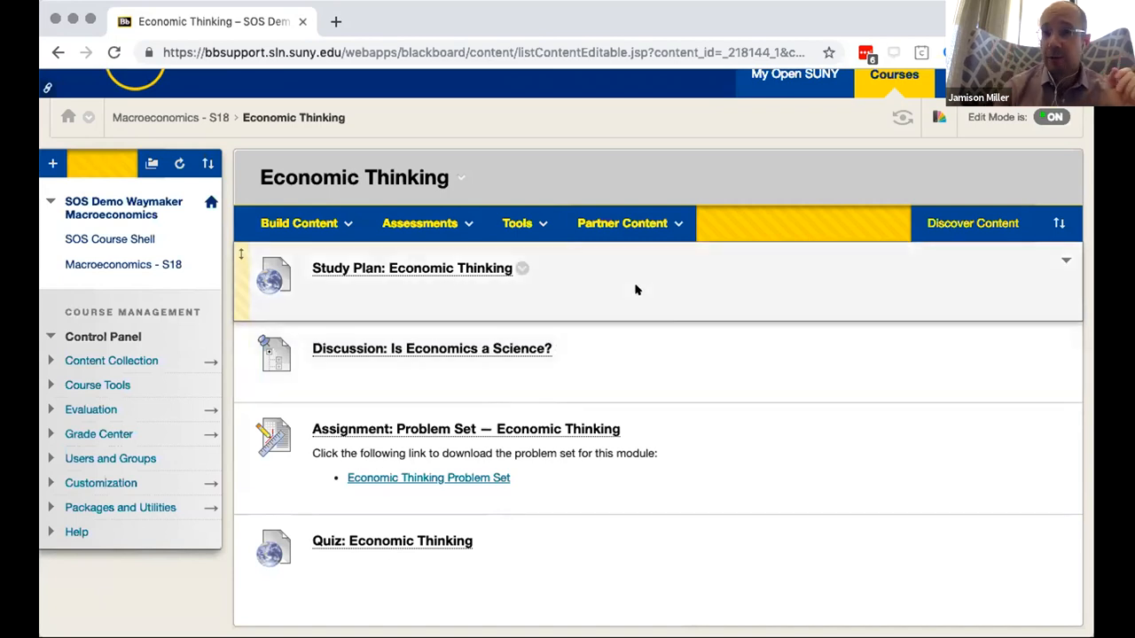
pyautogui.moveTo(487, 290)
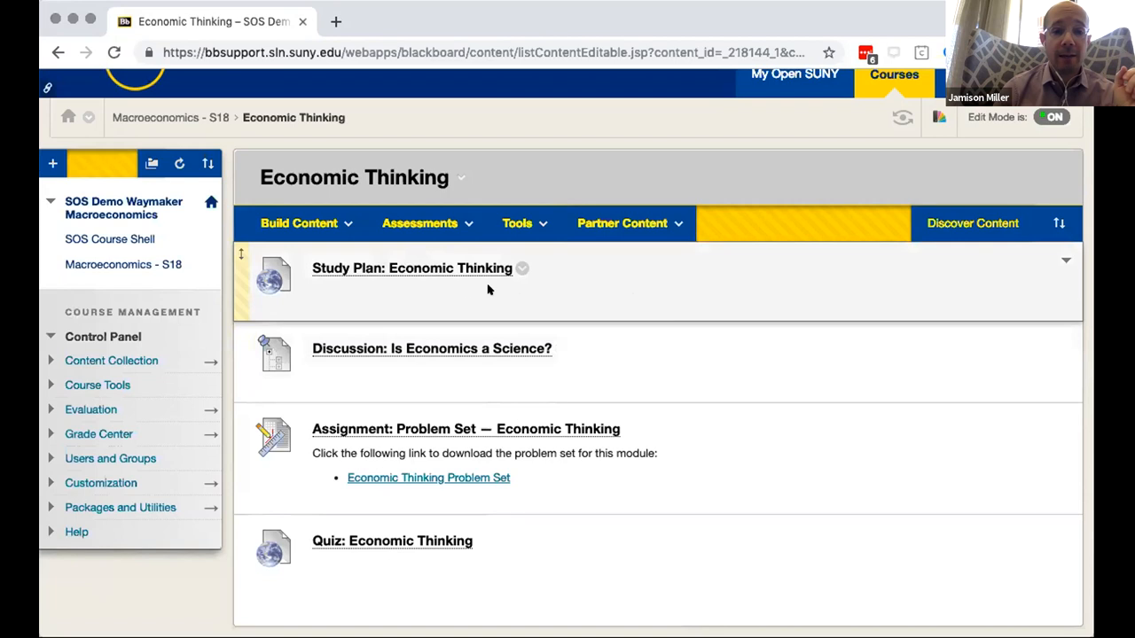
pyautogui.moveTo(432, 259)
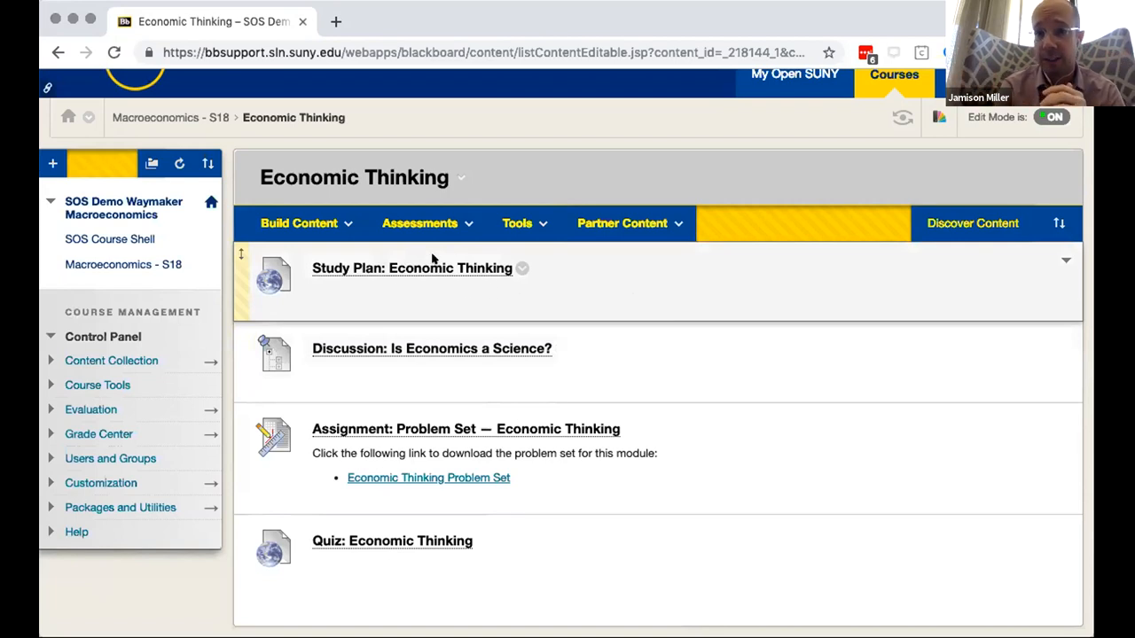
pyautogui.moveTo(614, 330)
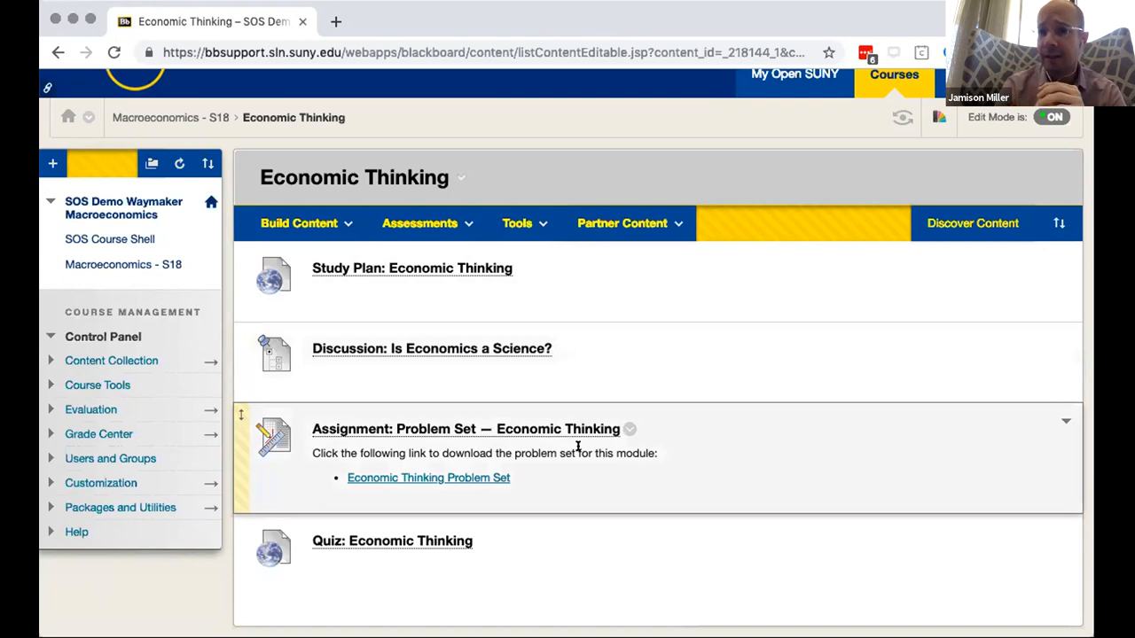
pyautogui.moveTo(473, 445)
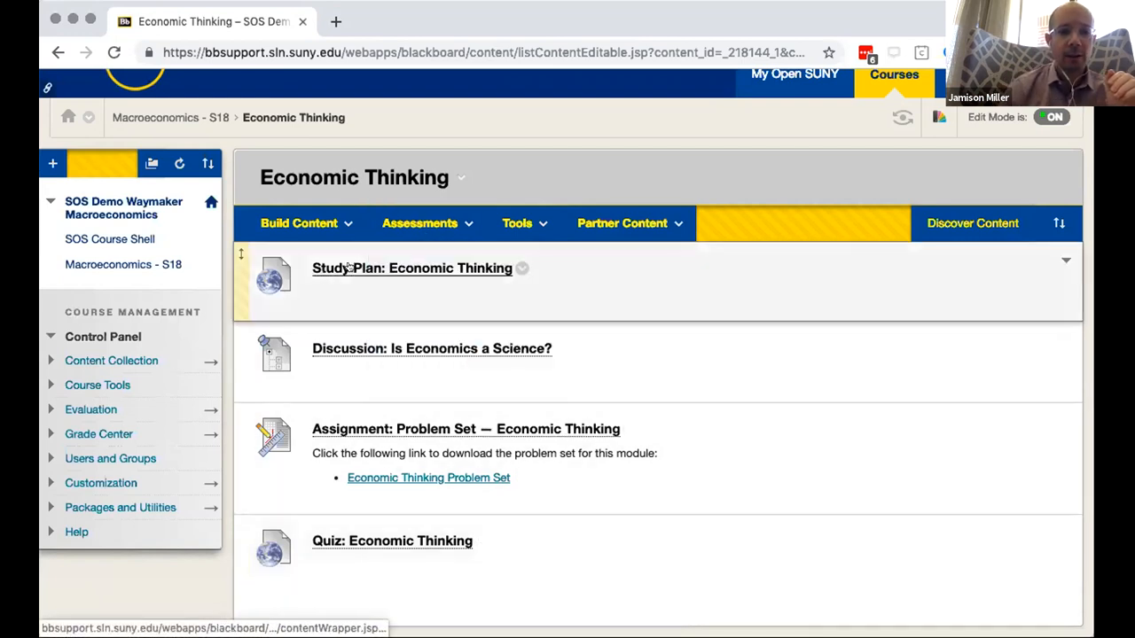
pyautogui.click(412, 268)
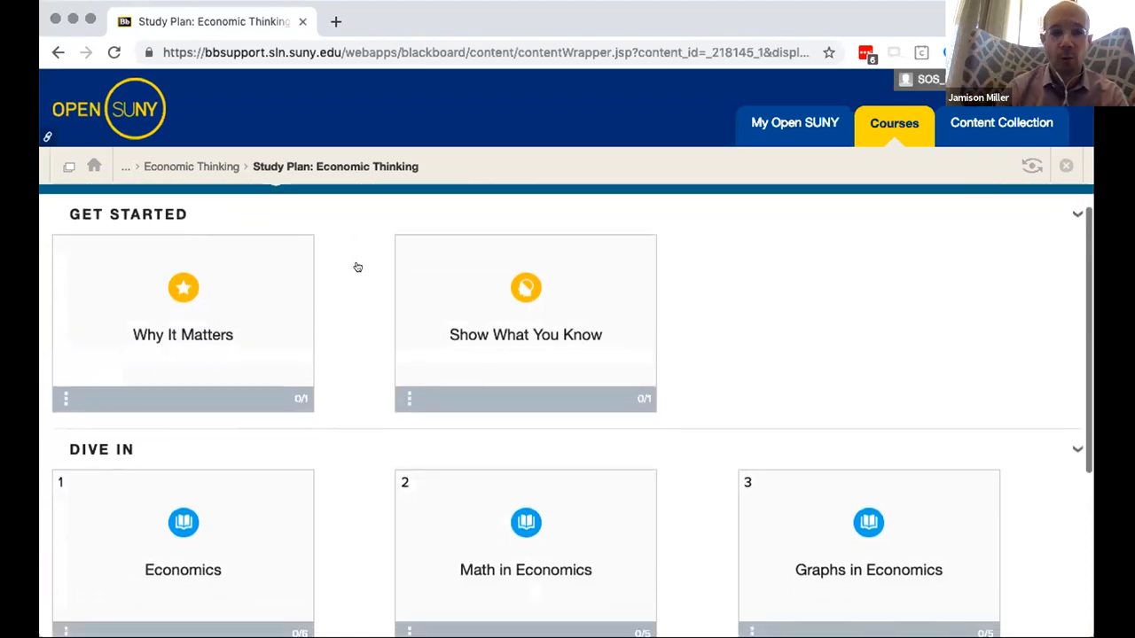
# Scroll the Waymaker study plan past Get Started and Dive In to the Finish Strong cards.
pyautogui.scroll(-3)
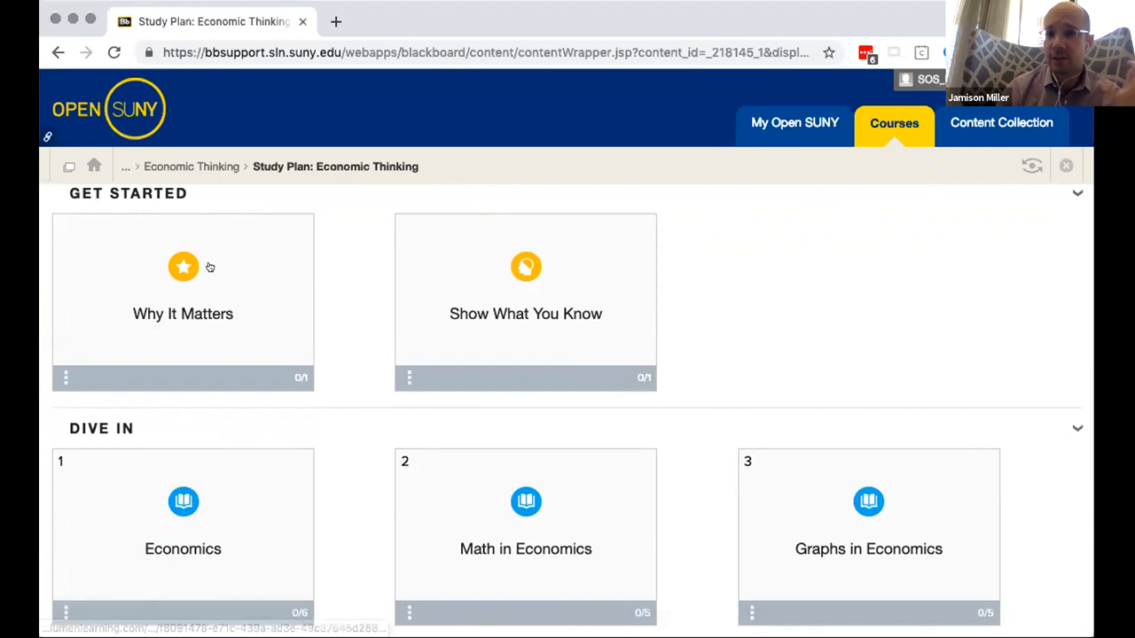
pyautogui.moveTo(286, 305)
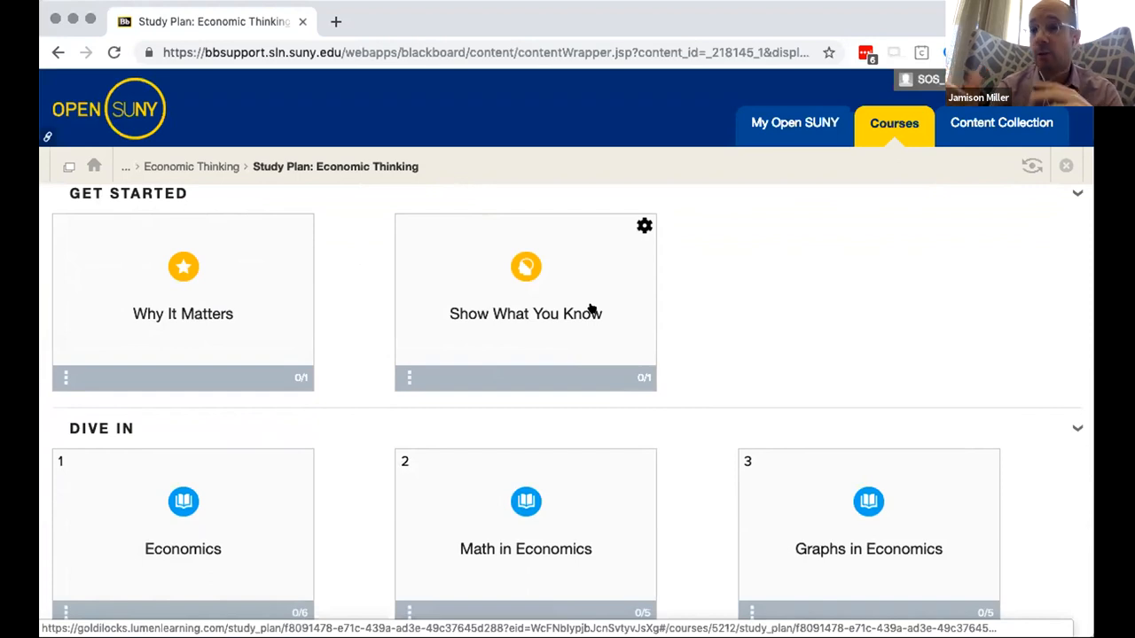
pyautogui.scroll(-3)
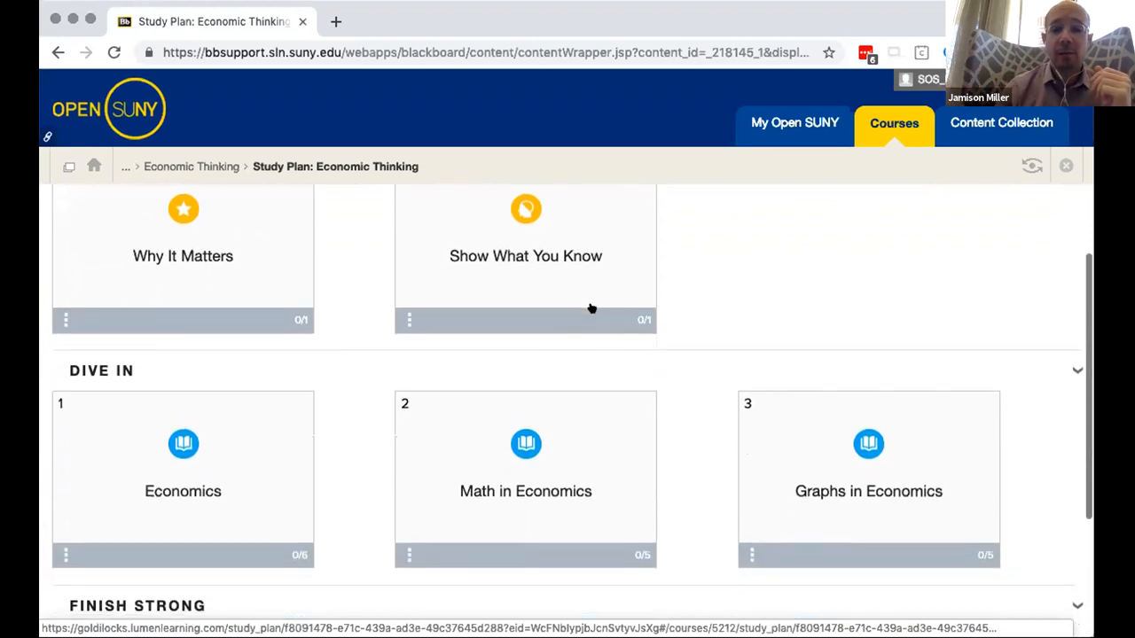
pyautogui.scroll(-3)
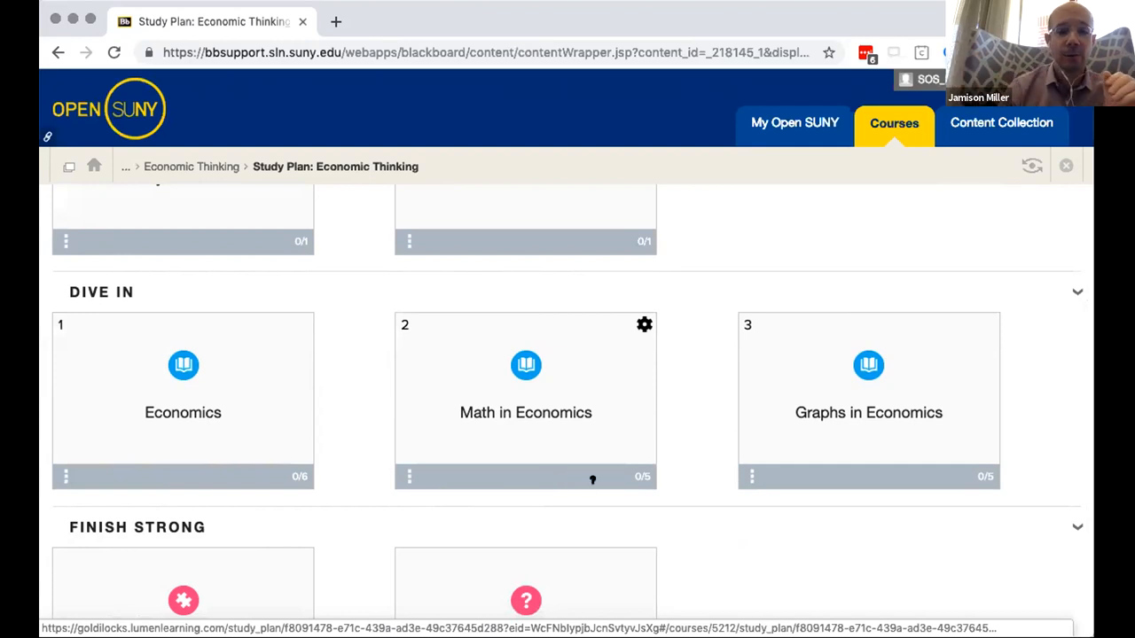
pyautogui.scroll(-3)
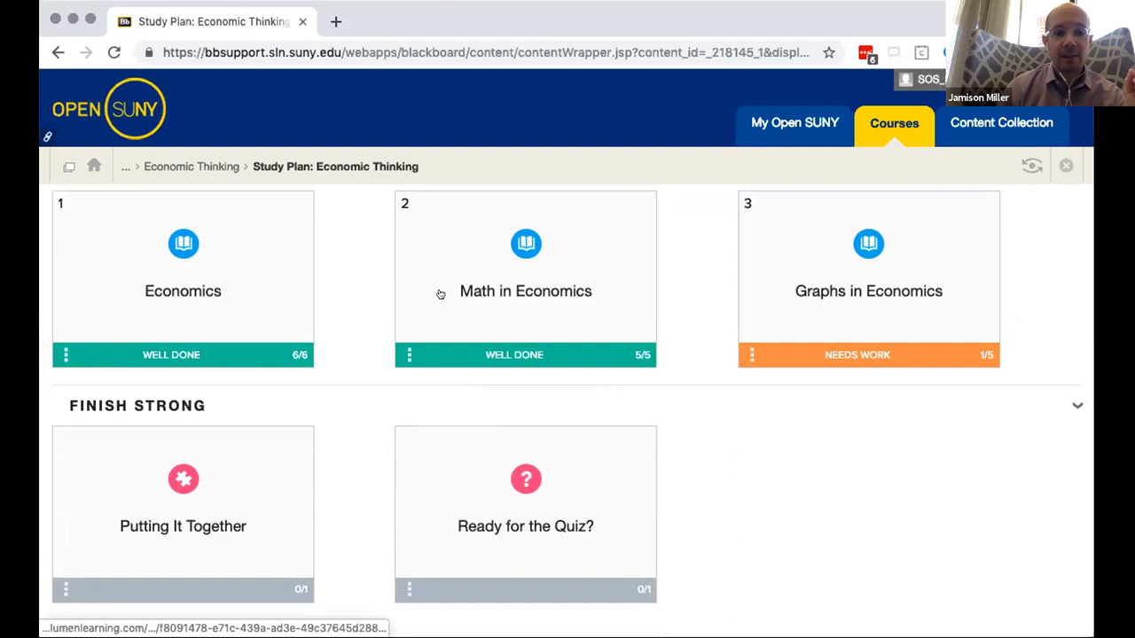
# Review the Well Done and Needs Work status bars, then return to Macroeconomics - S18.
pyautogui.scroll(-3)
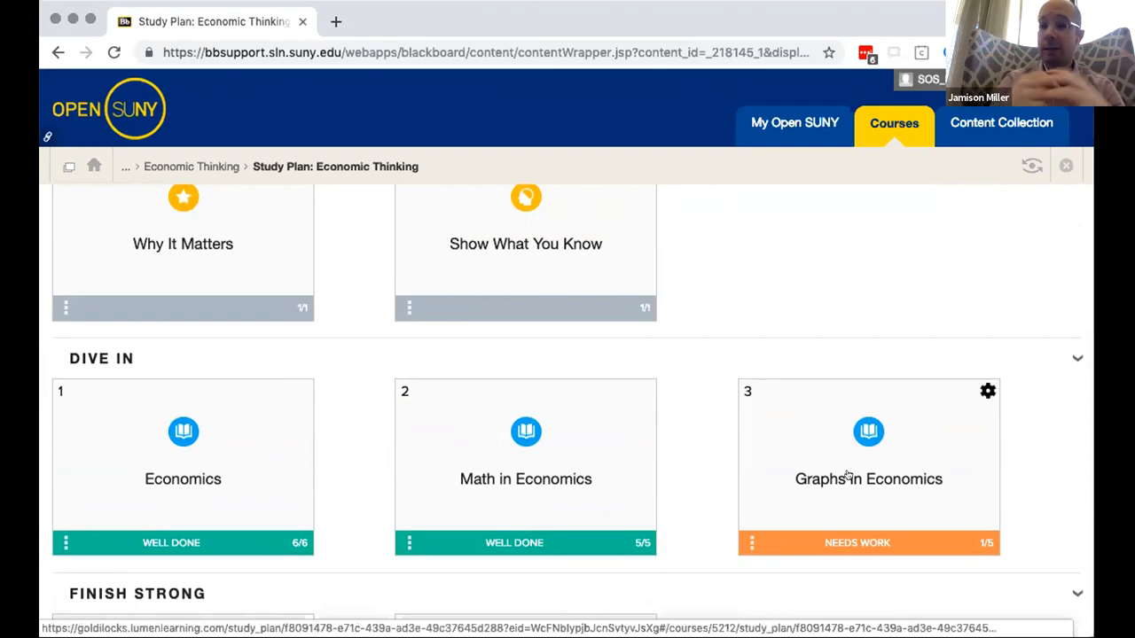
pyautogui.moveTo(371, 478)
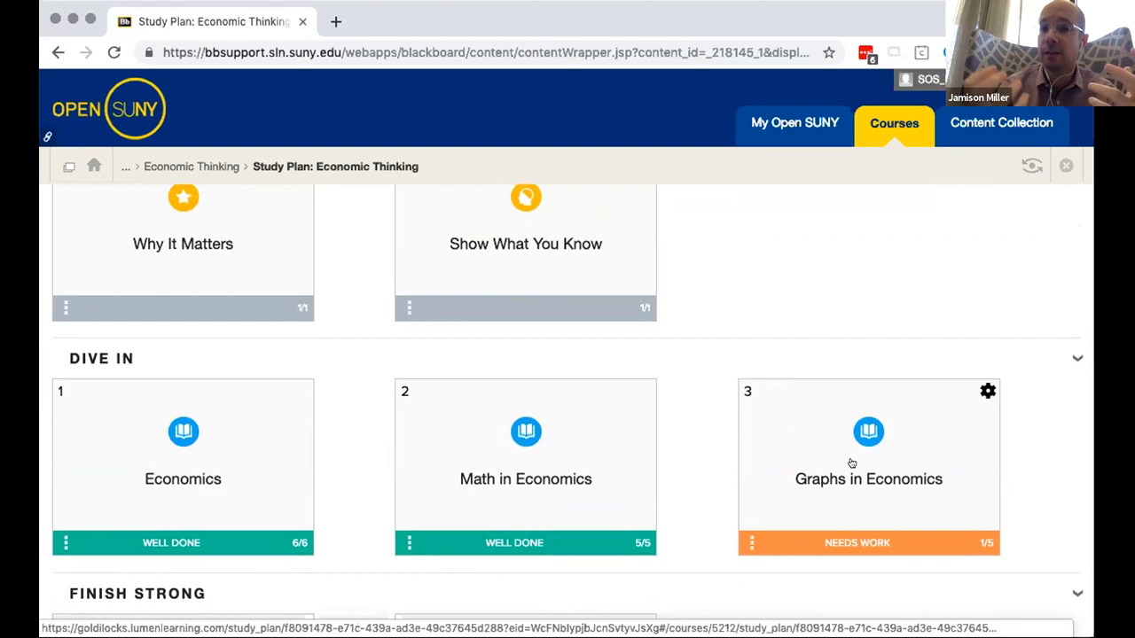
pyautogui.moveTo(504, 456)
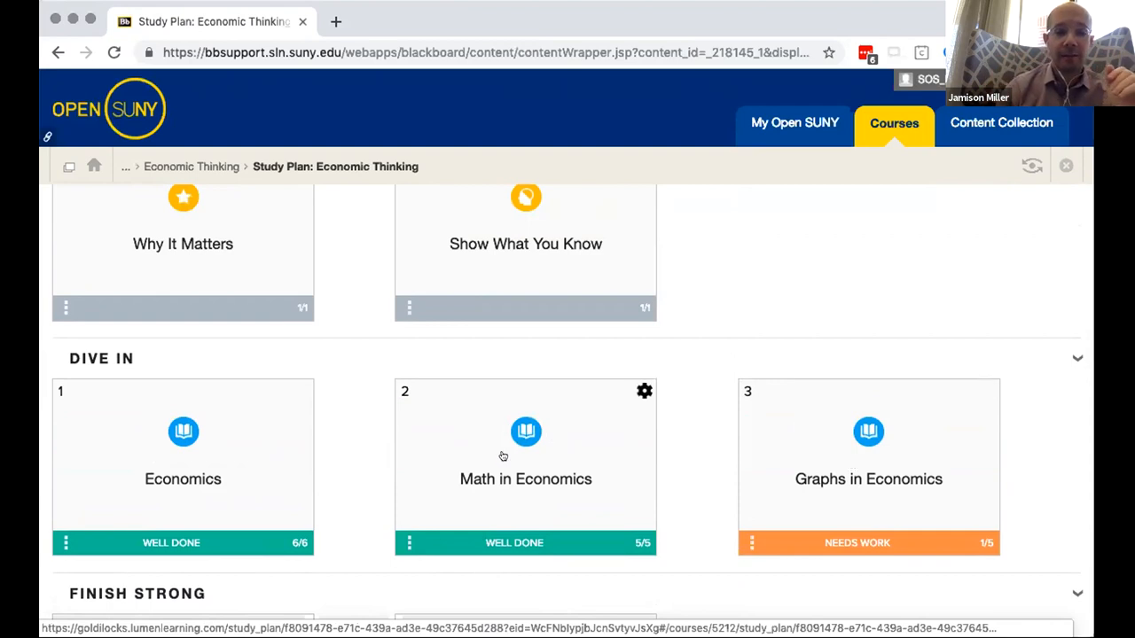
pyautogui.scroll(-3)
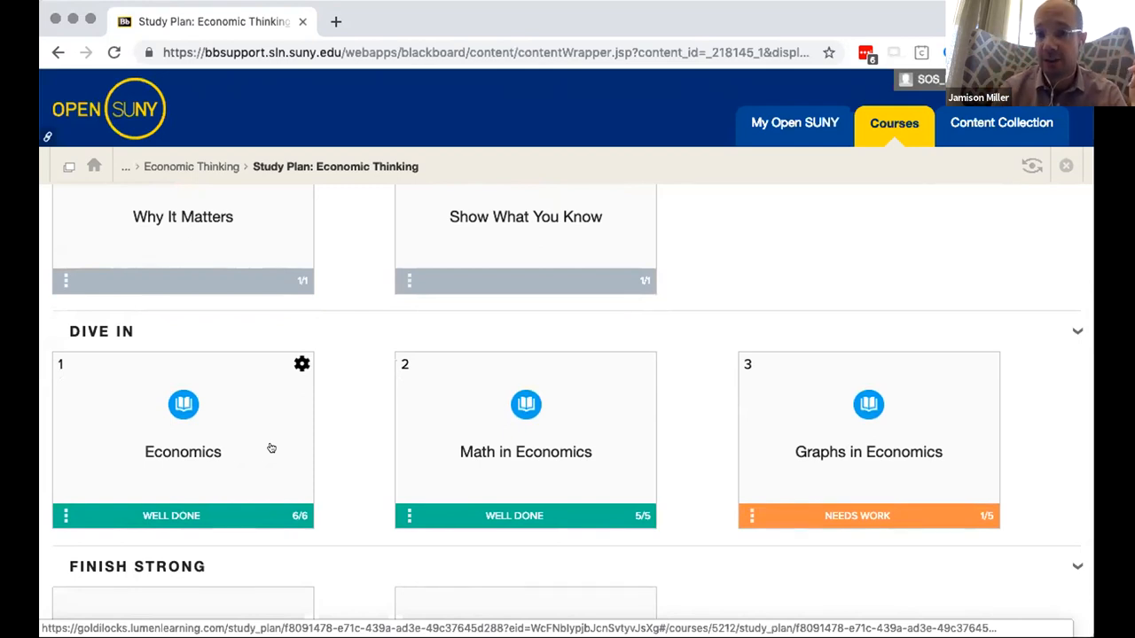
pyautogui.moveTo(344, 430)
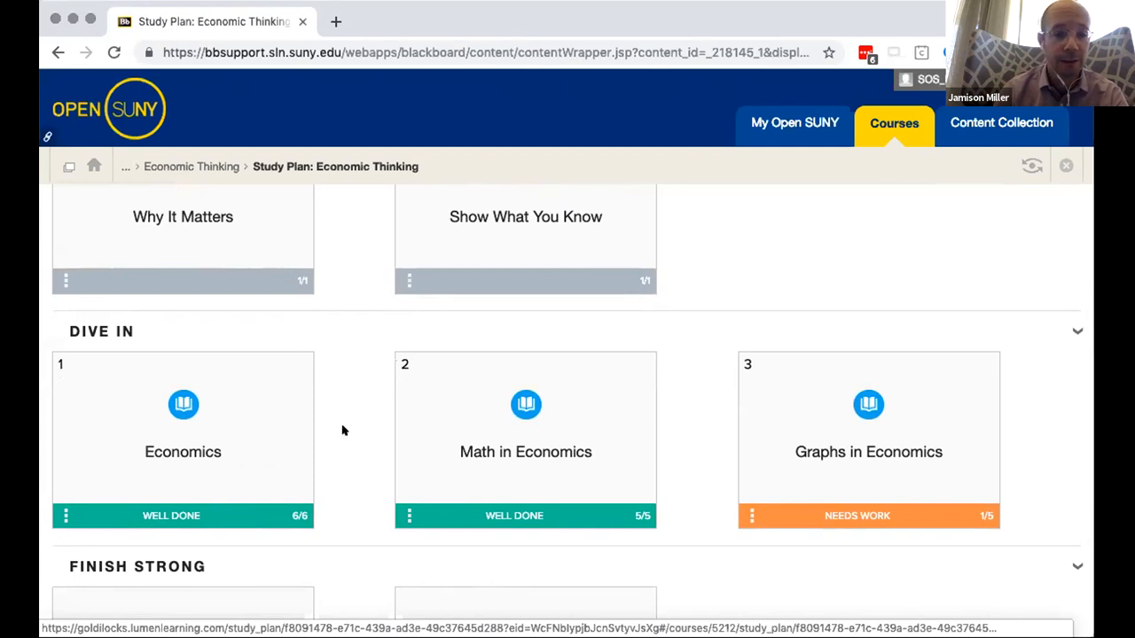
pyautogui.scroll(-3)
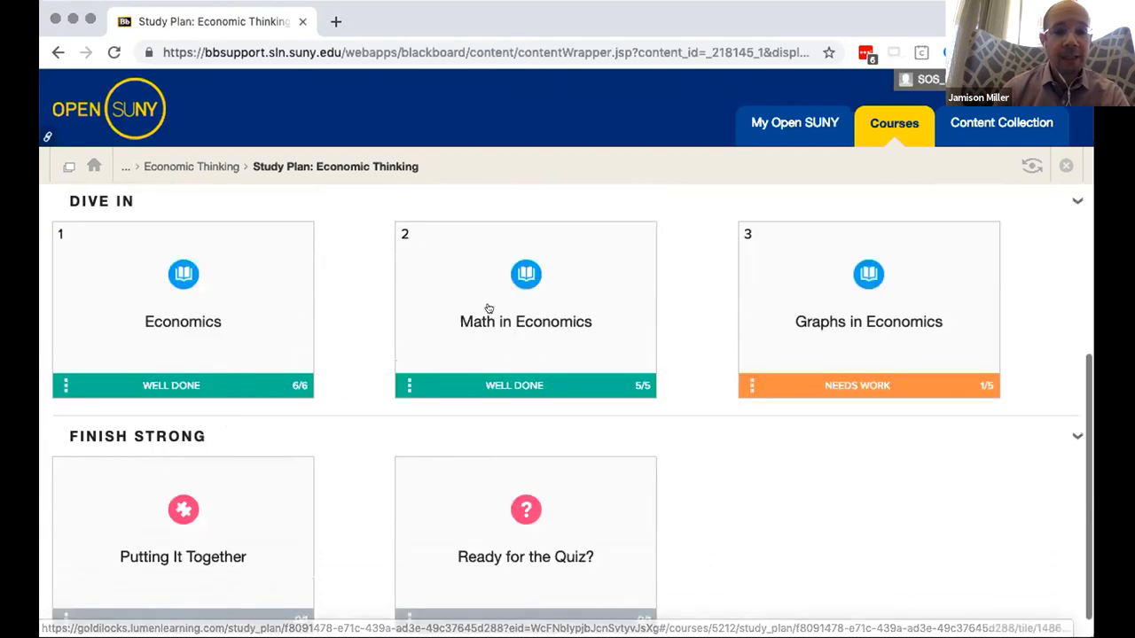
pyautogui.moveTo(223, 505)
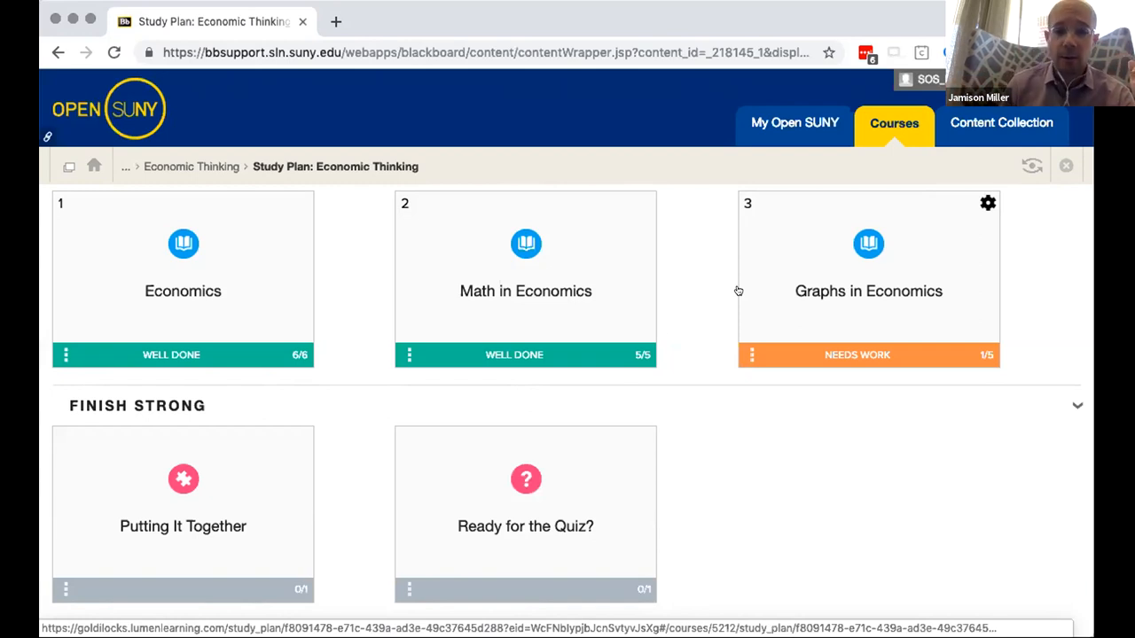
pyautogui.scroll(-3)
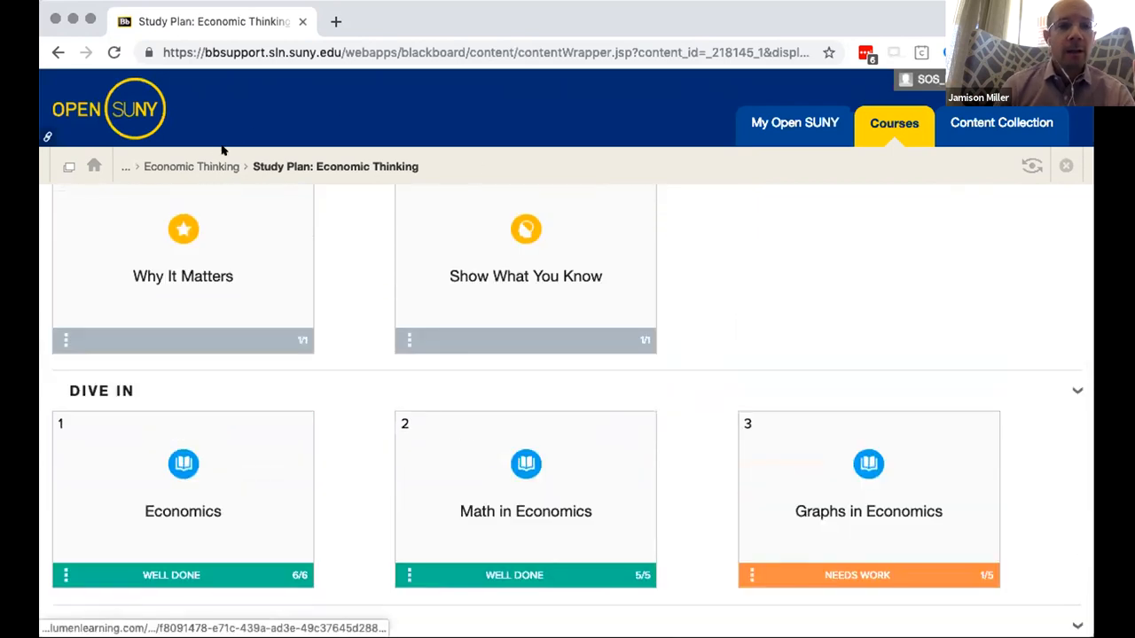
pyautogui.click(191, 167)
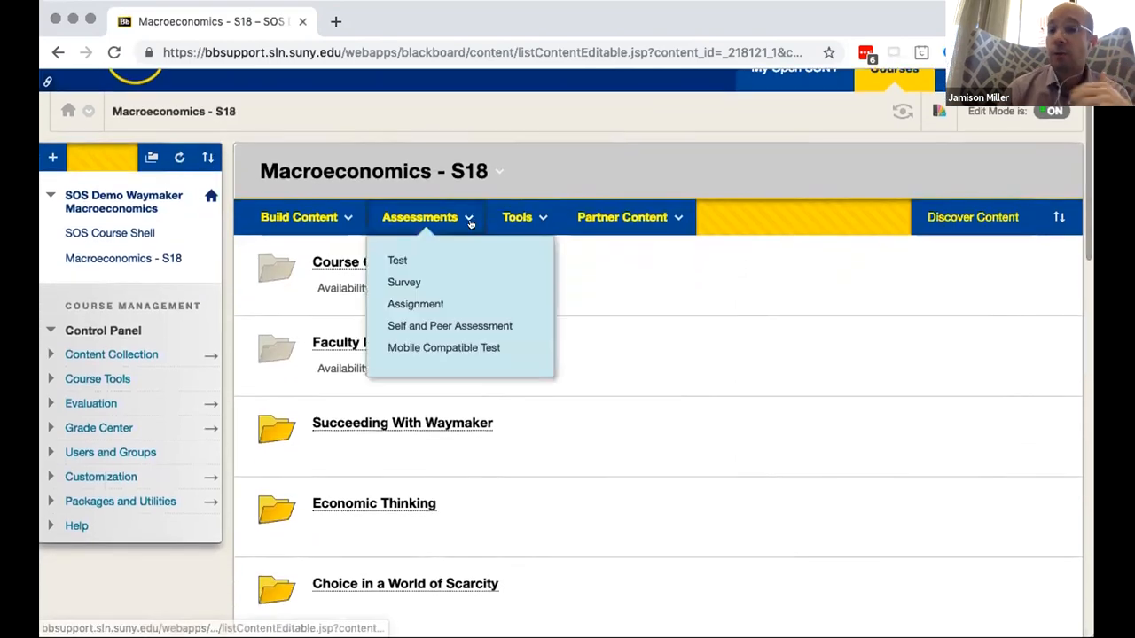
# Open Supply and Demand, review the coffee assignment and rubric, then open its study plan.
pyautogui.click(622, 216)
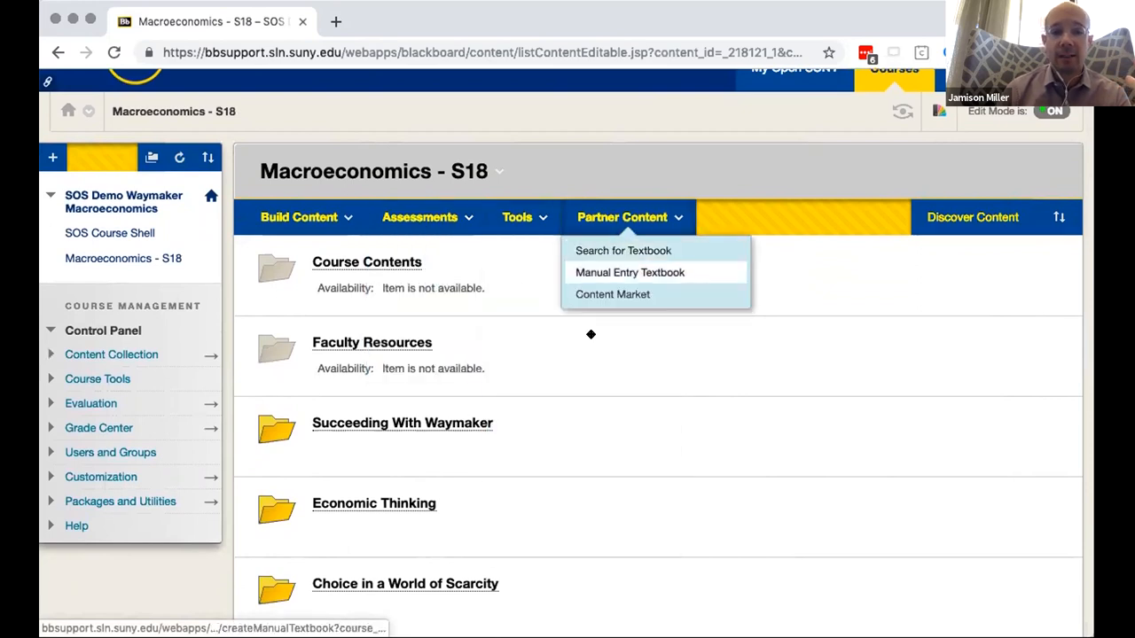
pyautogui.scroll(-3)
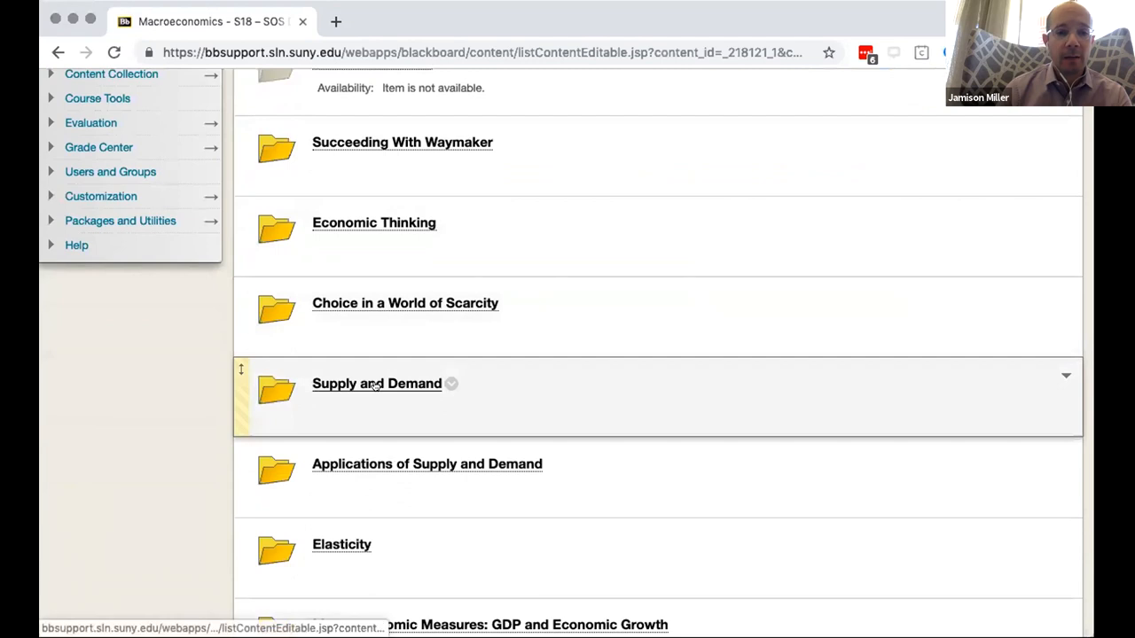
pyautogui.click(376, 383)
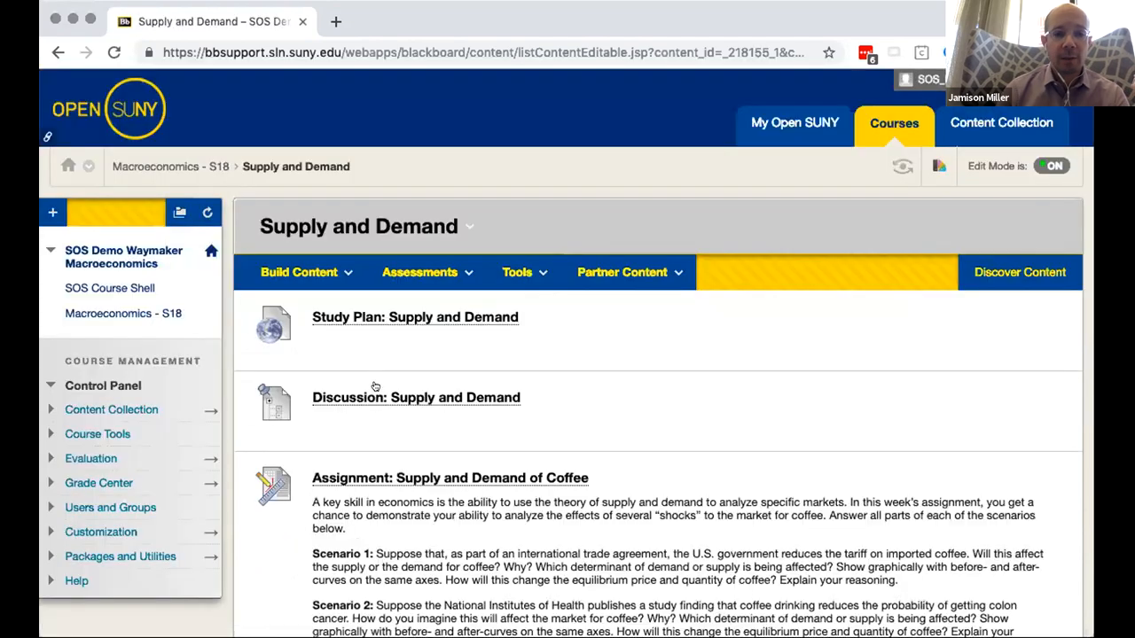
pyautogui.scroll(-3)
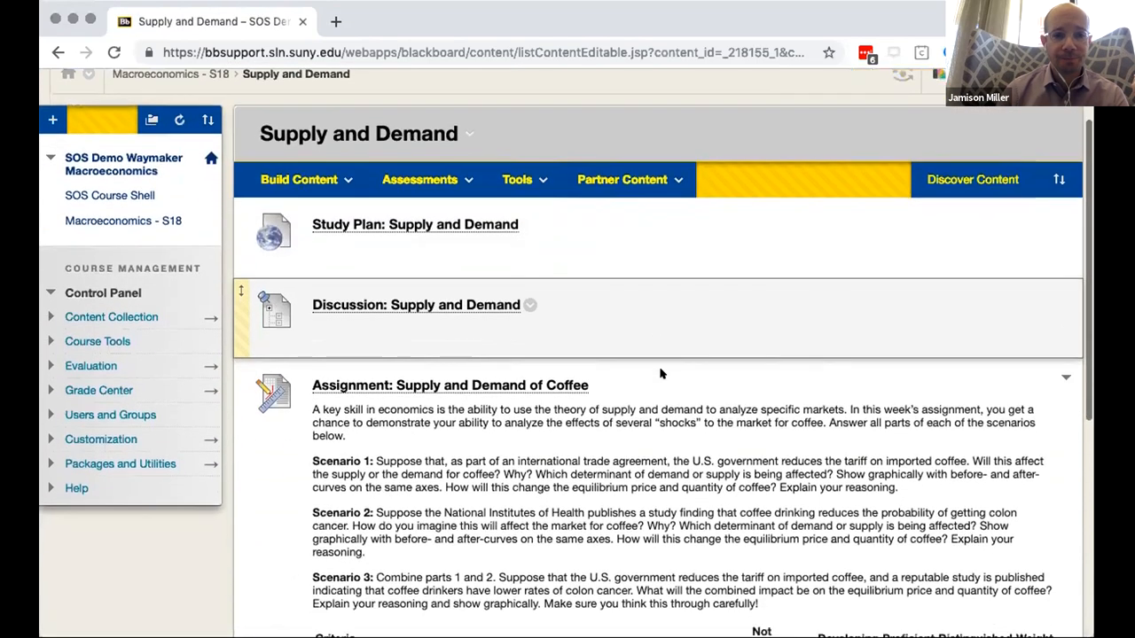
pyautogui.scroll(-3)
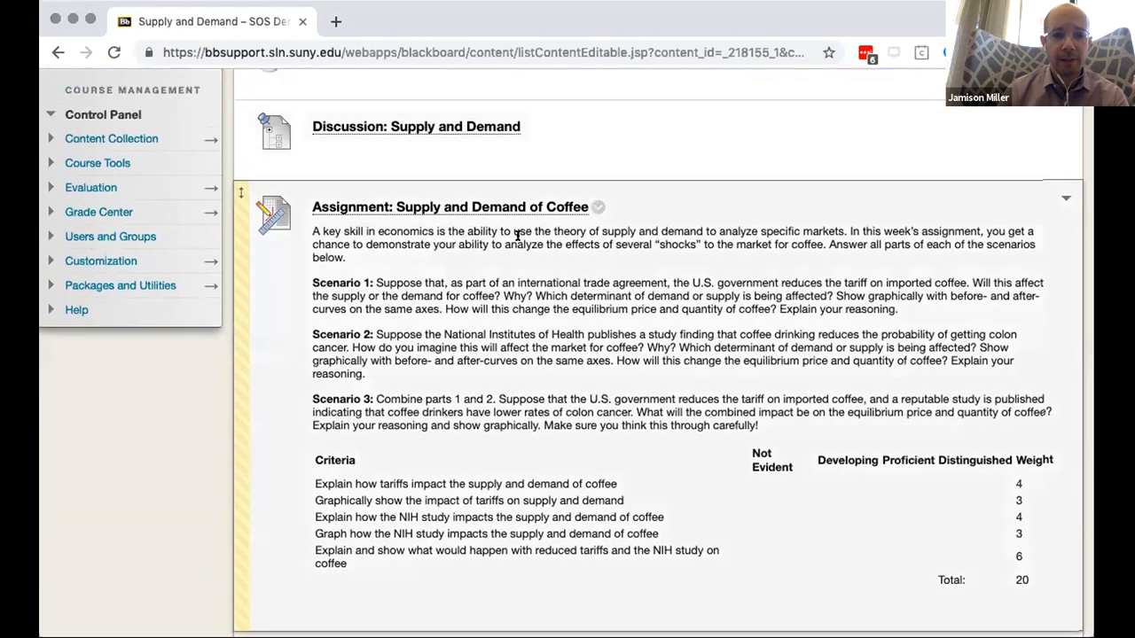
pyautogui.scroll(-3)
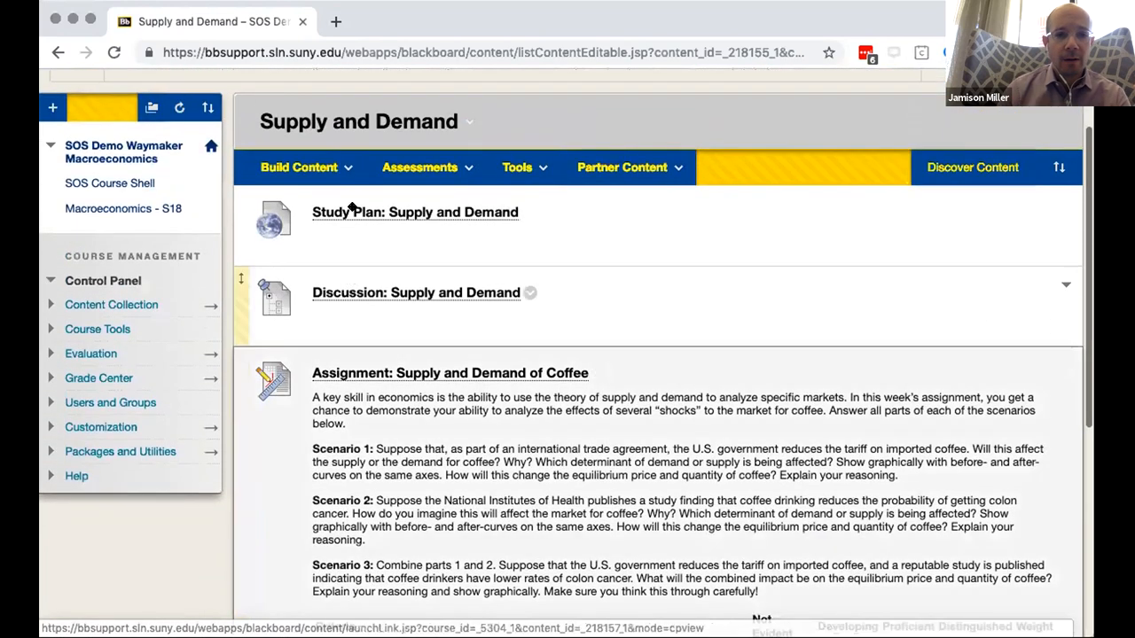
pyautogui.click(414, 212)
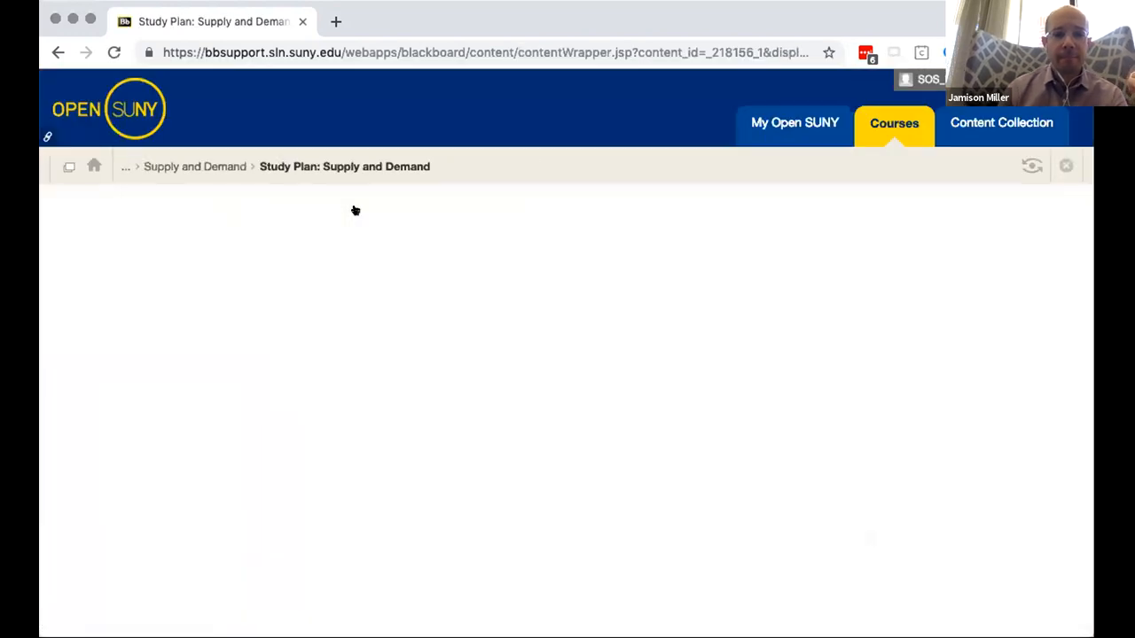
# Scroll to Dive In and expand the Equilibrium module's eight readings, including Finding Equilibrium.
pyautogui.scroll(-3)
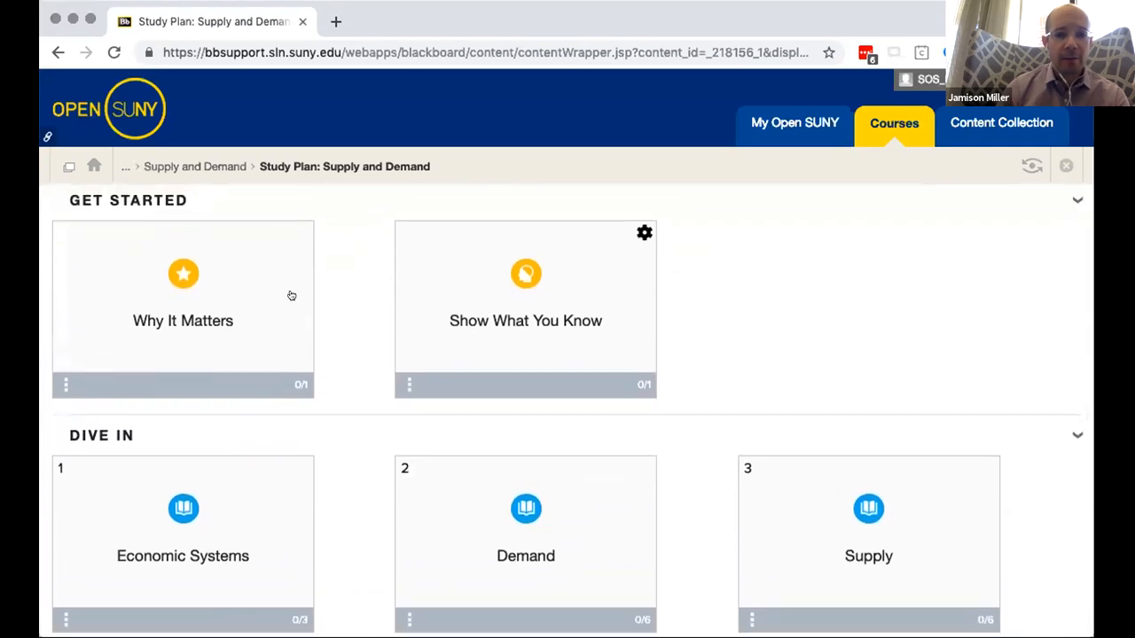
pyautogui.scroll(-3)
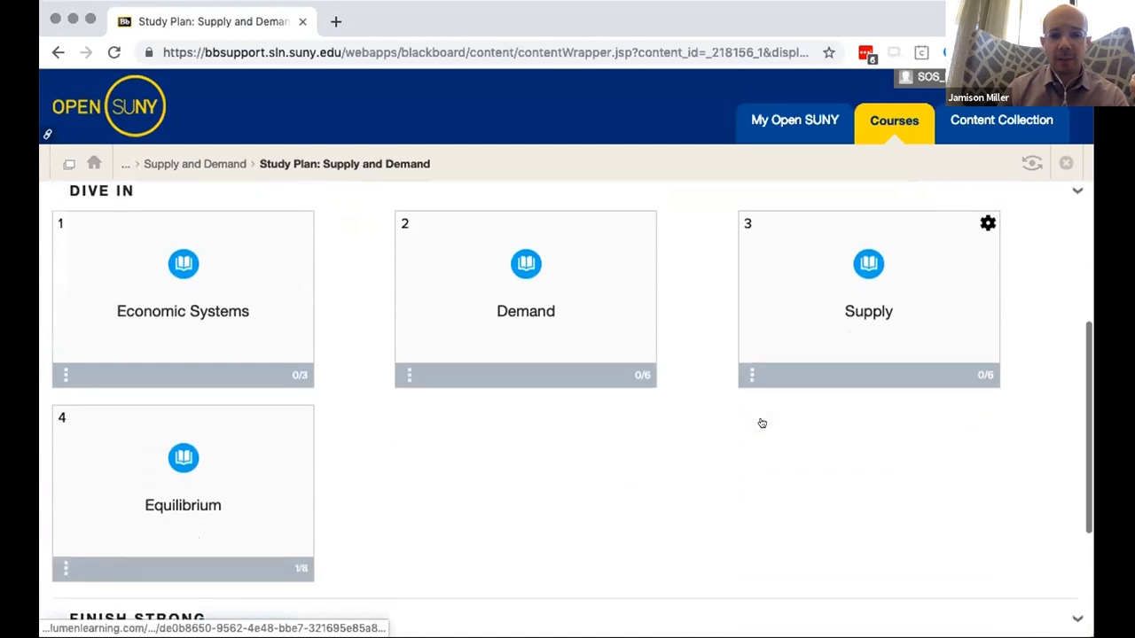
pyautogui.scroll(-3)
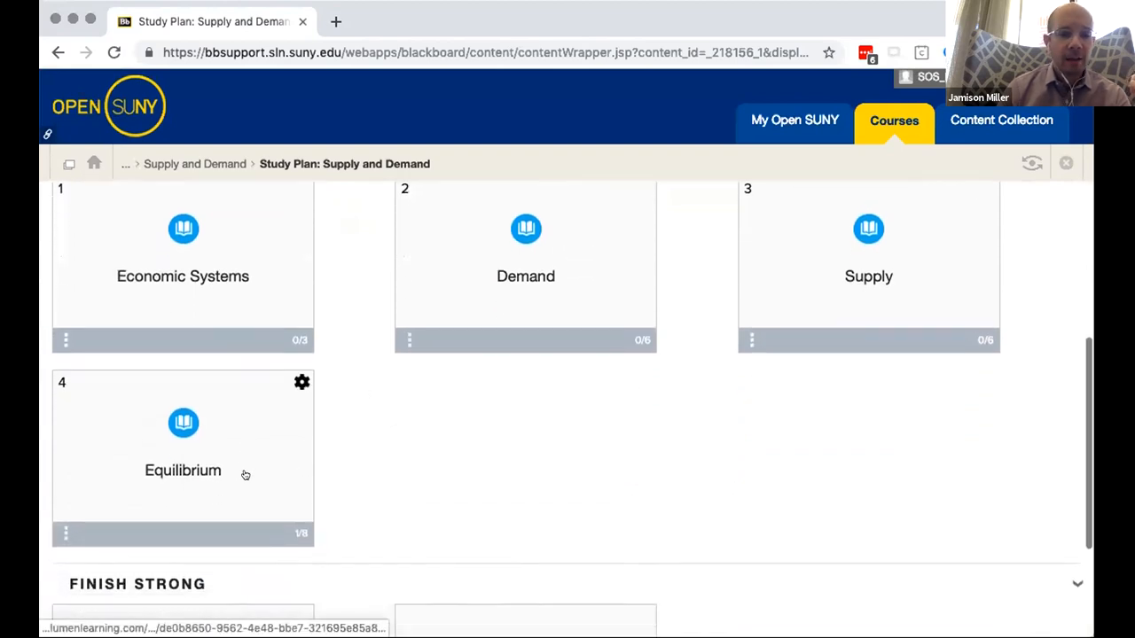
pyautogui.click(182, 423)
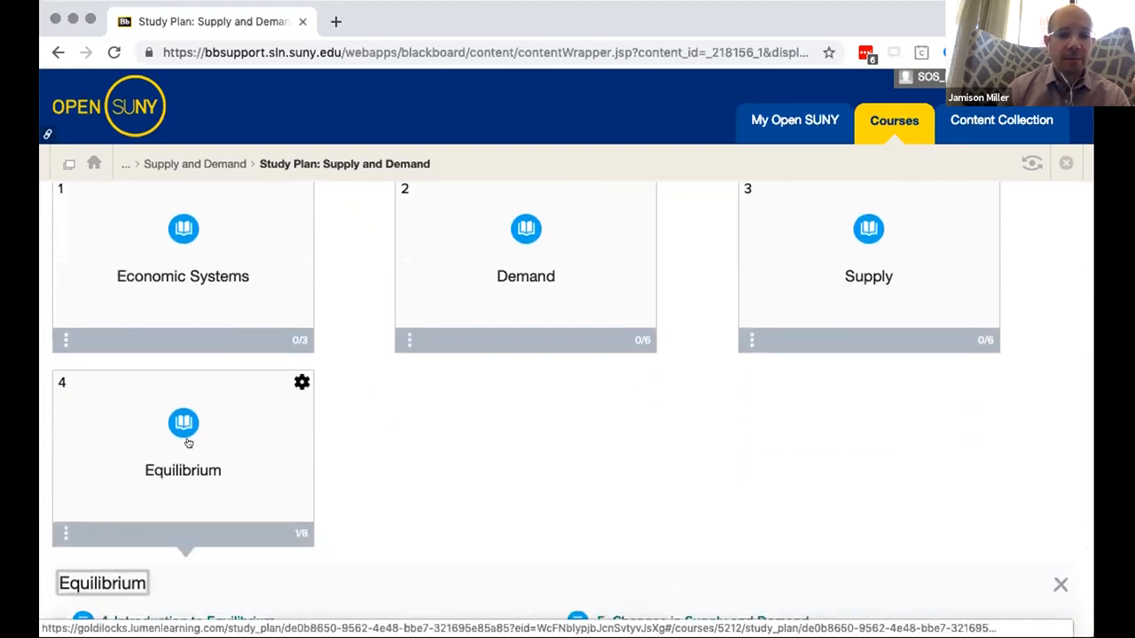
pyautogui.scroll(-3)
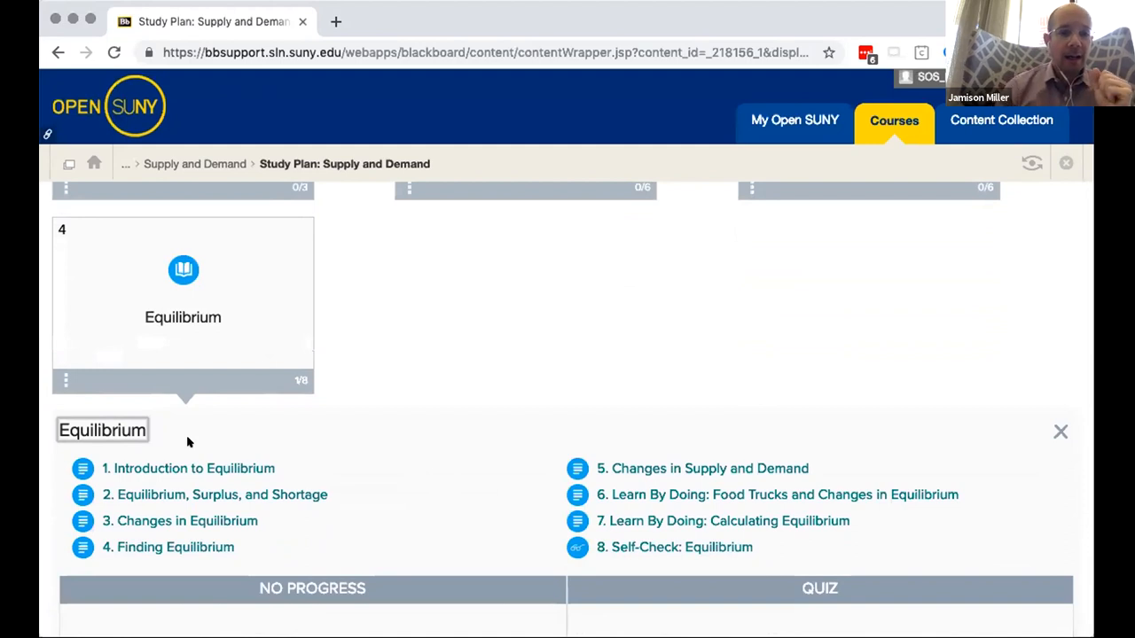
pyautogui.moveTo(209, 547)
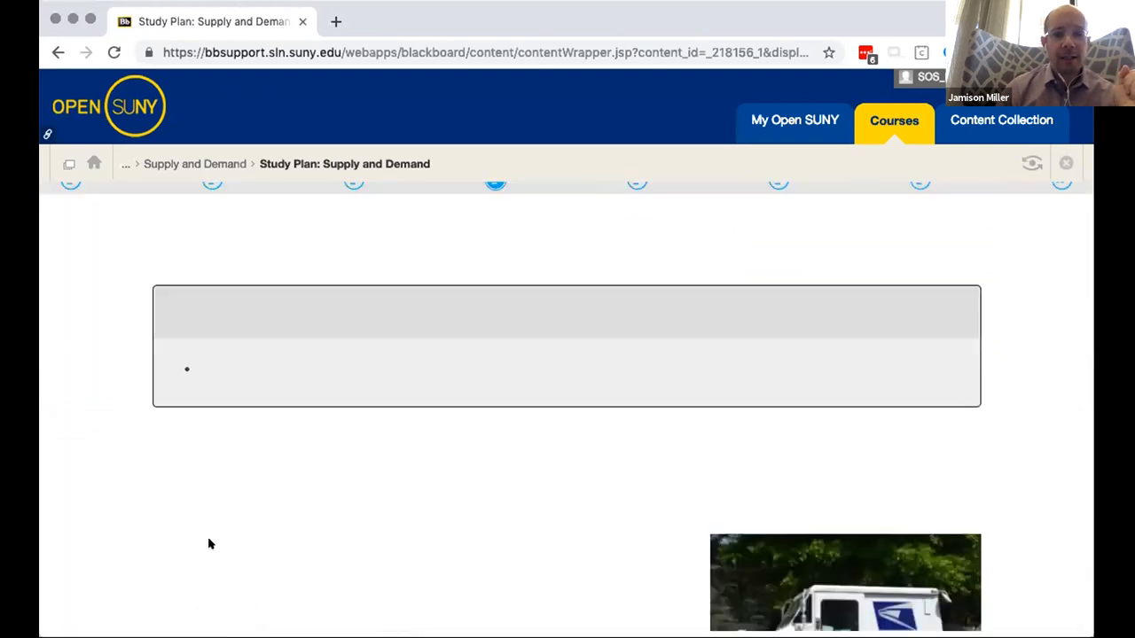
# Reveal the Step 2 answer of the postal-service example and scroll on to Try It.
pyautogui.scroll(-3)
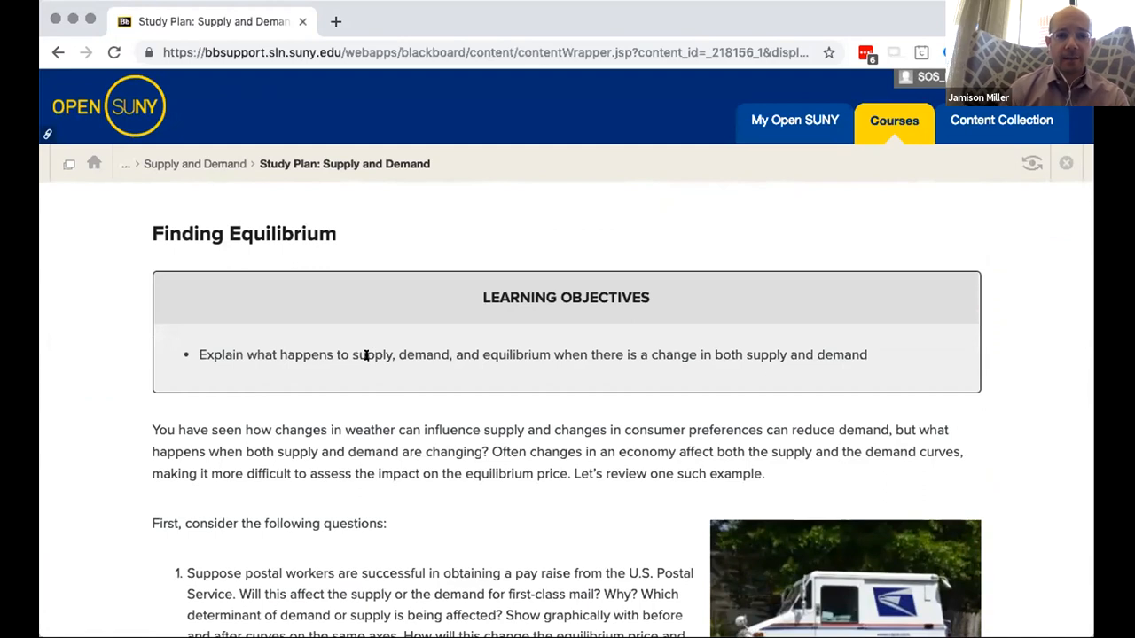
pyautogui.moveTo(505, 361)
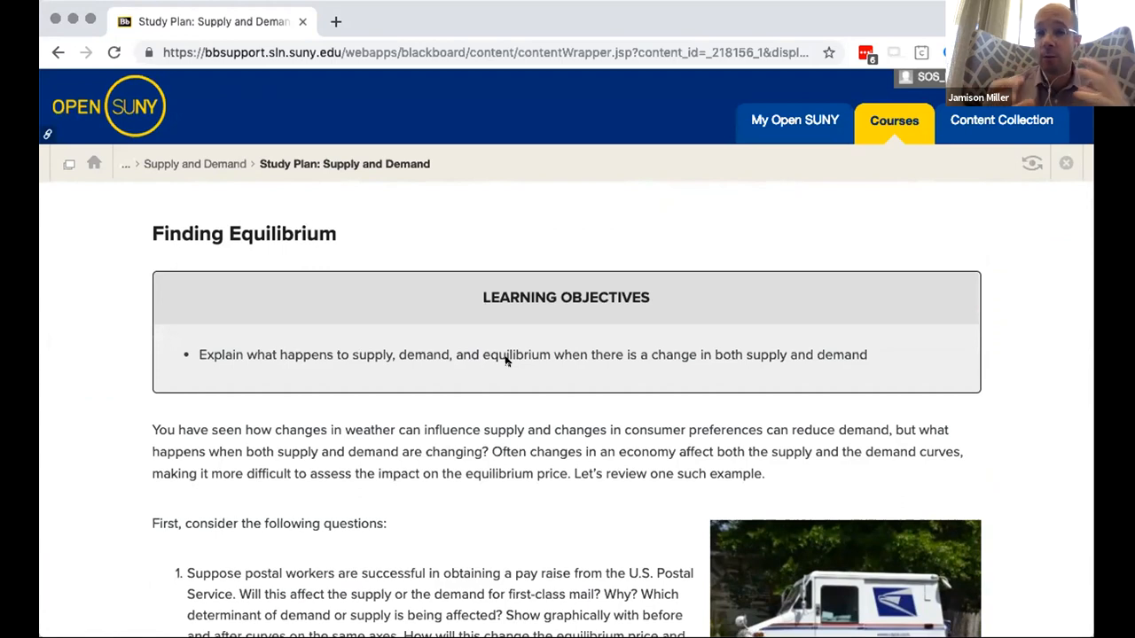
pyautogui.scroll(-3)
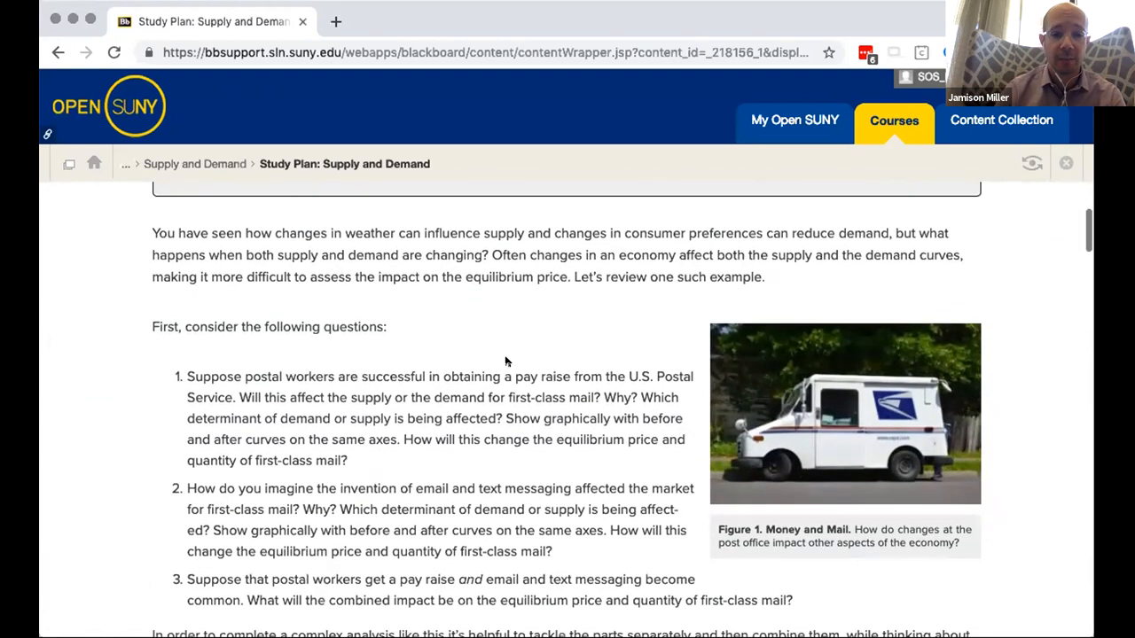
pyautogui.scroll(-3)
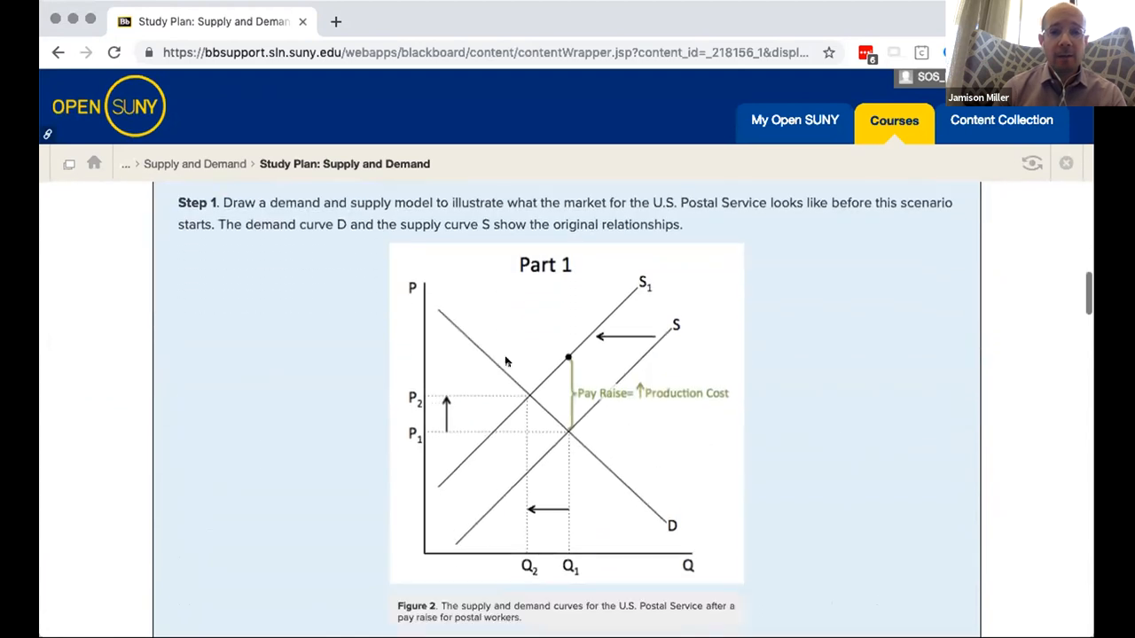
pyautogui.scroll(-3)
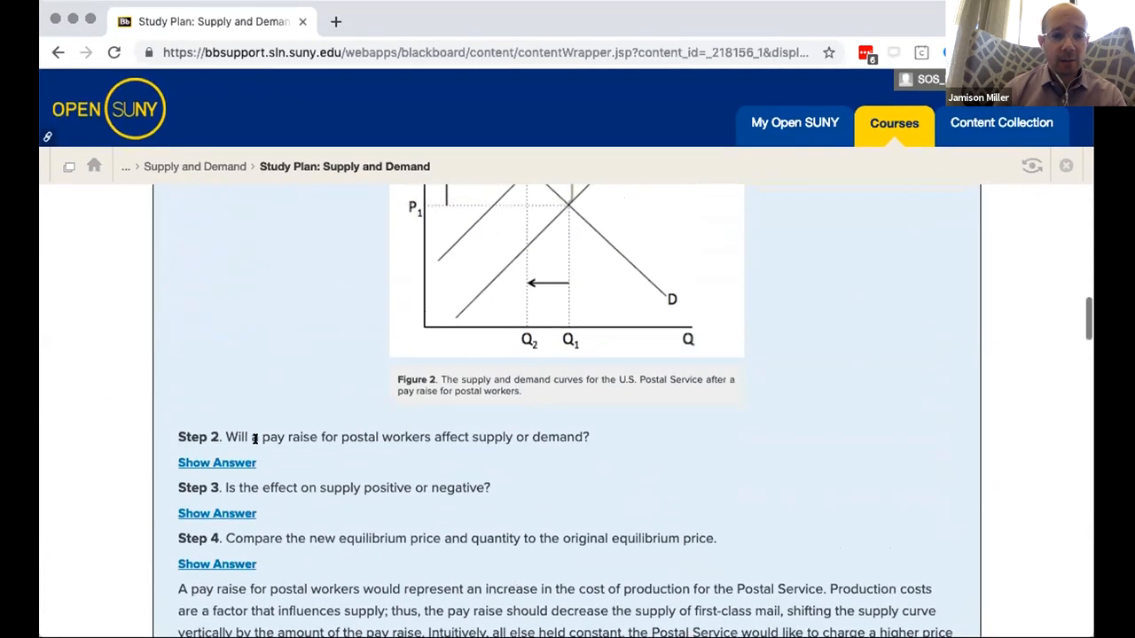
pyautogui.click(217, 462)
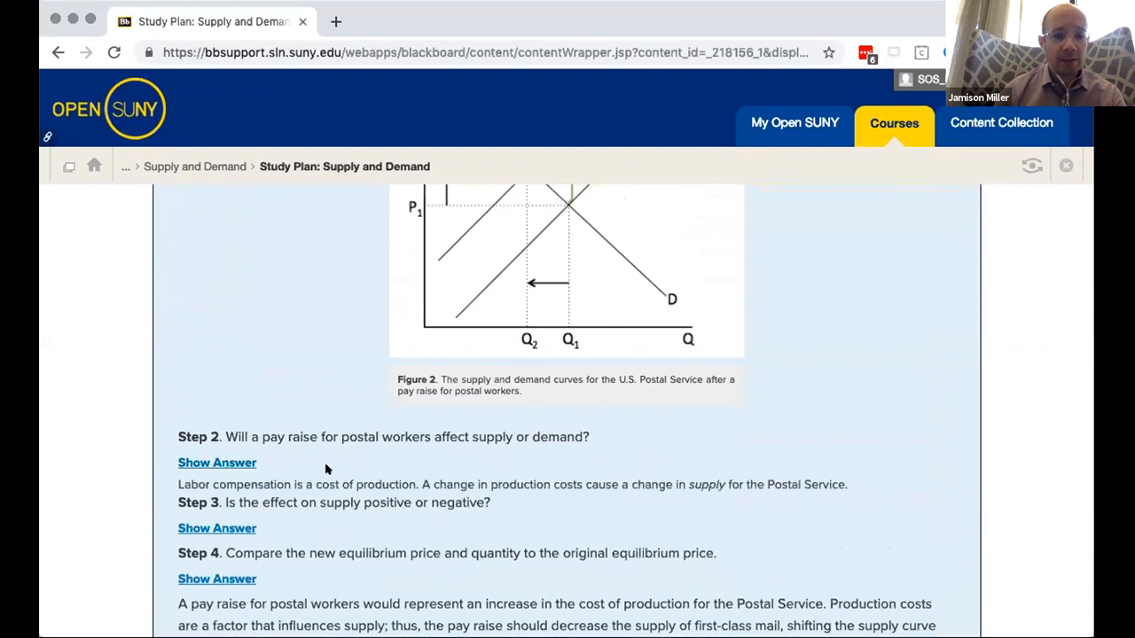
pyautogui.scroll(-3)
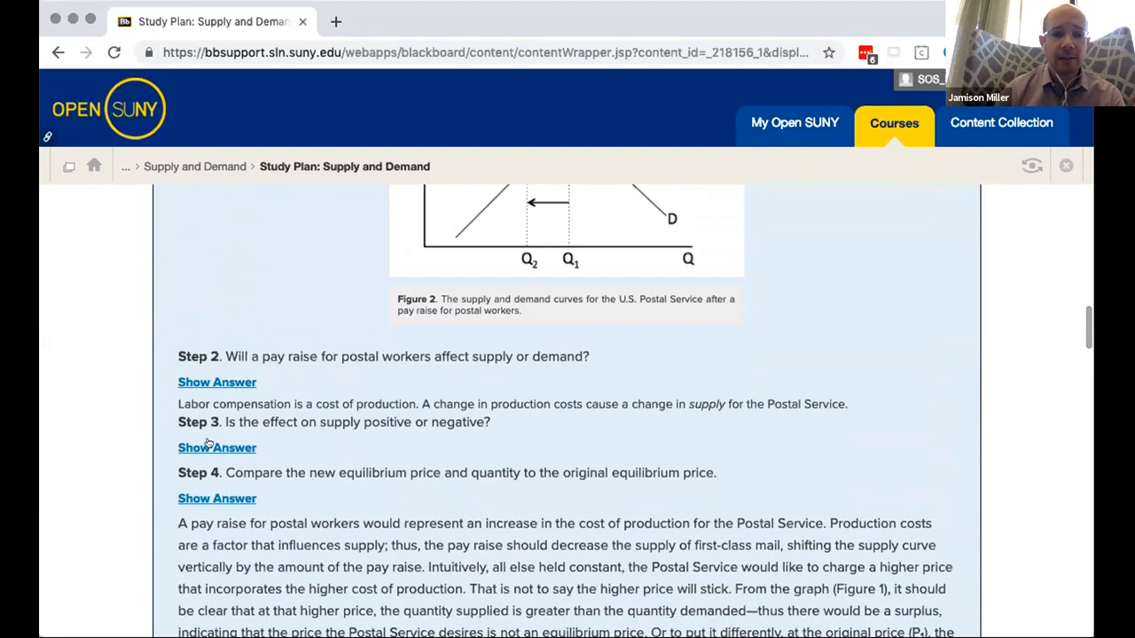
pyautogui.scroll(-3)
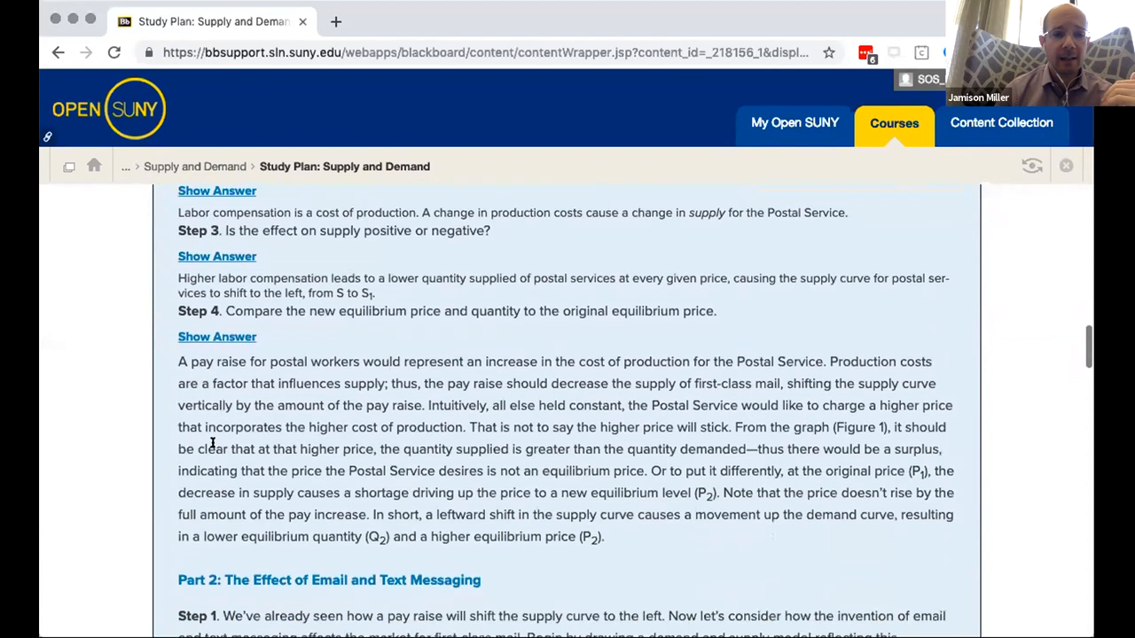
pyautogui.scroll(-3)
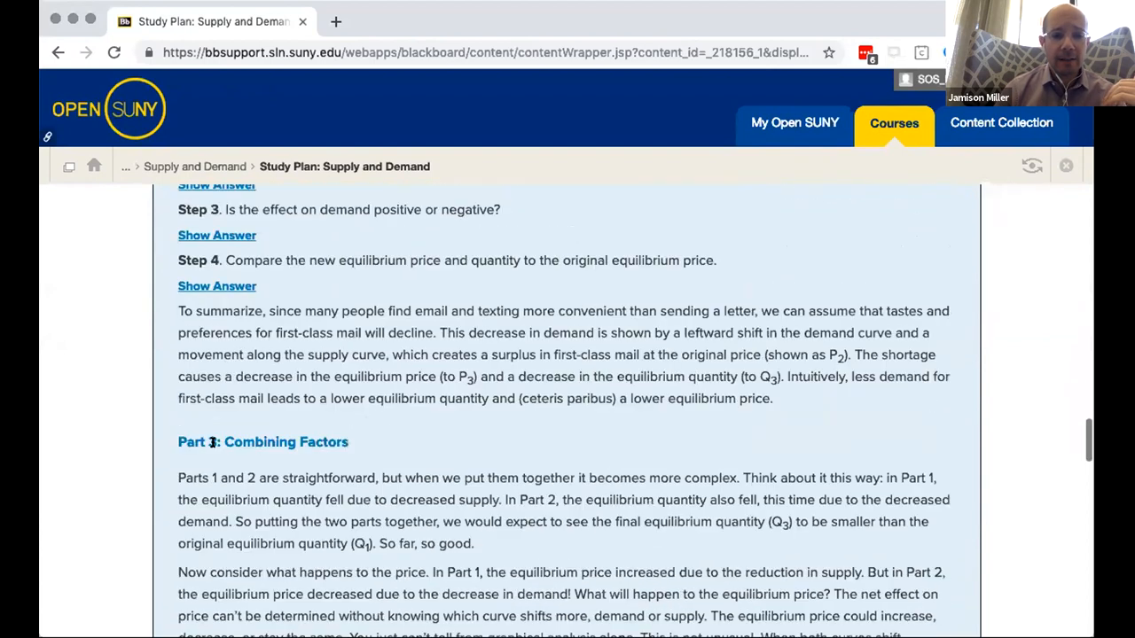
pyautogui.scroll(-3)
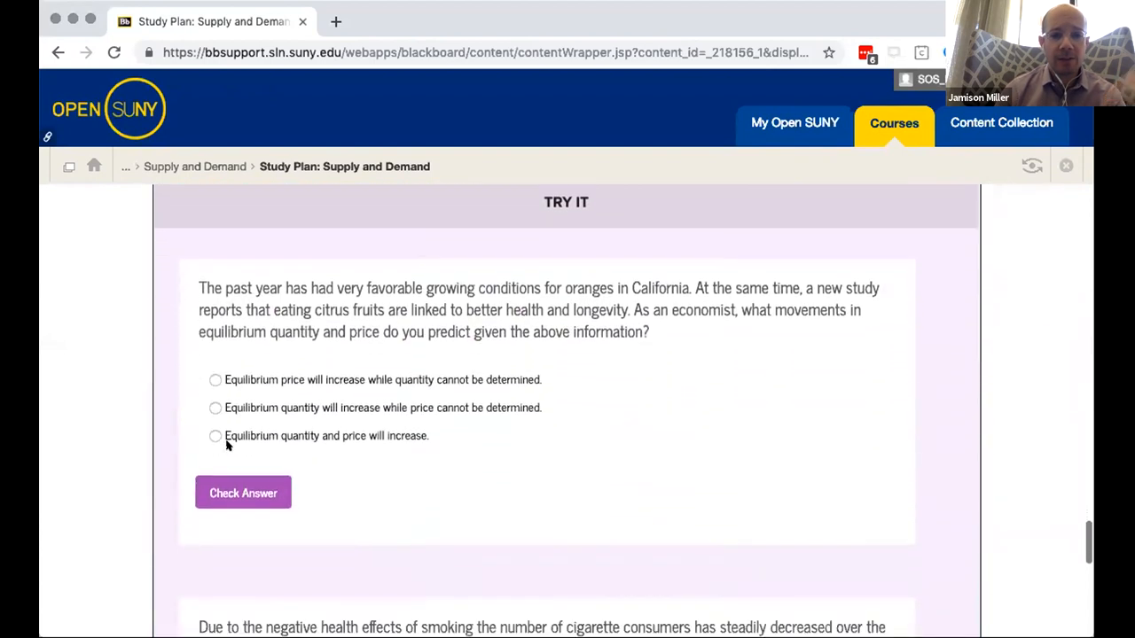
# Choose 'Equilibrium quantity will increase while price cannot be determined' for the orange-market question.
pyautogui.click(243, 493)
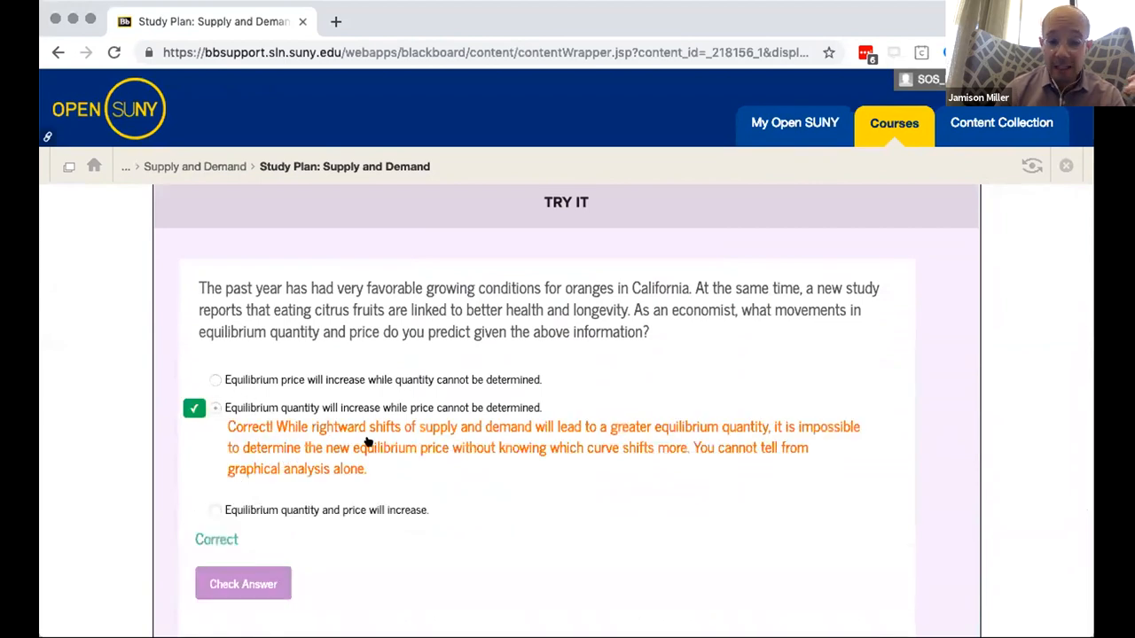
pyautogui.scroll(-3)
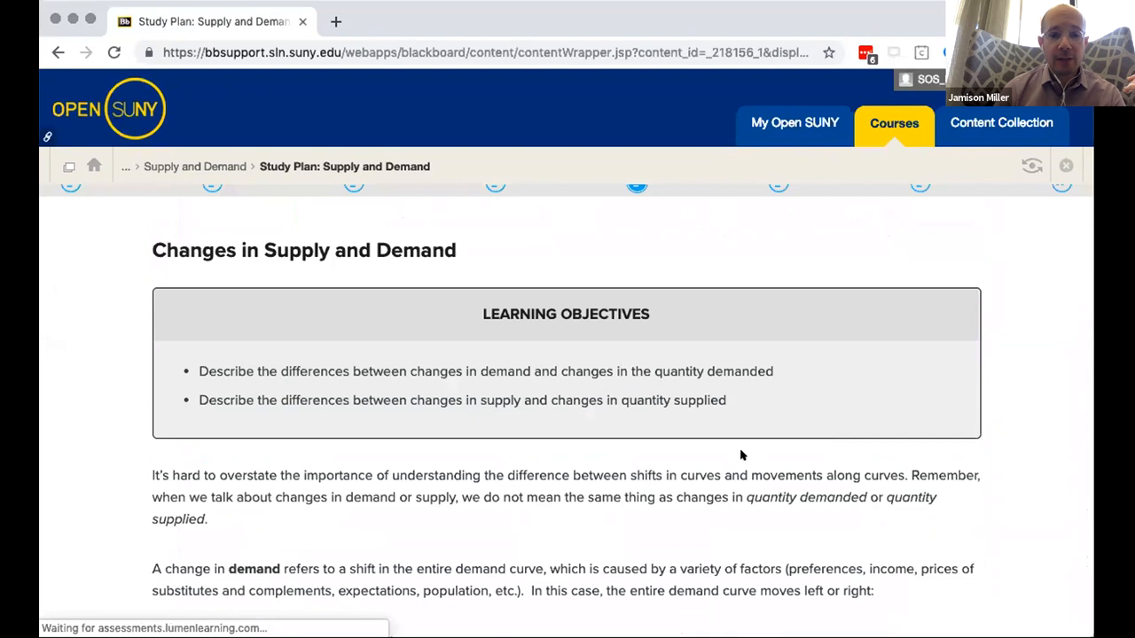
# Return to the Study Plan and open '3. Changes in Equilibrium' under Equilibrium.
pyautogui.scroll(-3)
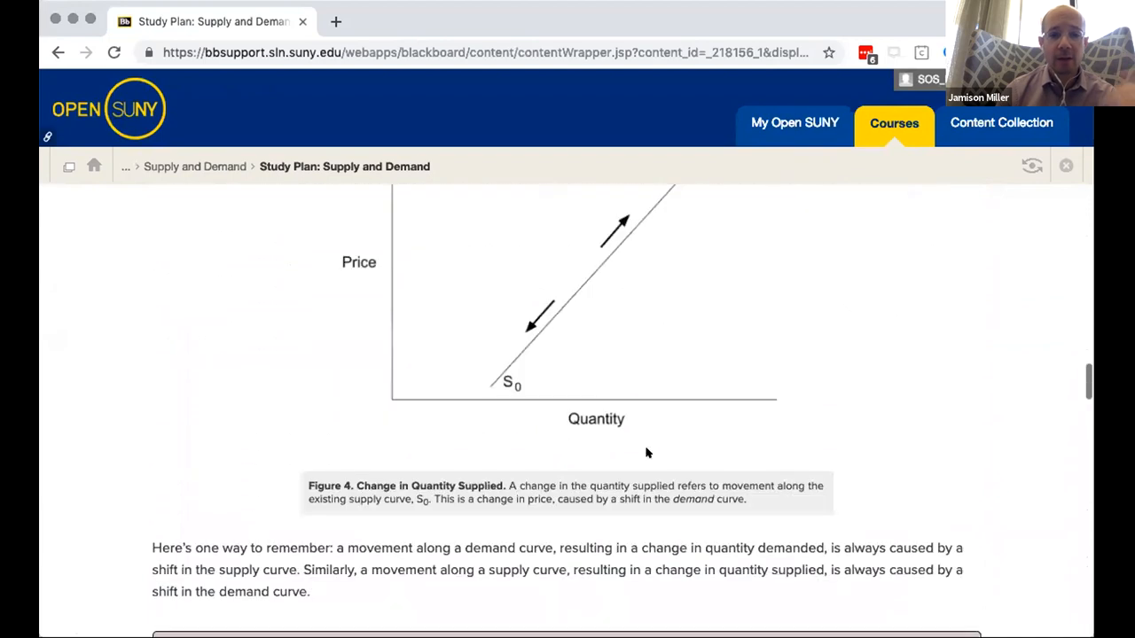
pyautogui.scroll(-3)
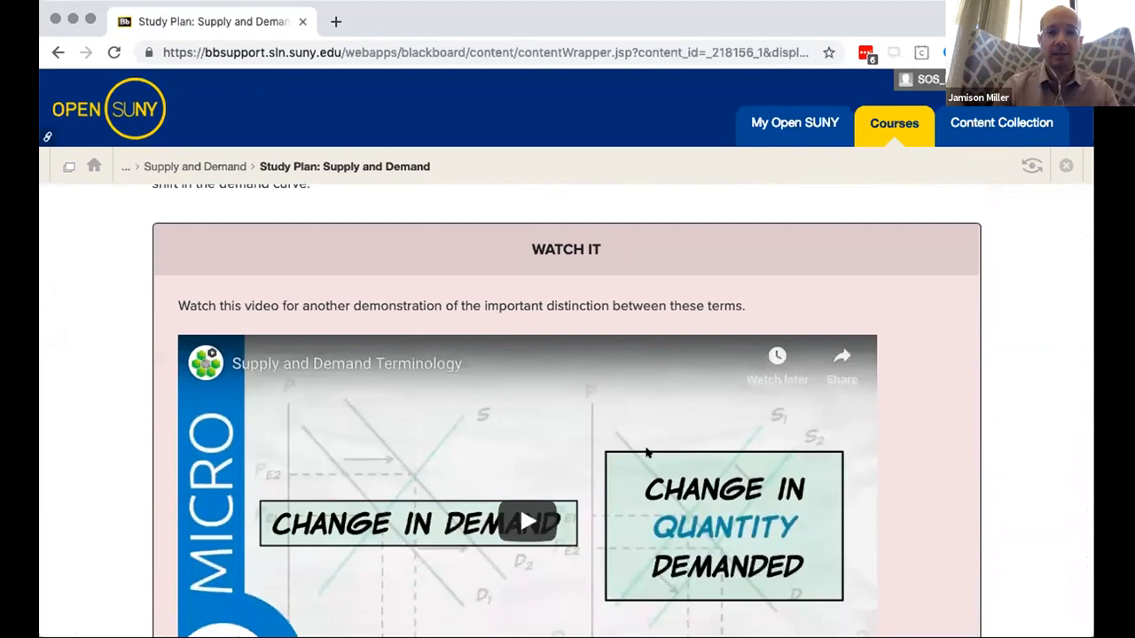
pyautogui.scroll(-3)
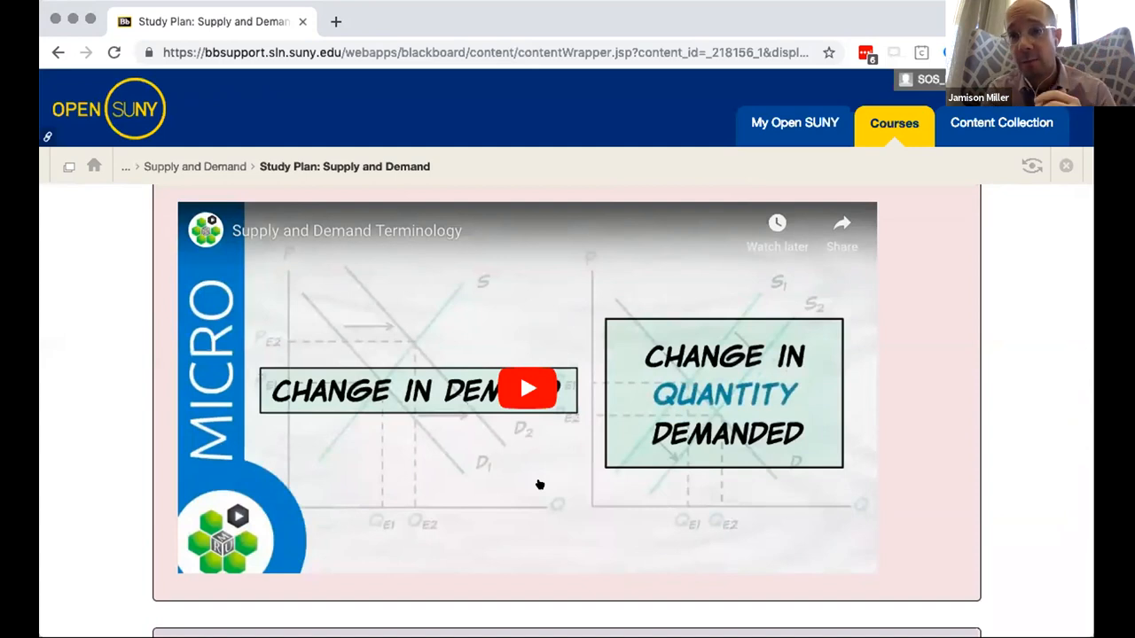
pyautogui.scroll(-3)
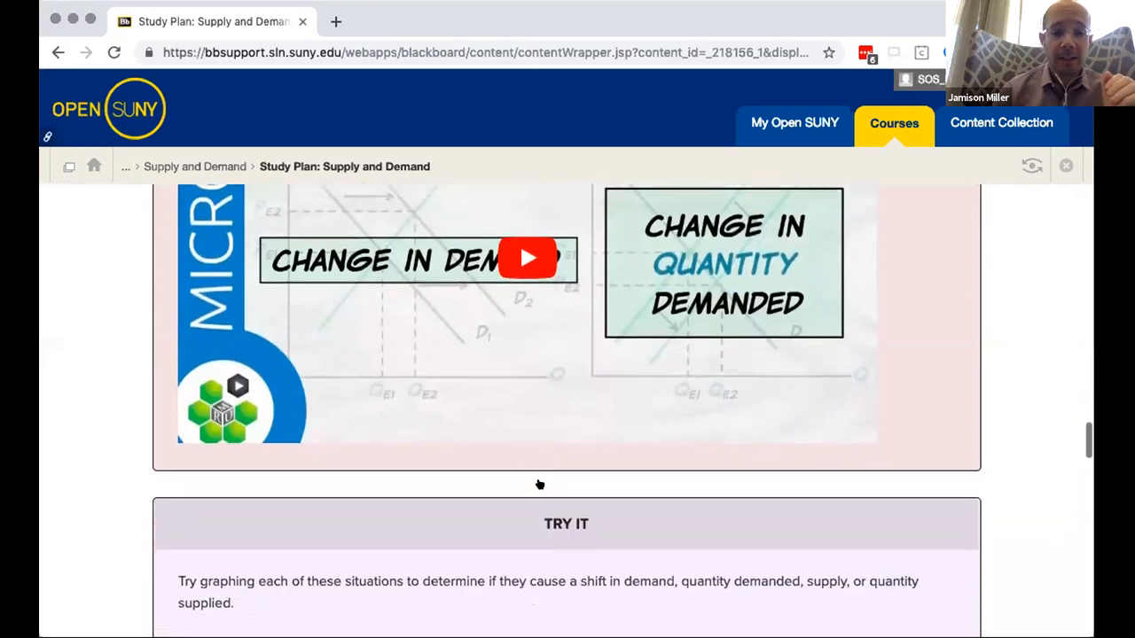
pyautogui.scroll(-3)
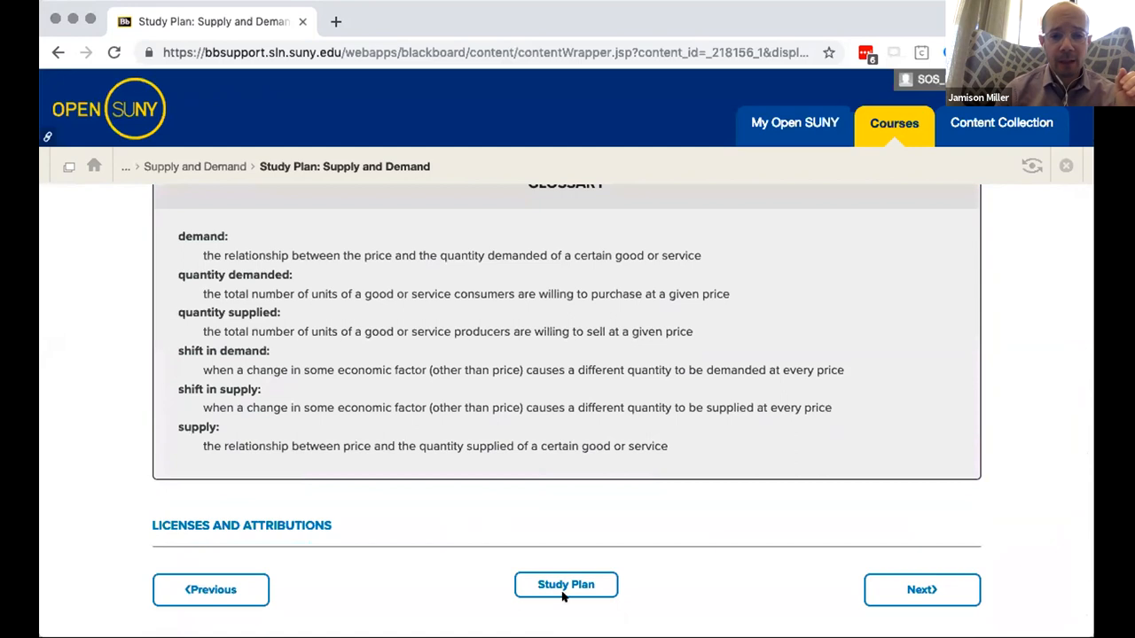
pyautogui.click(566, 584)
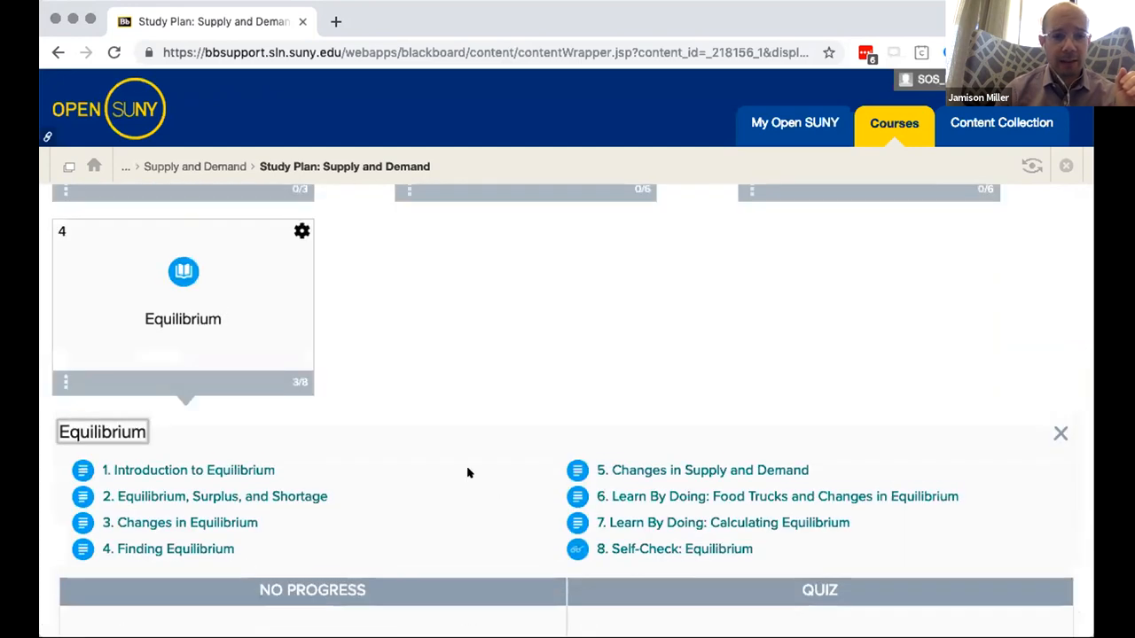
pyautogui.moveTo(209, 522)
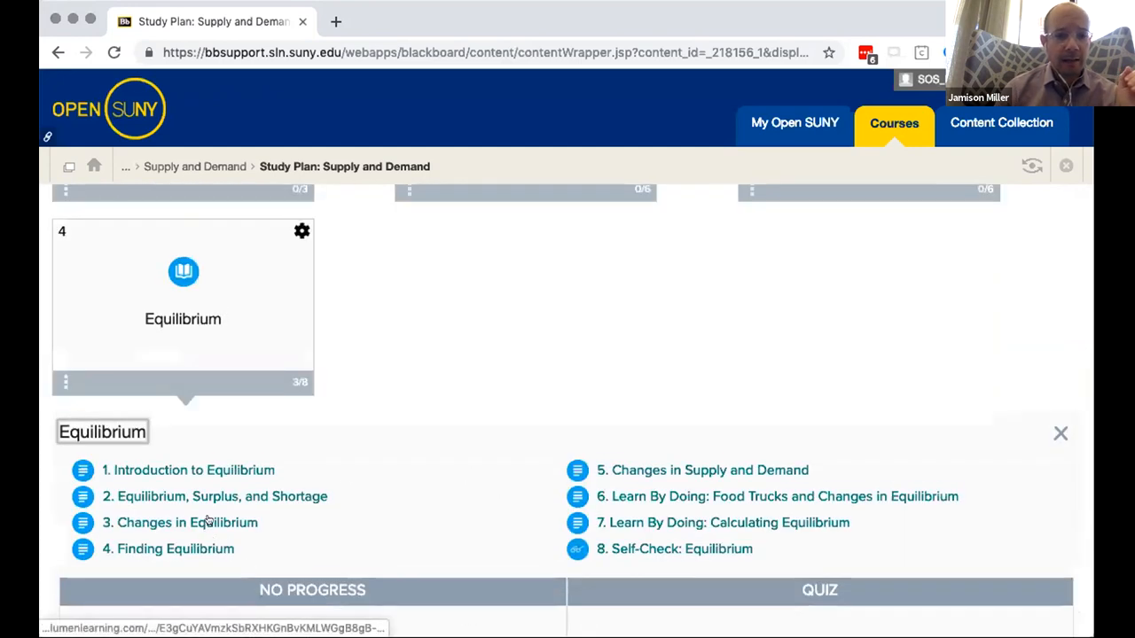
pyautogui.click(187, 523)
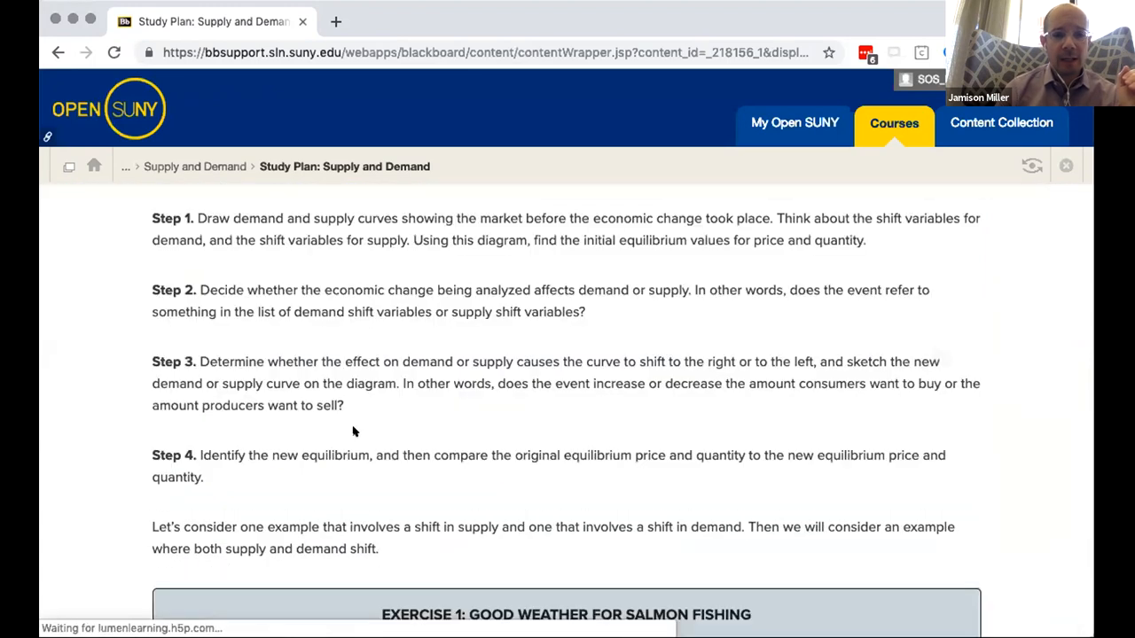
pyautogui.scroll(-3)
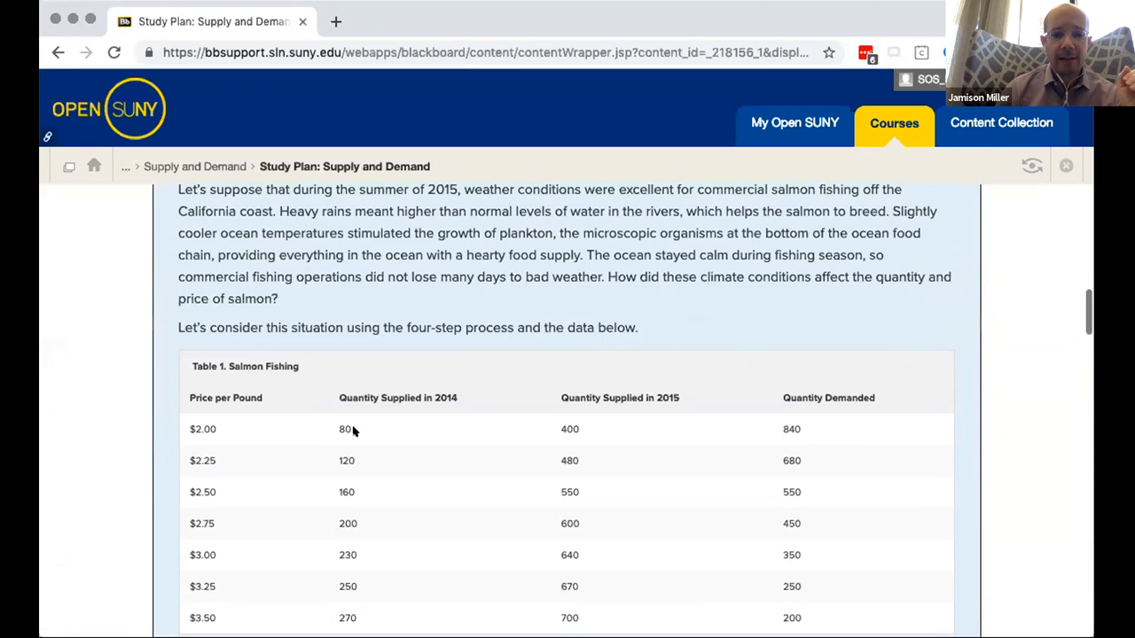
pyautogui.scroll(-3)
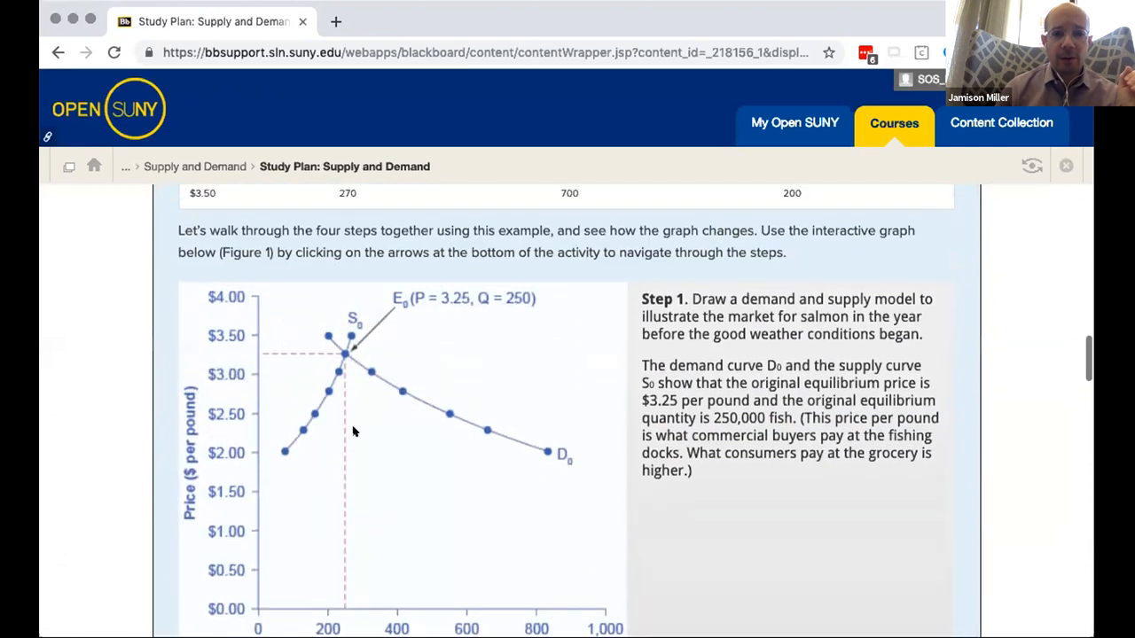
pyautogui.scroll(-3)
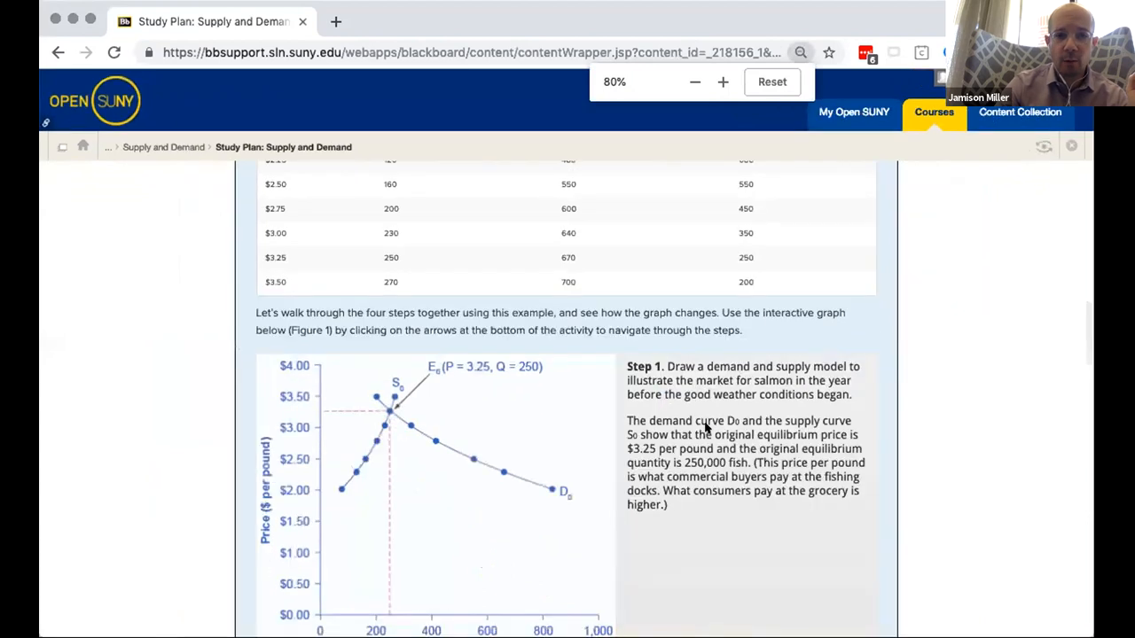
pyautogui.scroll(3)
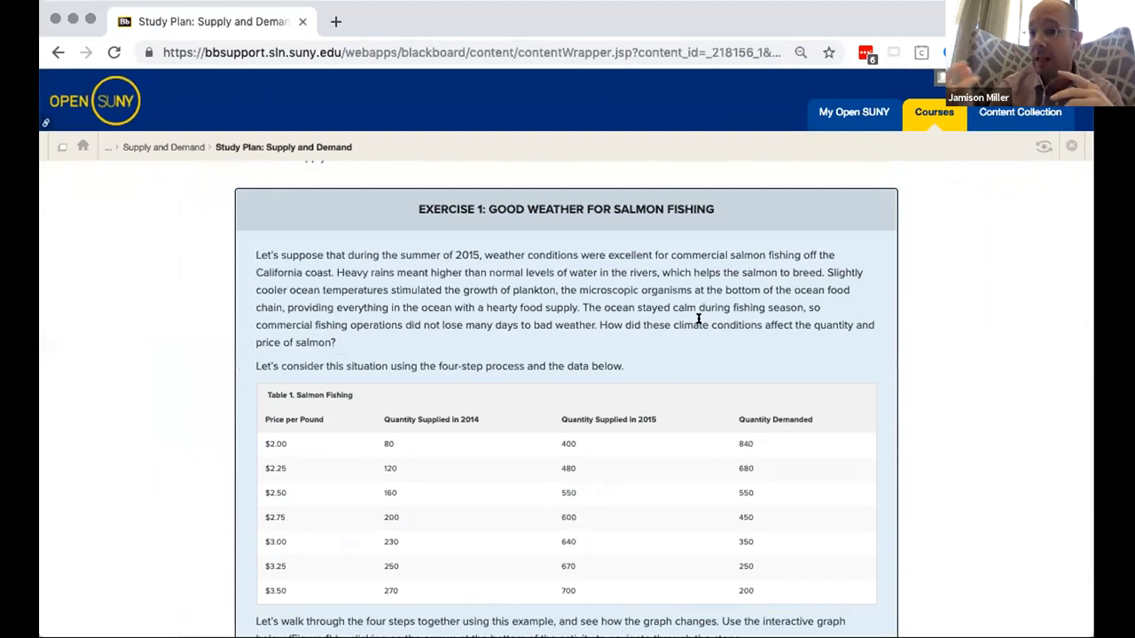
pyautogui.scroll(-3)
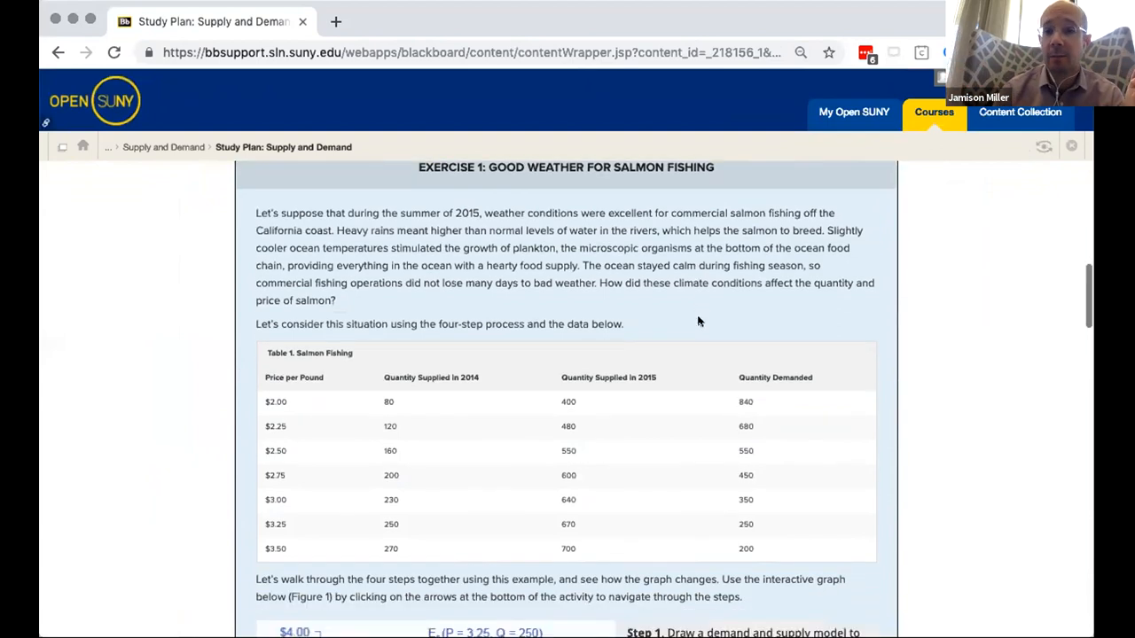
pyautogui.scroll(-3)
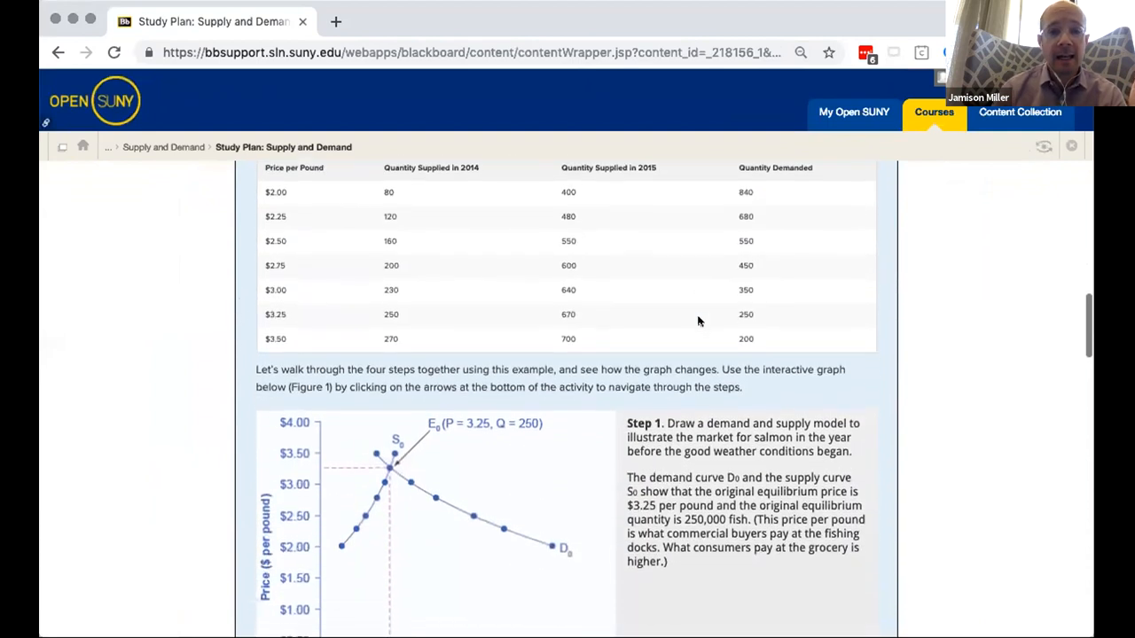
pyautogui.scroll(-3)
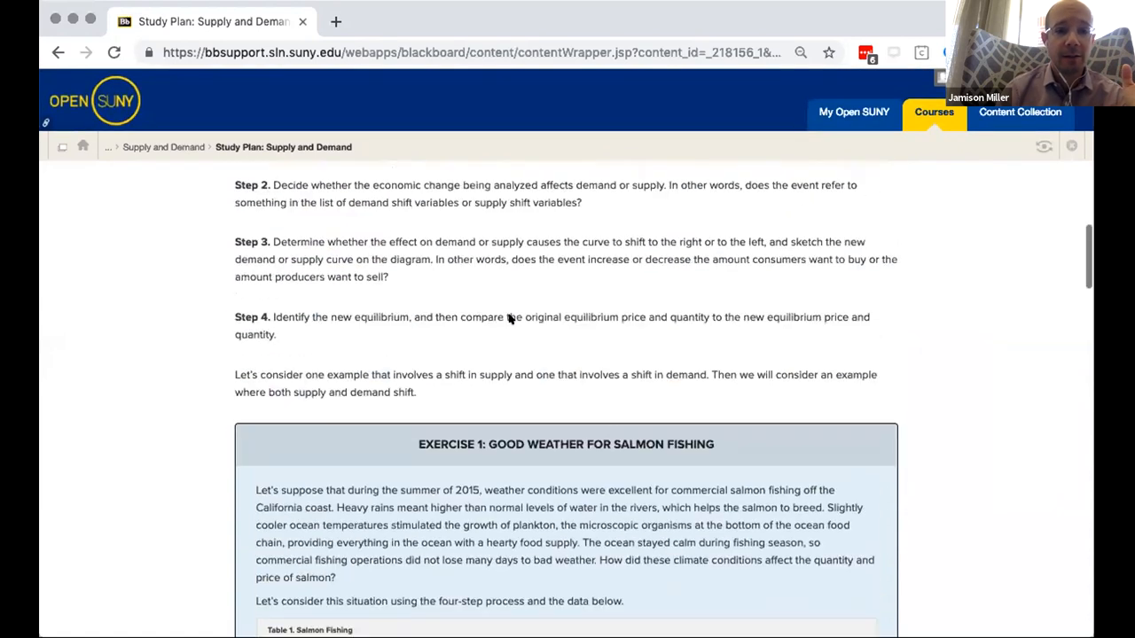
pyautogui.scroll(3)
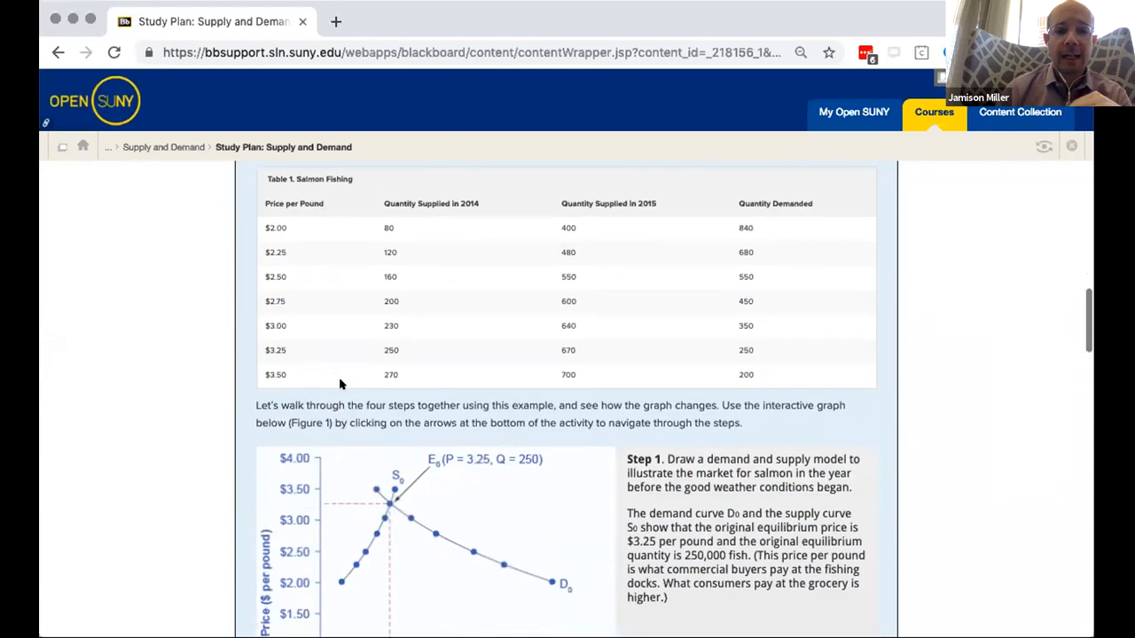
pyautogui.scroll(-3)
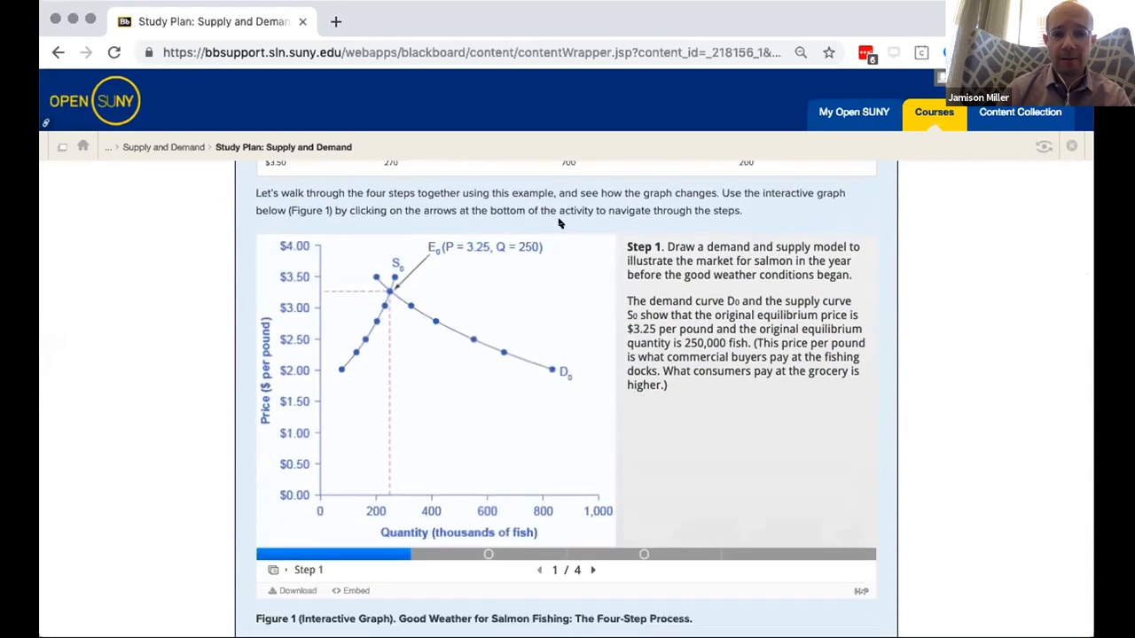
pyautogui.moveTo(450, 314)
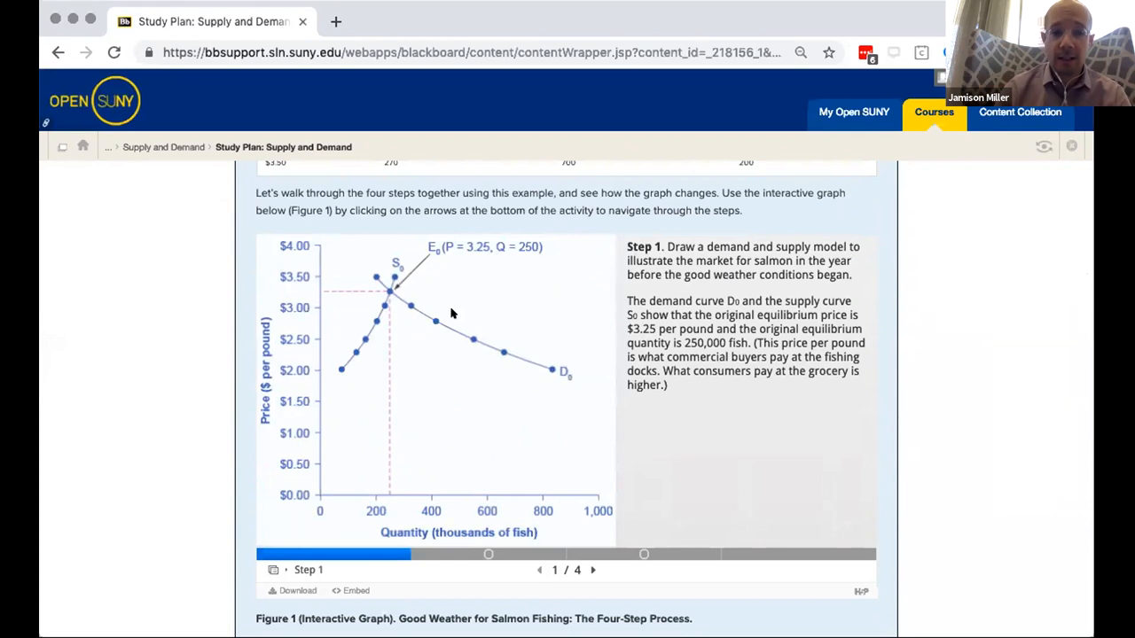
pyautogui.moveTo(521, 523)
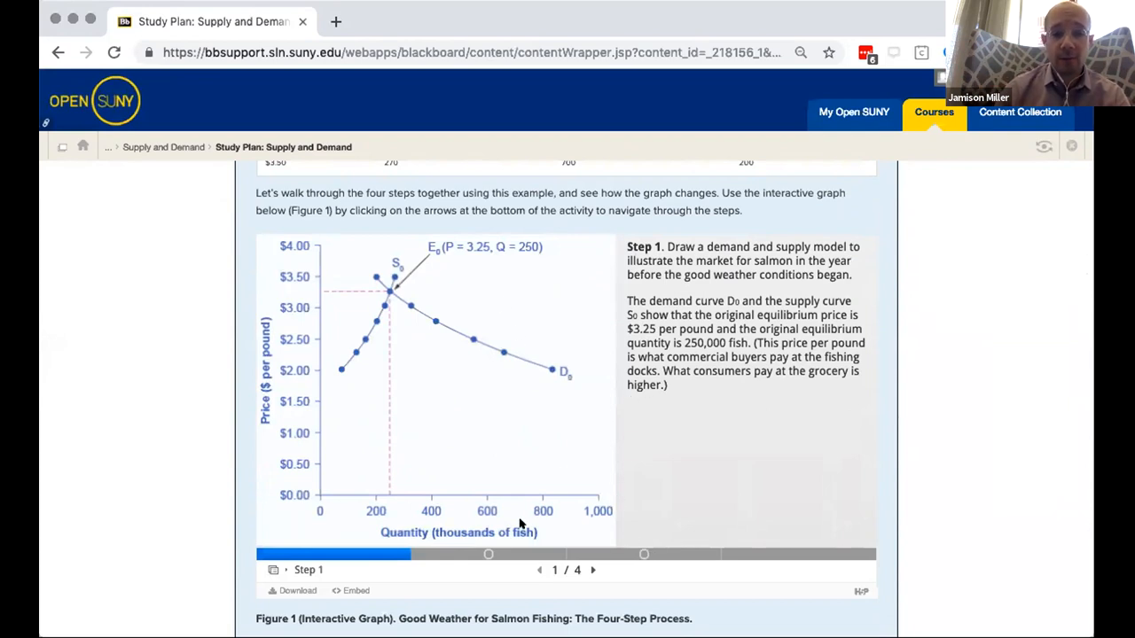
pyautogui.moveTo(594, 571)
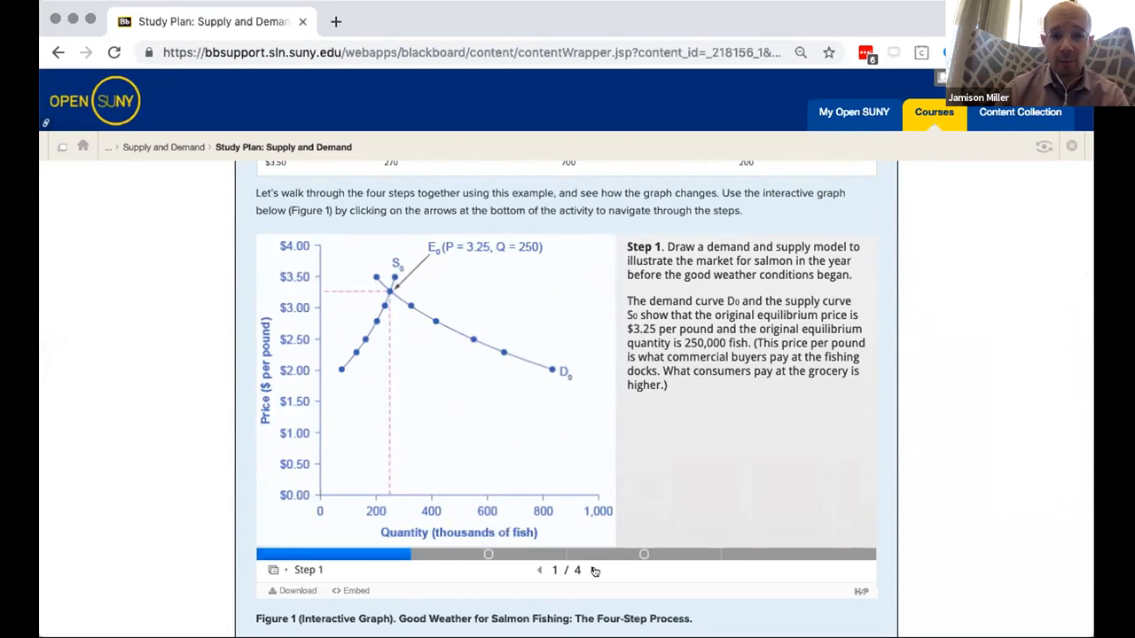
pyautogui.moveTo(591, 561)
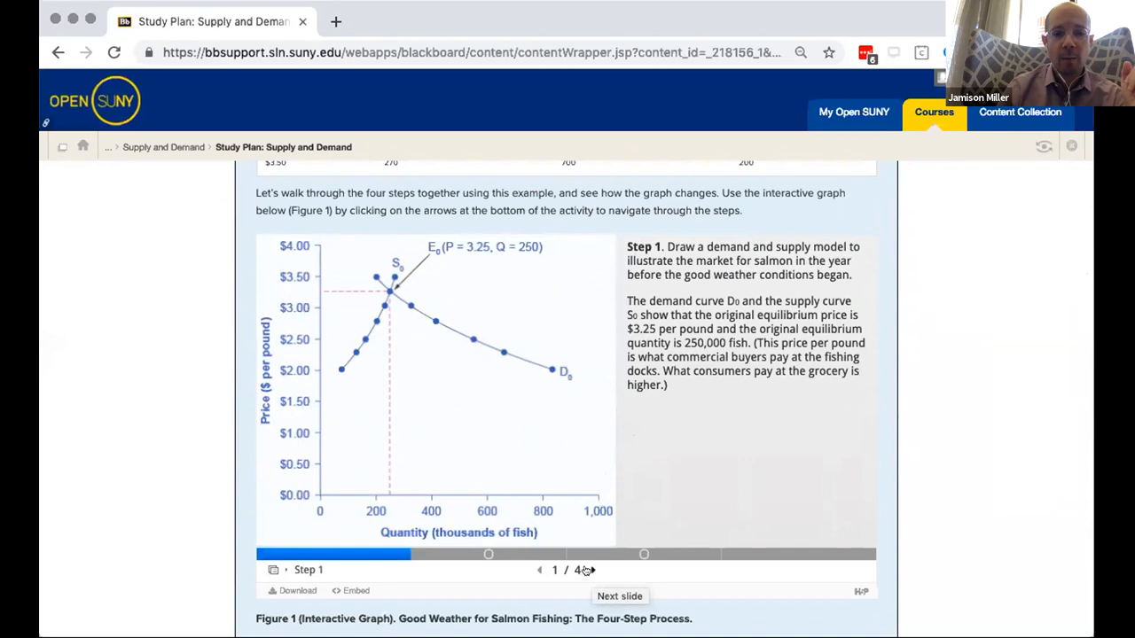
# On salmon graph Step 2, check demand, retry, then answer supply for 1/1.
pyautogui.click(588, 570)
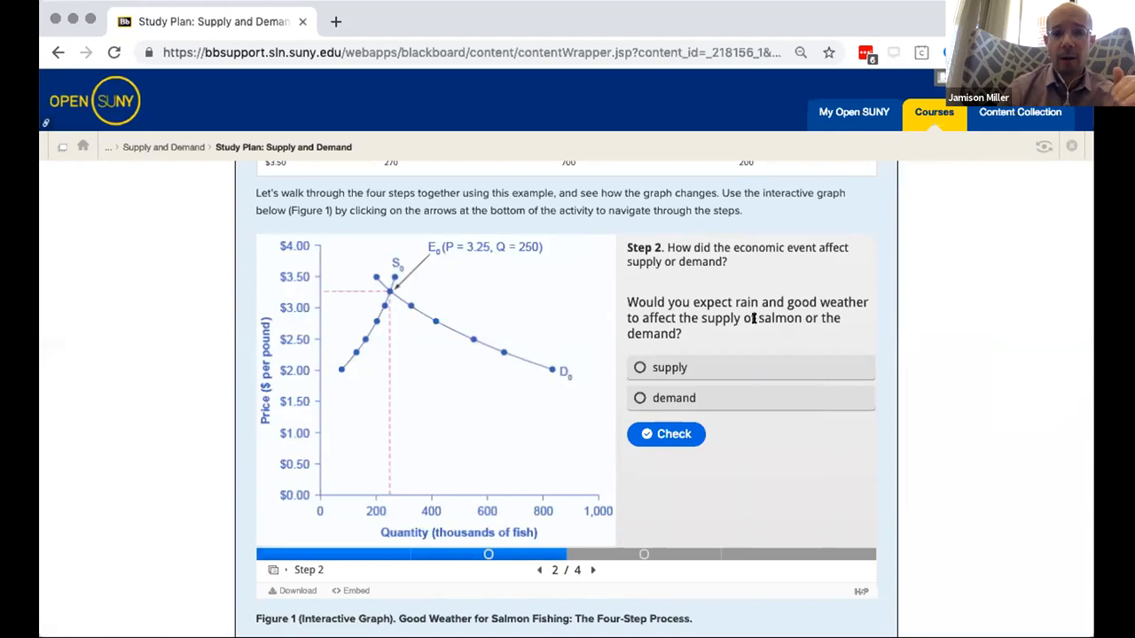
pyautogui.moveTo(755, 330)
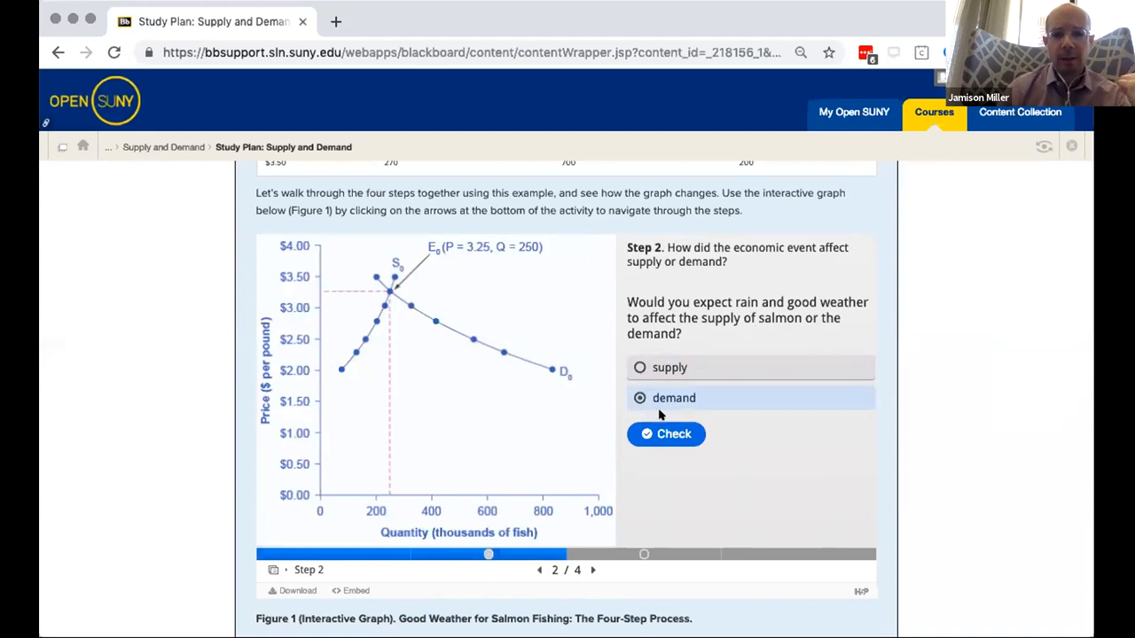
pyautogui.click(666, 433)
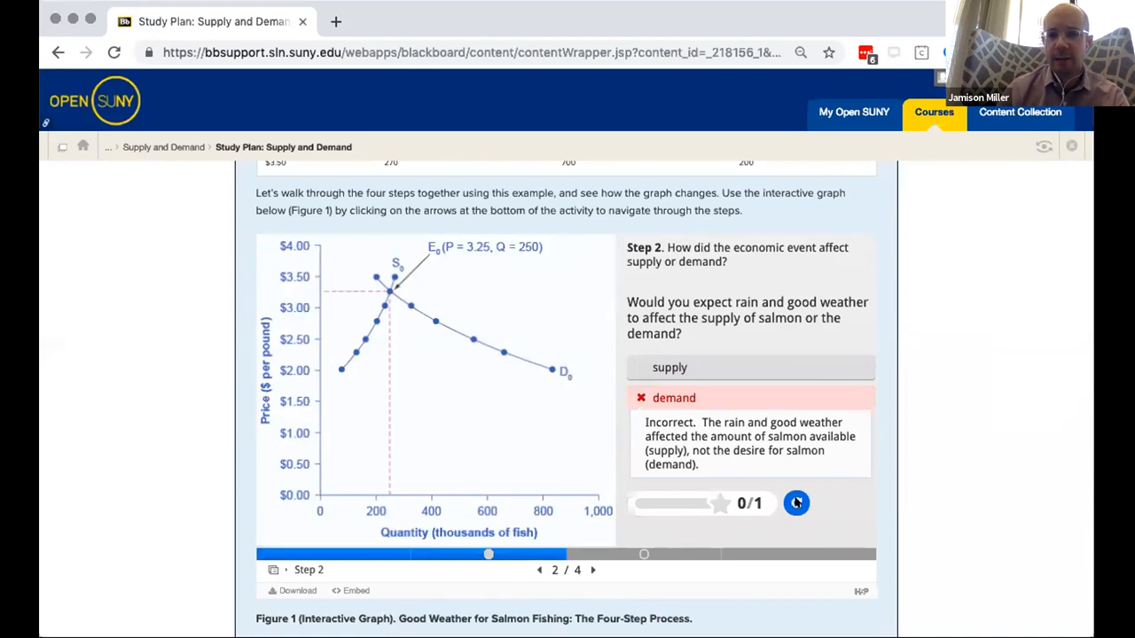
pyautogui.click(796, 502)
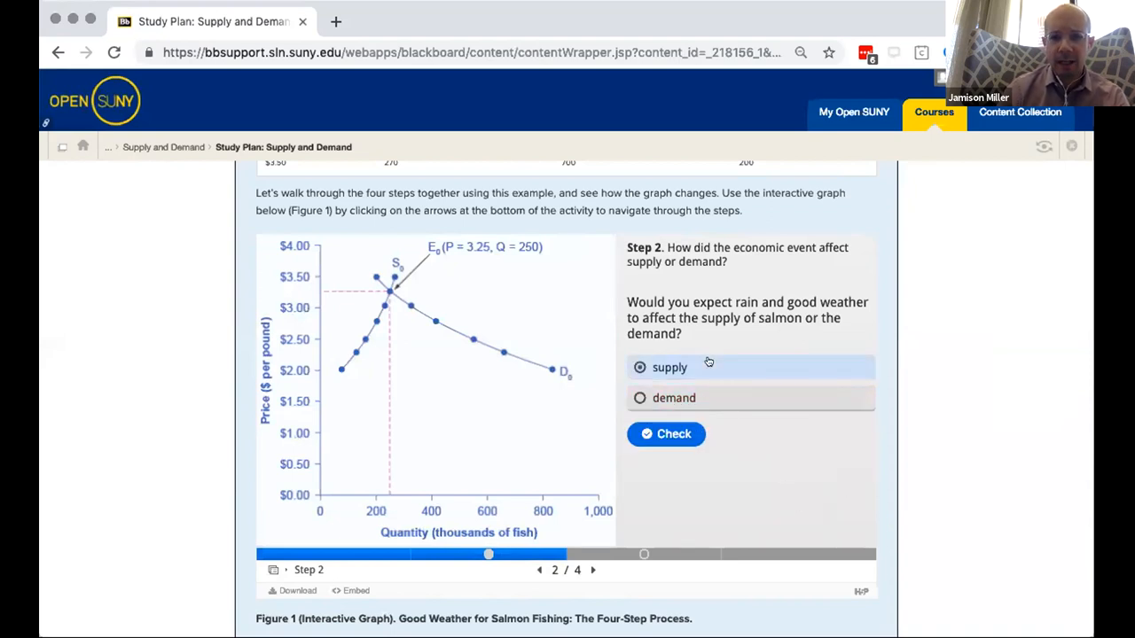
pyautogui.click(666, 434)
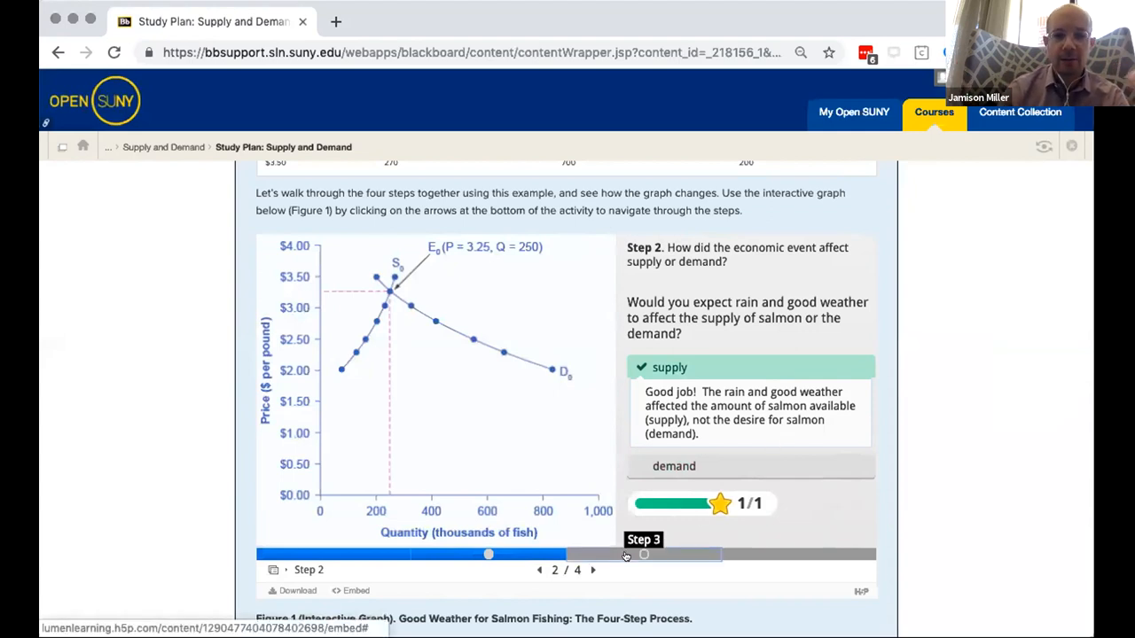
# Answer and check the Step 3 question, then show Step 4's equilibrium E1 at $2.50, 550.
pyautogui.click(592, 571)
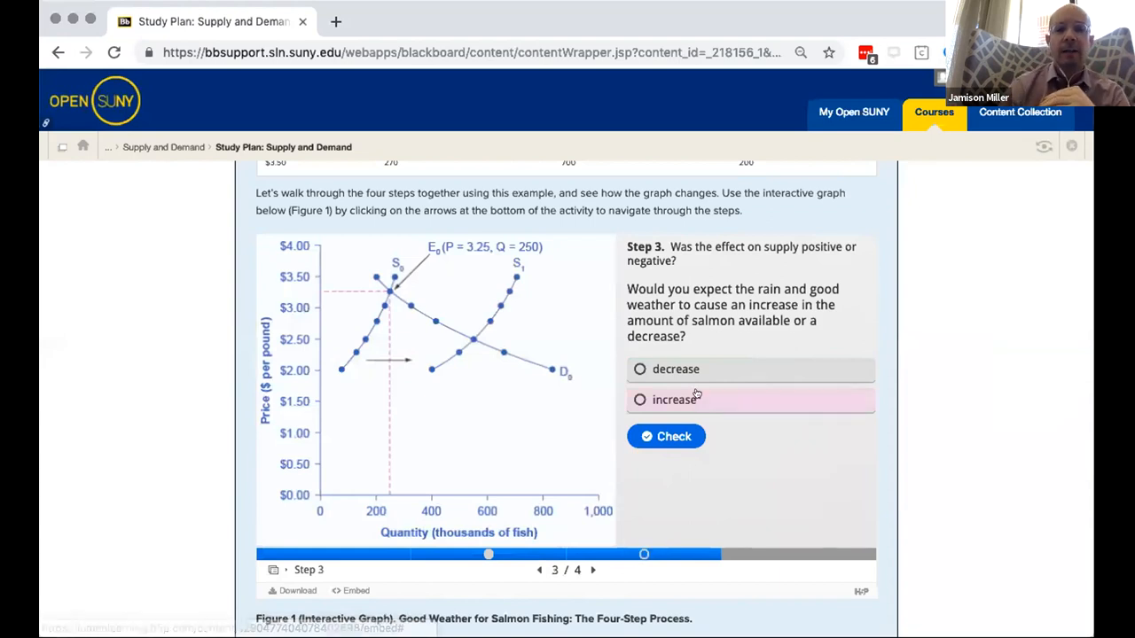
pyautogui.moveTo(696, 388)
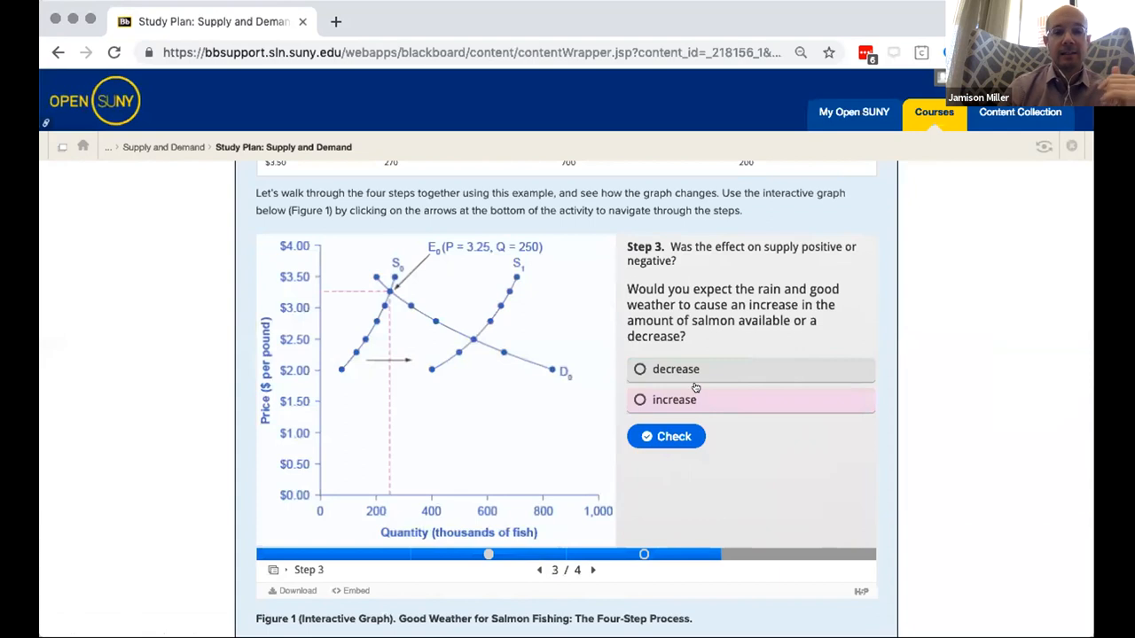
pyautogui.click(640, 369)
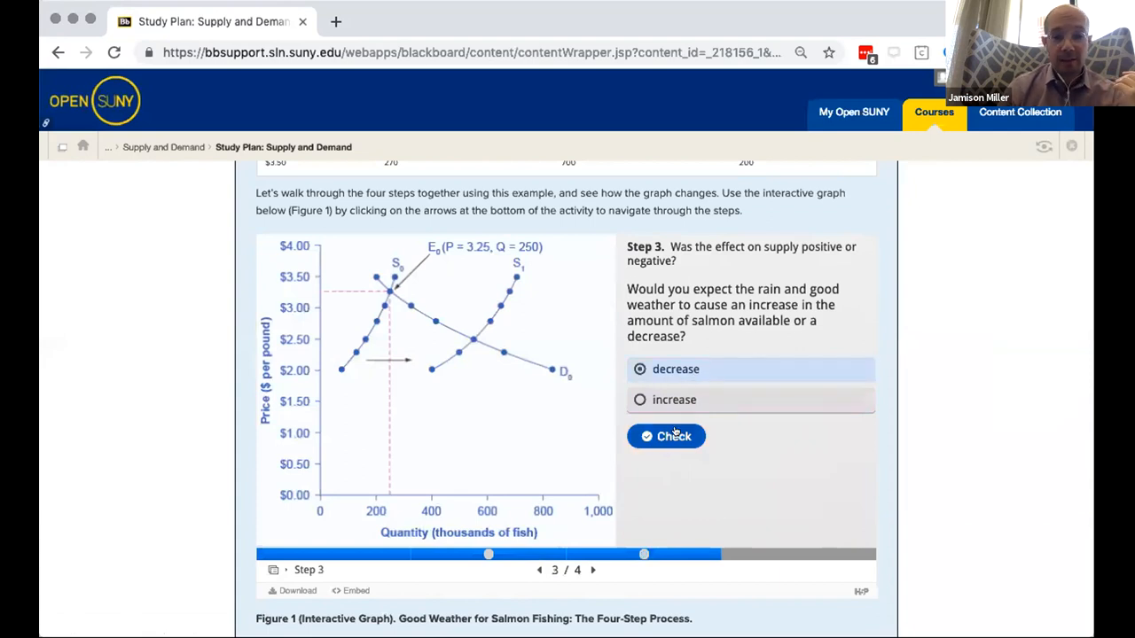
pyautogui.click(666, 436)
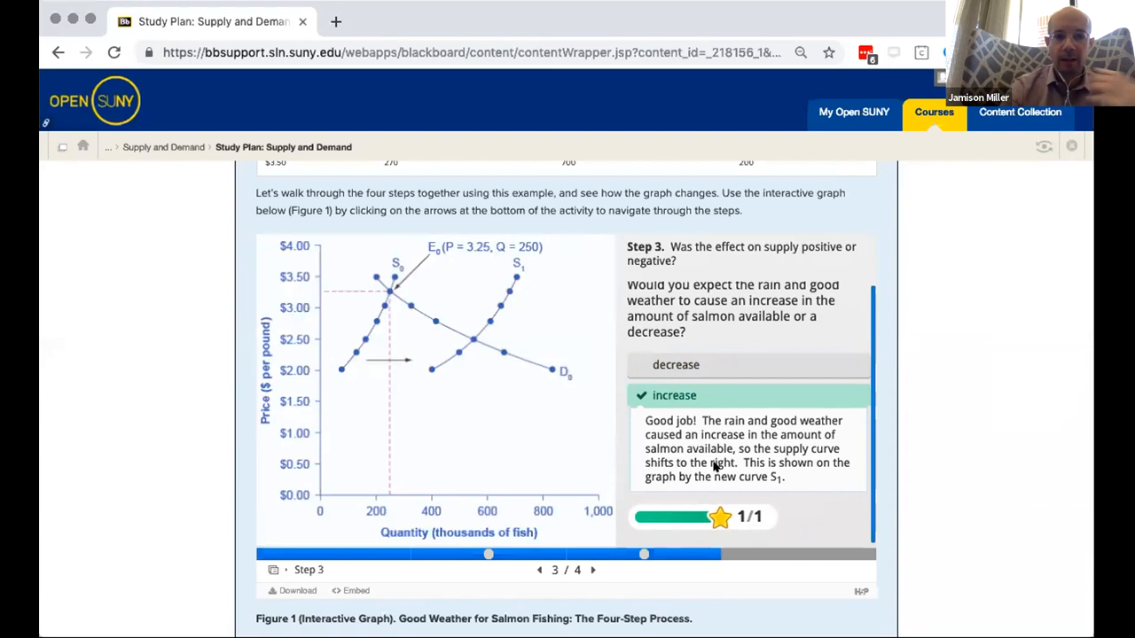
pyautogui.click(592, 570)
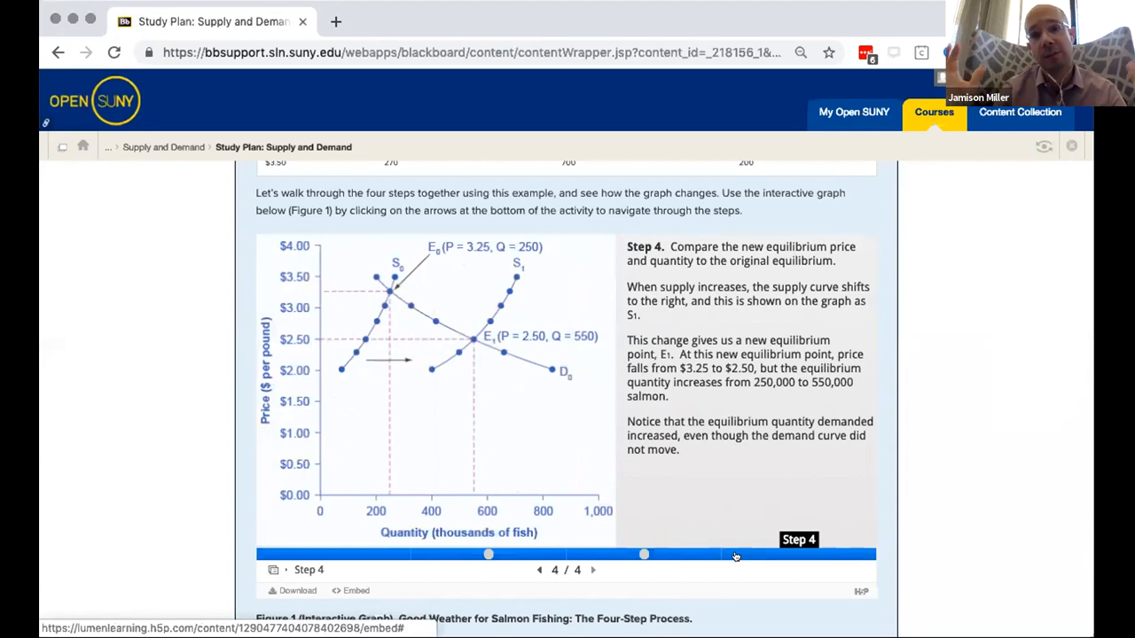
pyautogui.scroll(-3)
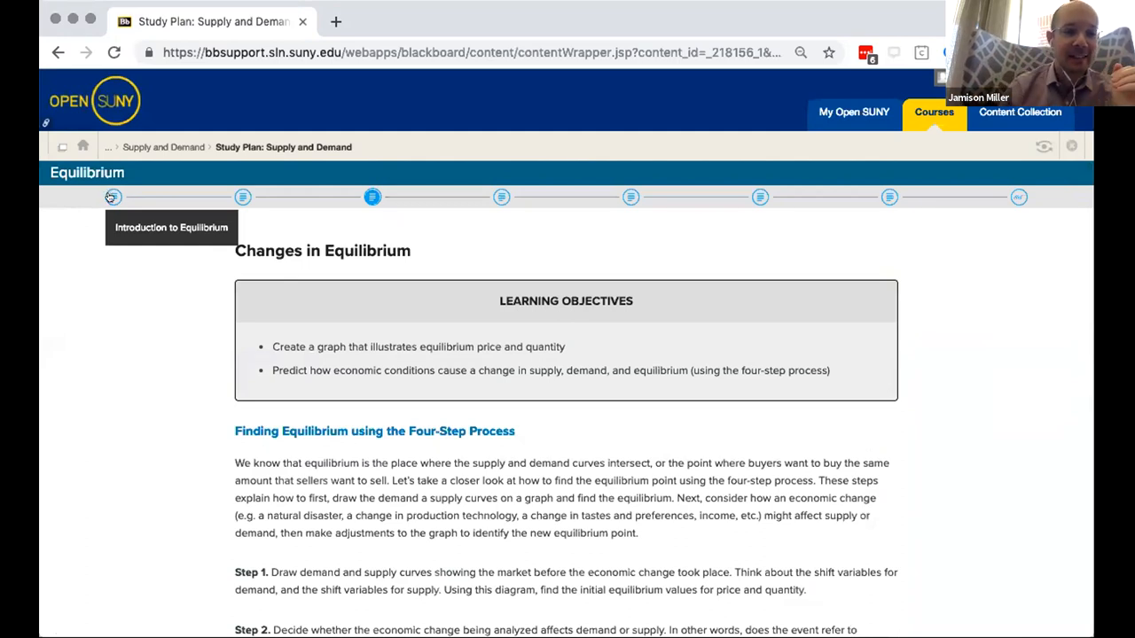
# Go up through the Supply and Demand and Macroeconomics - S18 breadcrumbs into Faculty Resources.
pyautogui.click(163, 146)
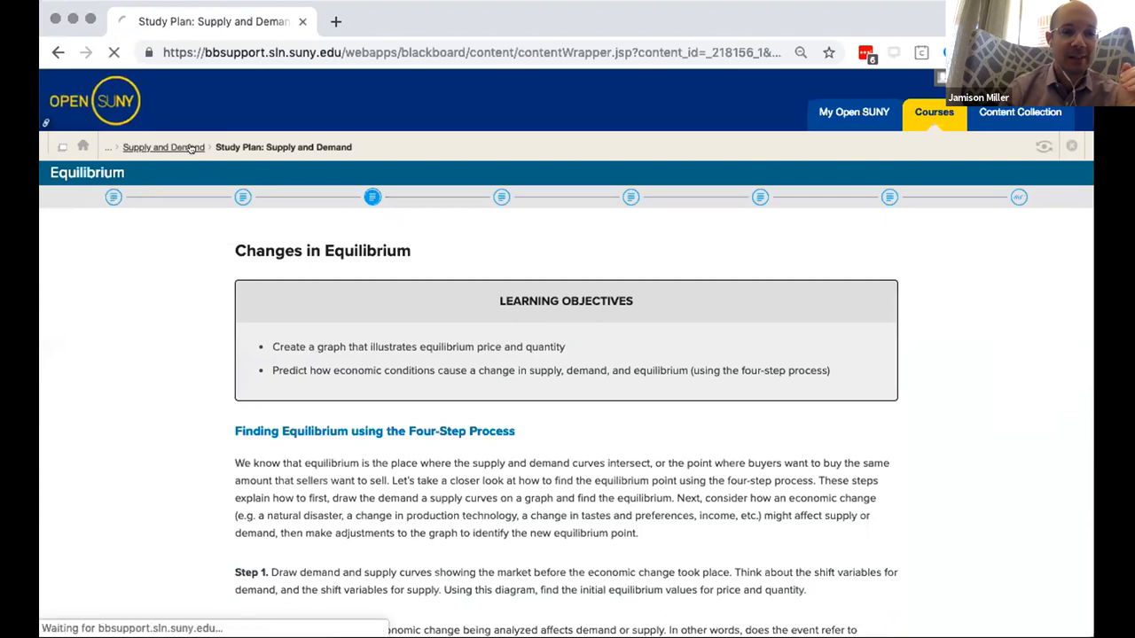
pyautogui.click(163, 146)
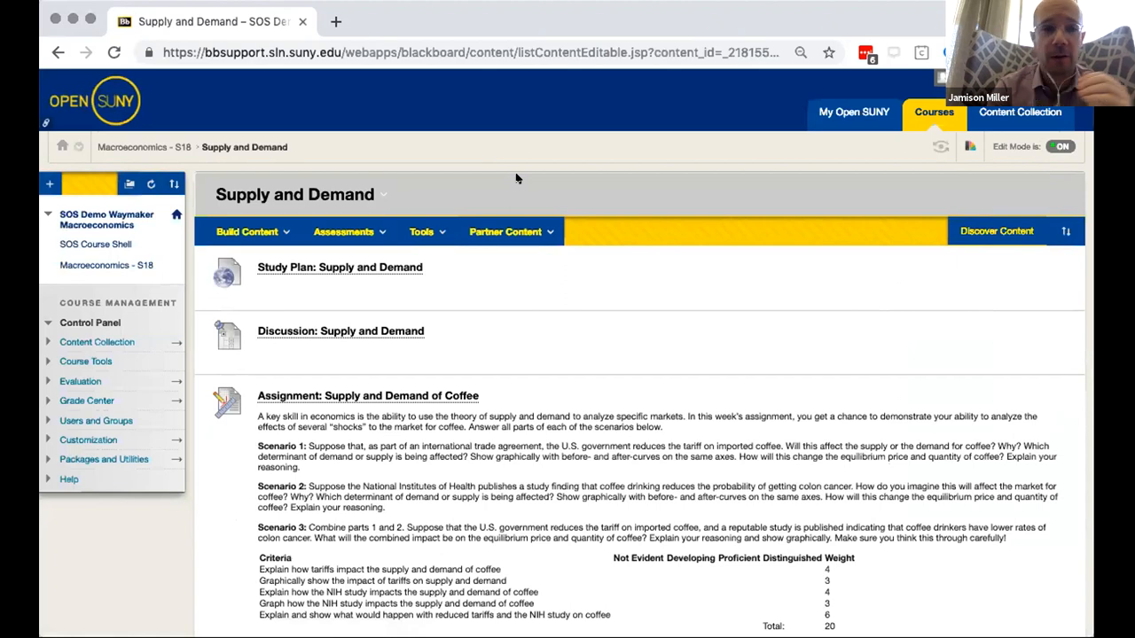
pyautogui.click(343, 232)
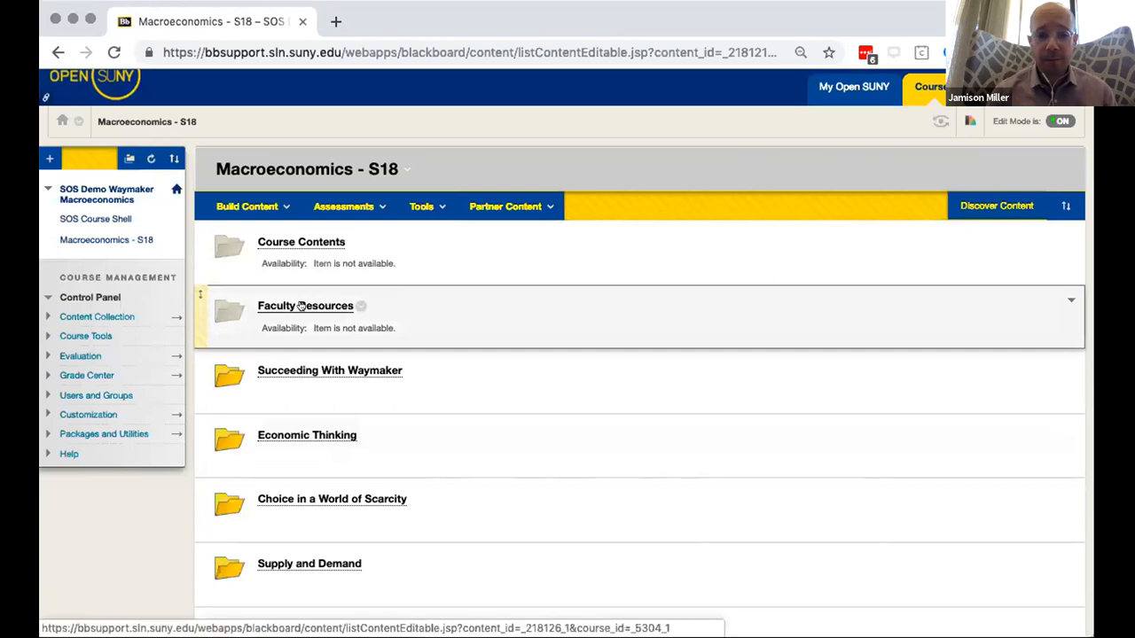
pyautogui.click(305, 305)
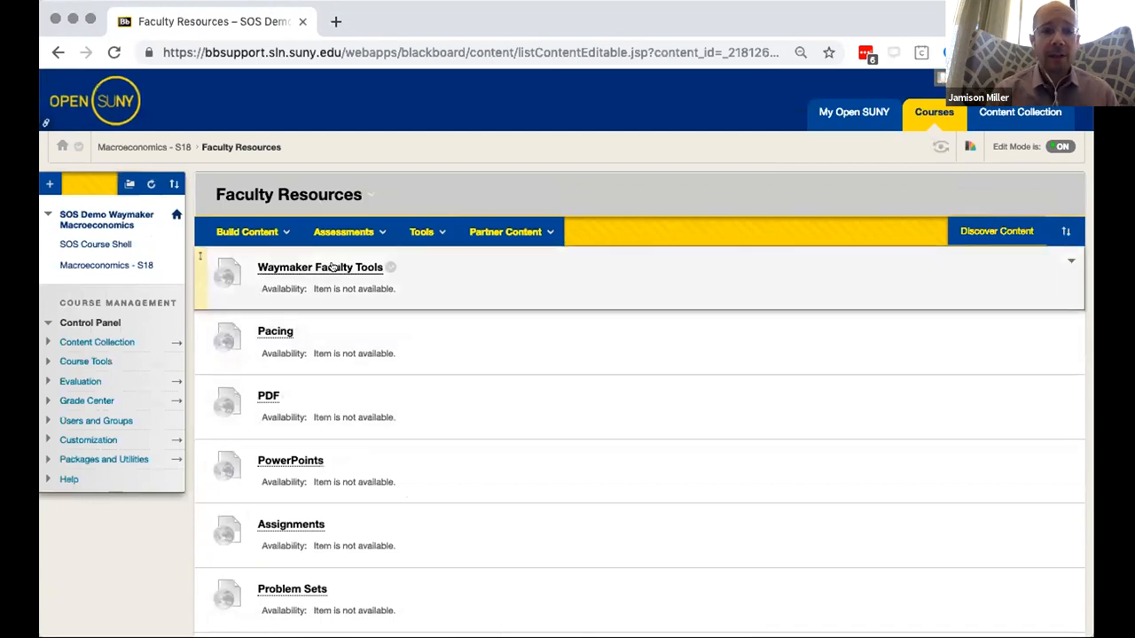
# Open Waymaker Faculty Tools and scroll to the automated messages and student history links.
pyautogui.click(319, 267)
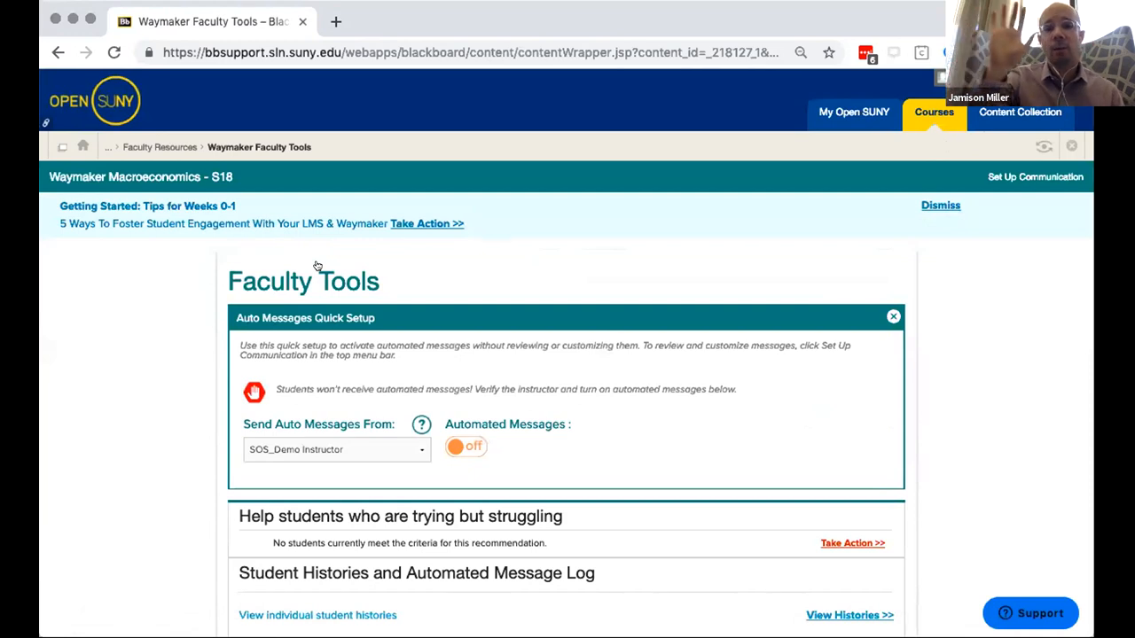
pyautogui.moveTo(453, 279)
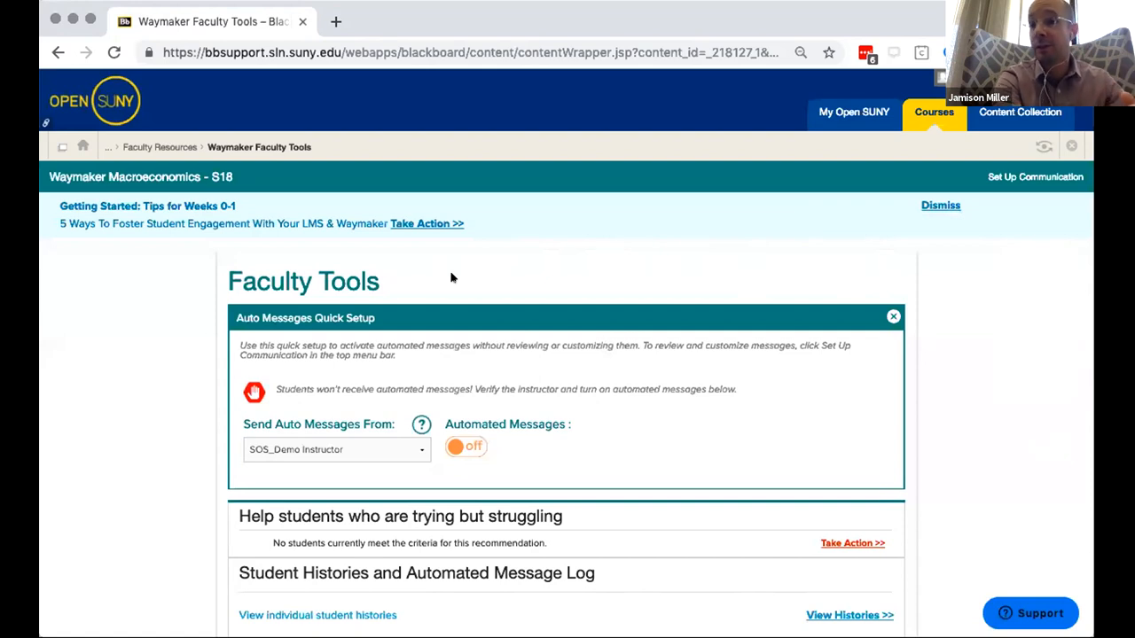
pyautogui.moveTo(532, 264)
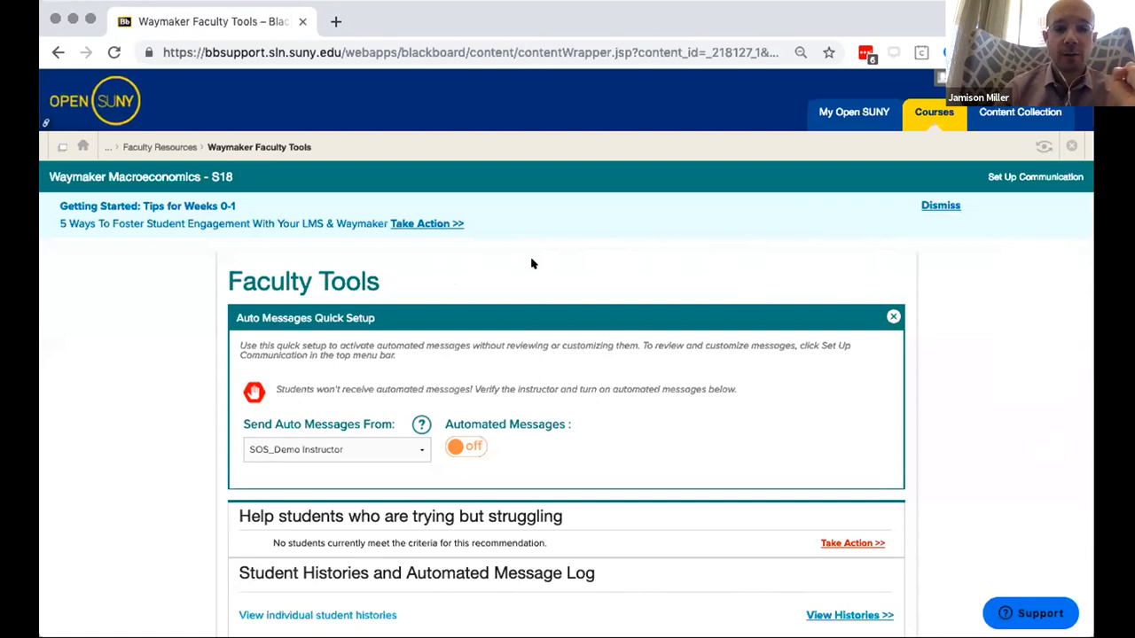
pyautogui.scroll(-3)
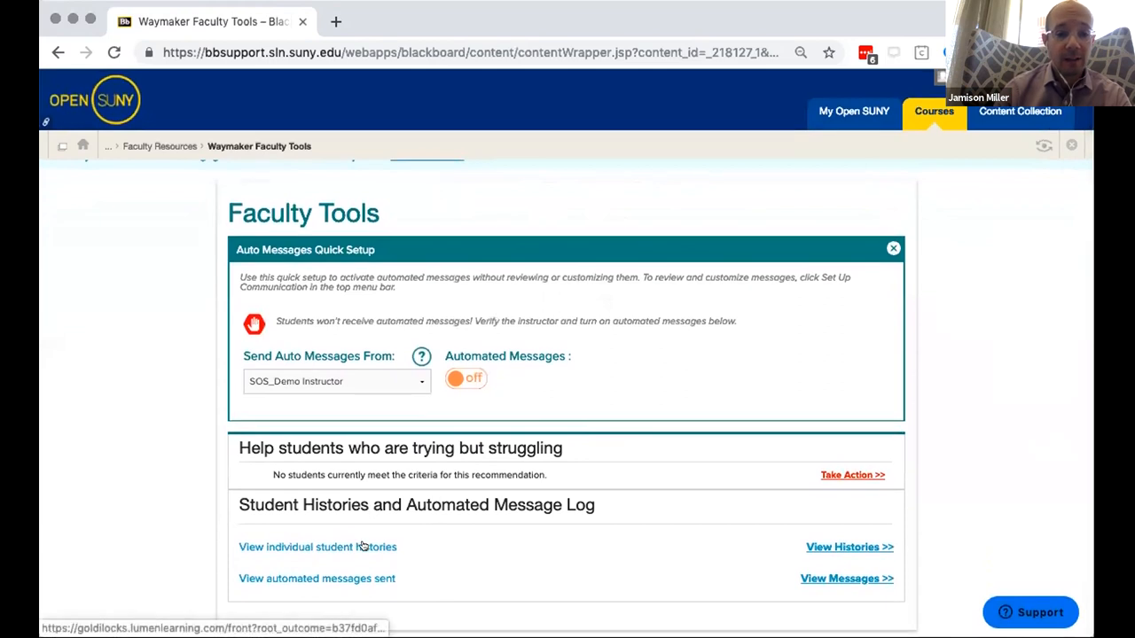
# Open 'View individual student histories' under Student Histories and Automated Message Log.
pyautogui.click(317, 546)
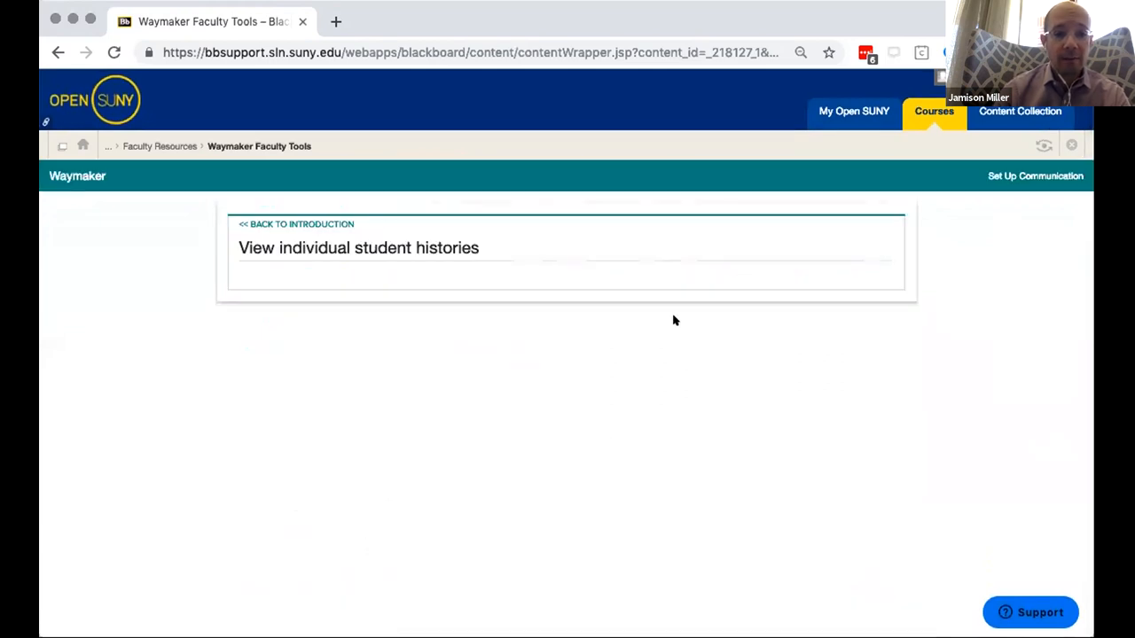
pyautogui.moveTo(697, 253)
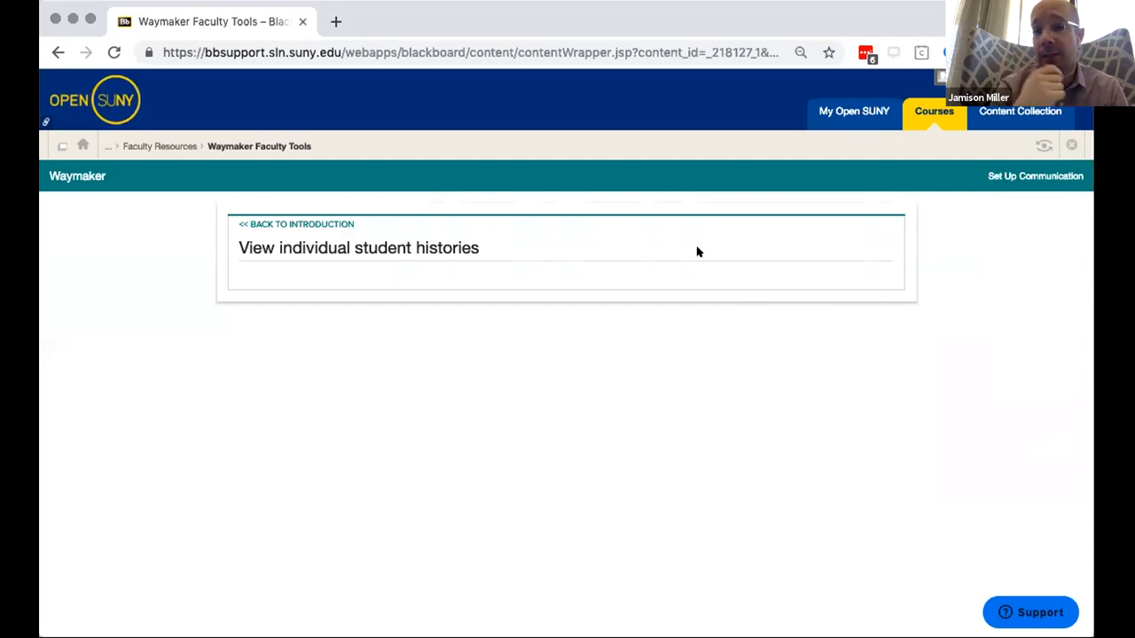
pyautogui.moveTo(333, 223)
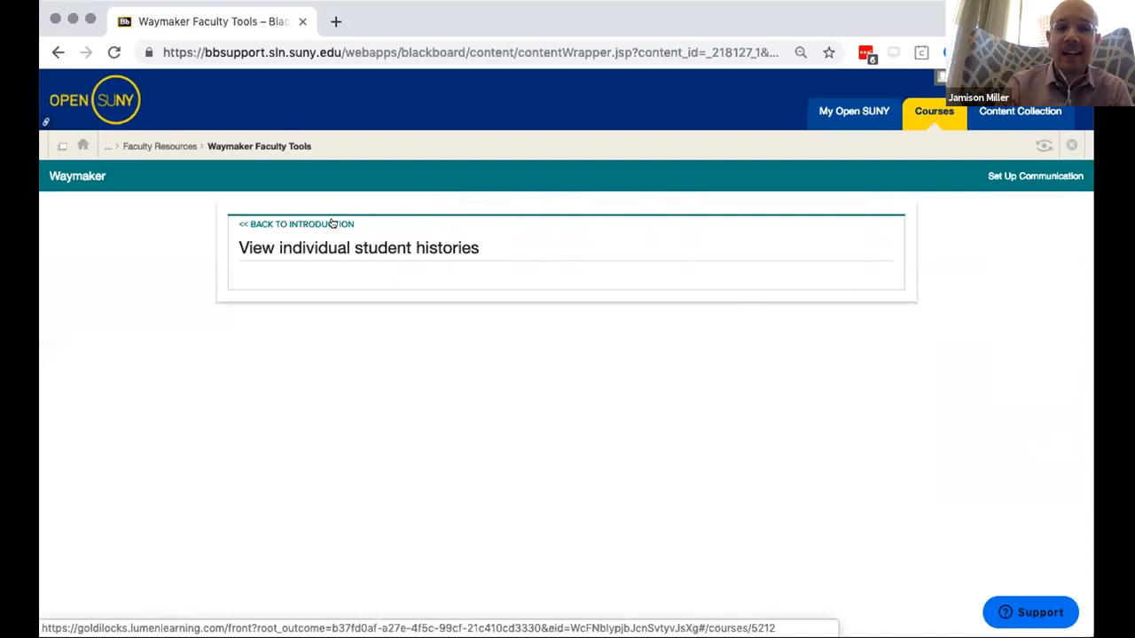
# Use '<< Back to Introduction' and scroll the Faculty Tools overview.
pyautogui.click(297, 224)
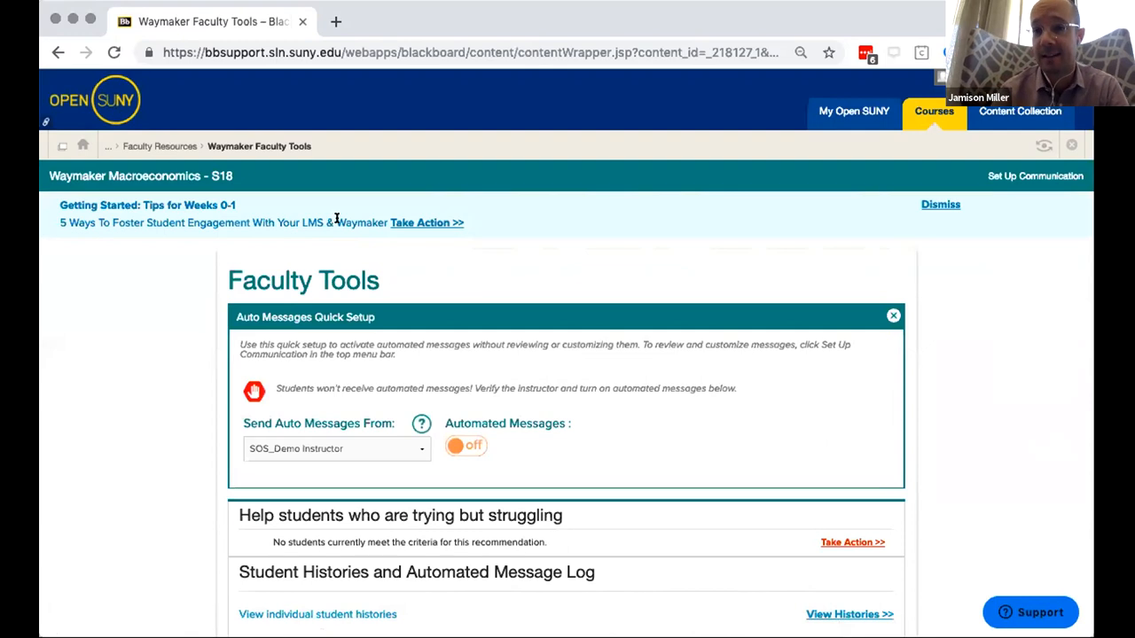
pyautogui.moveTo(610, 303)
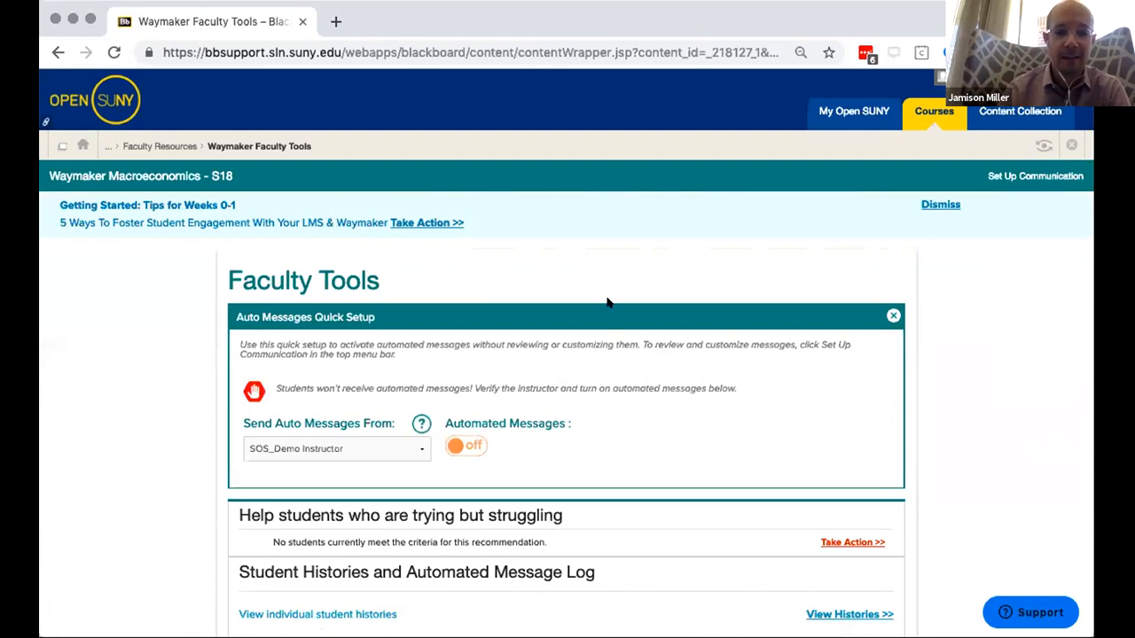
pyautogui.scroll(-3)
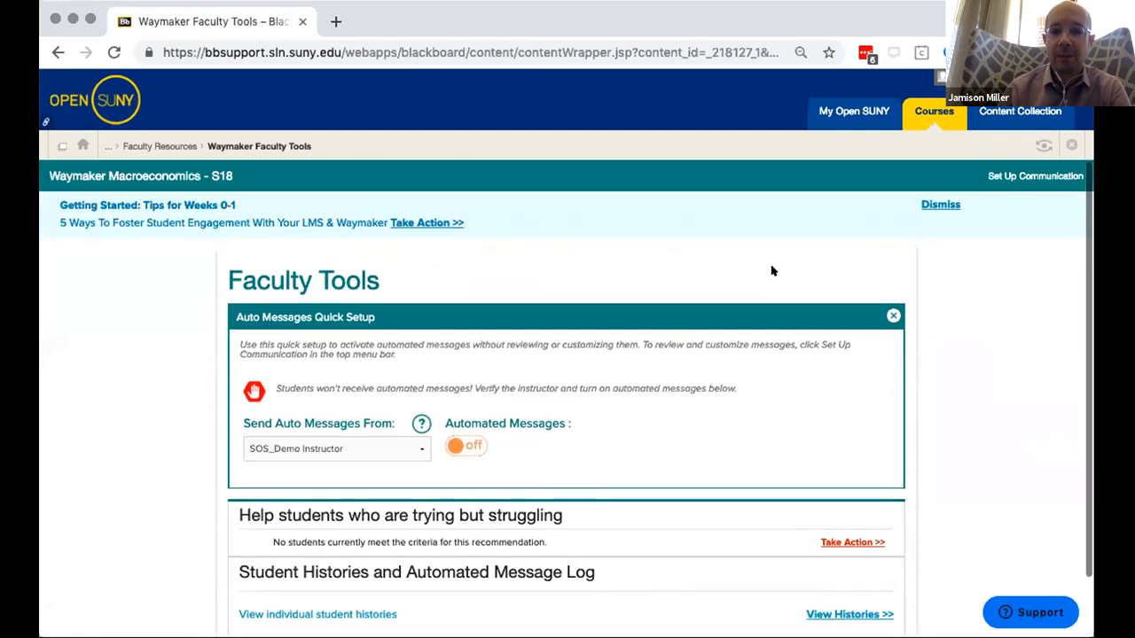
pyautogui.moveTo(783, 261)
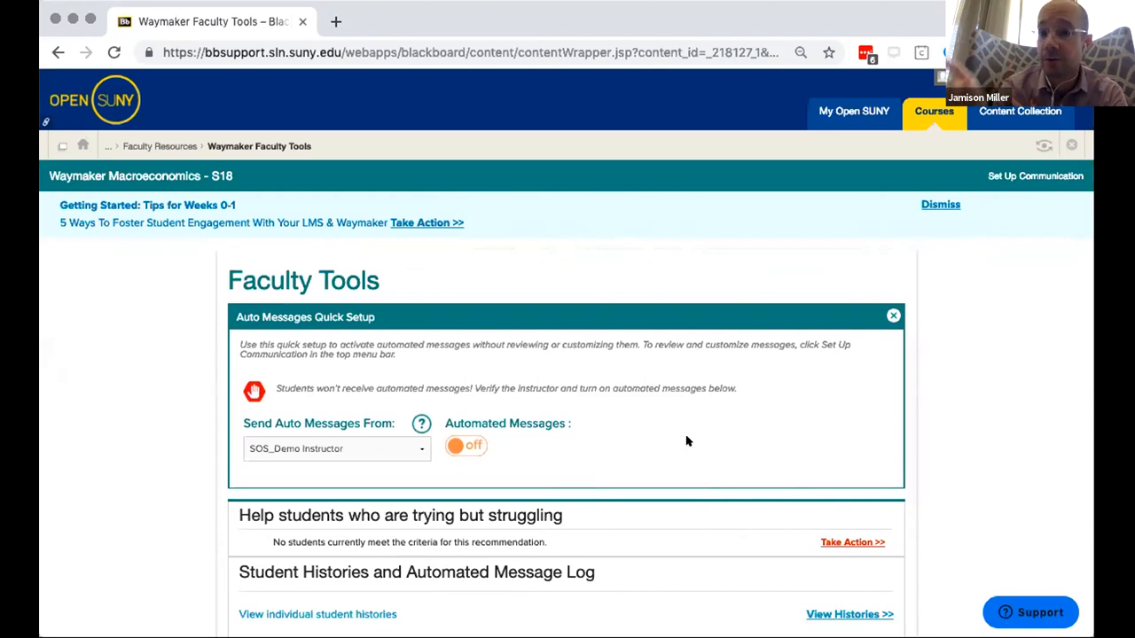
pyautogui.moveTo(562, 514)
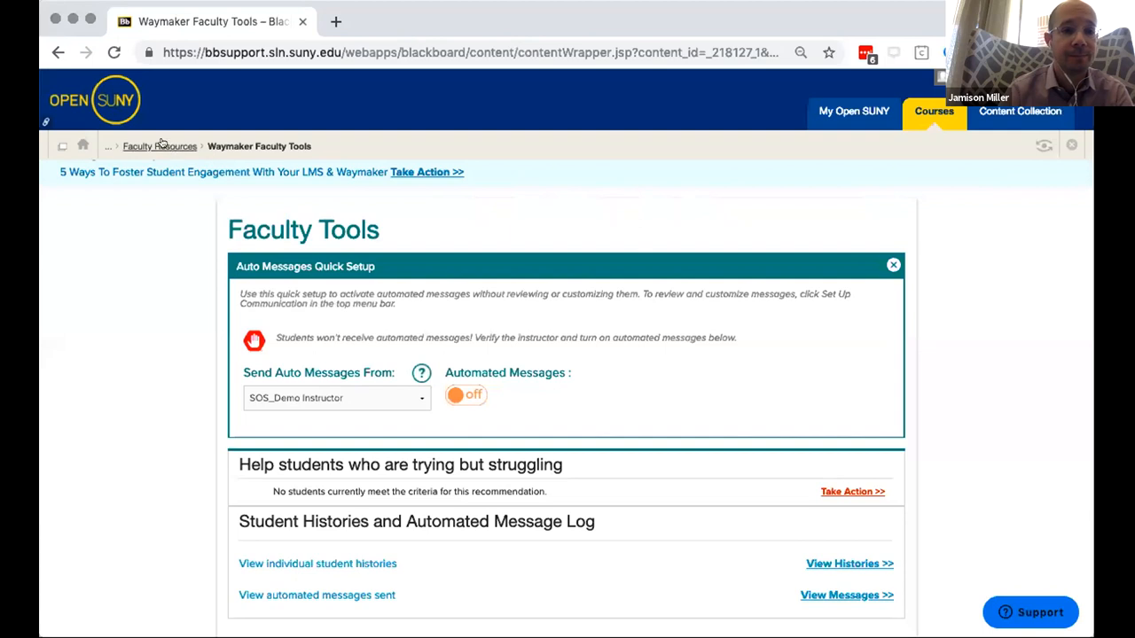
# Follow the Faculty Resources breadcrumb back to the Macroeconomics - S18 content list.
pyautogui.click(159, 146)
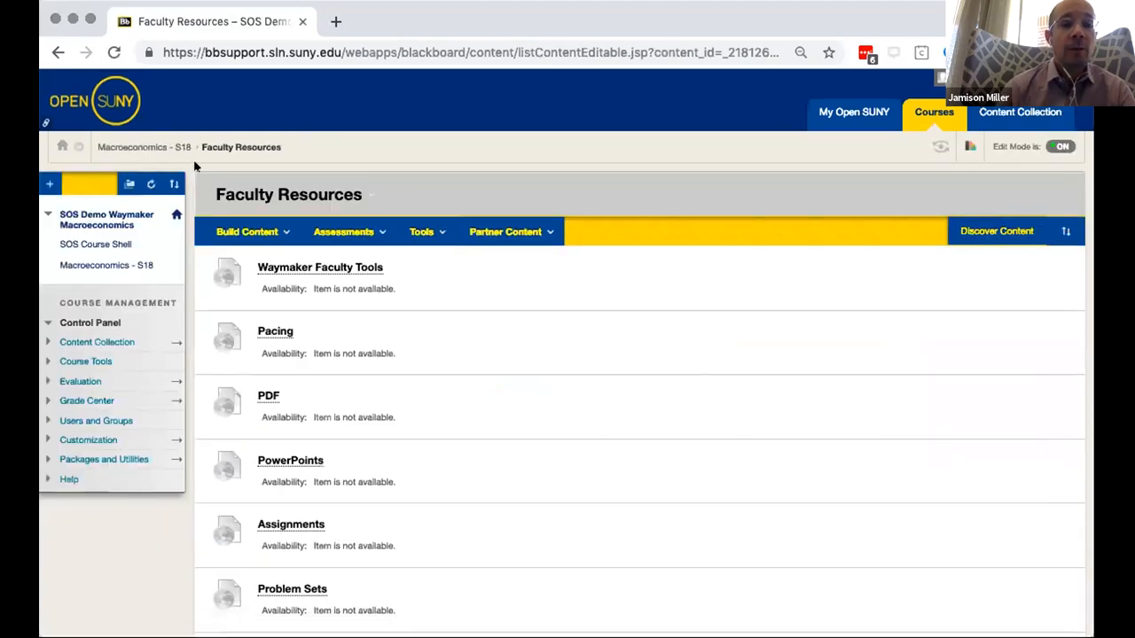
pyautogui.click(144, 147)
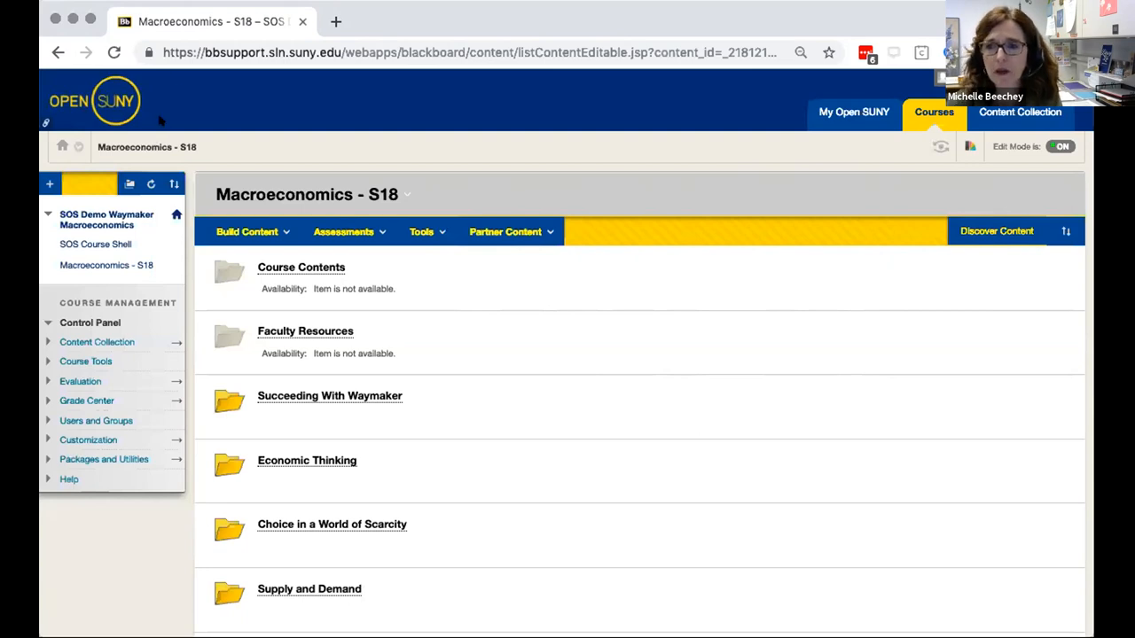
pyautogui.moveTo(366, 19)
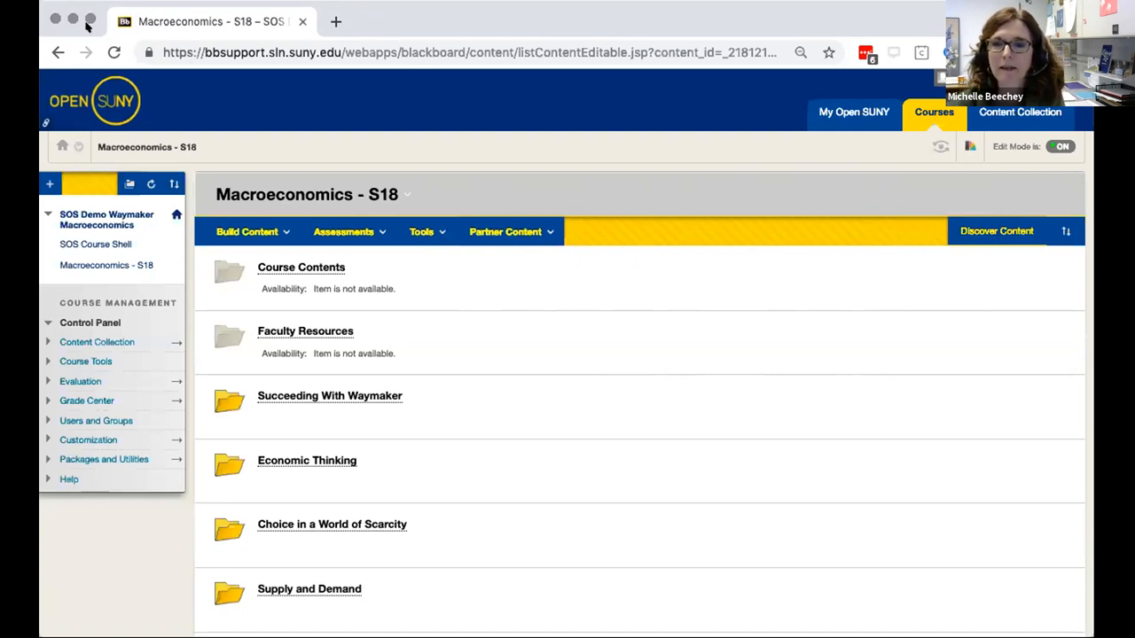
pyautogui.moveTo(252, 276)
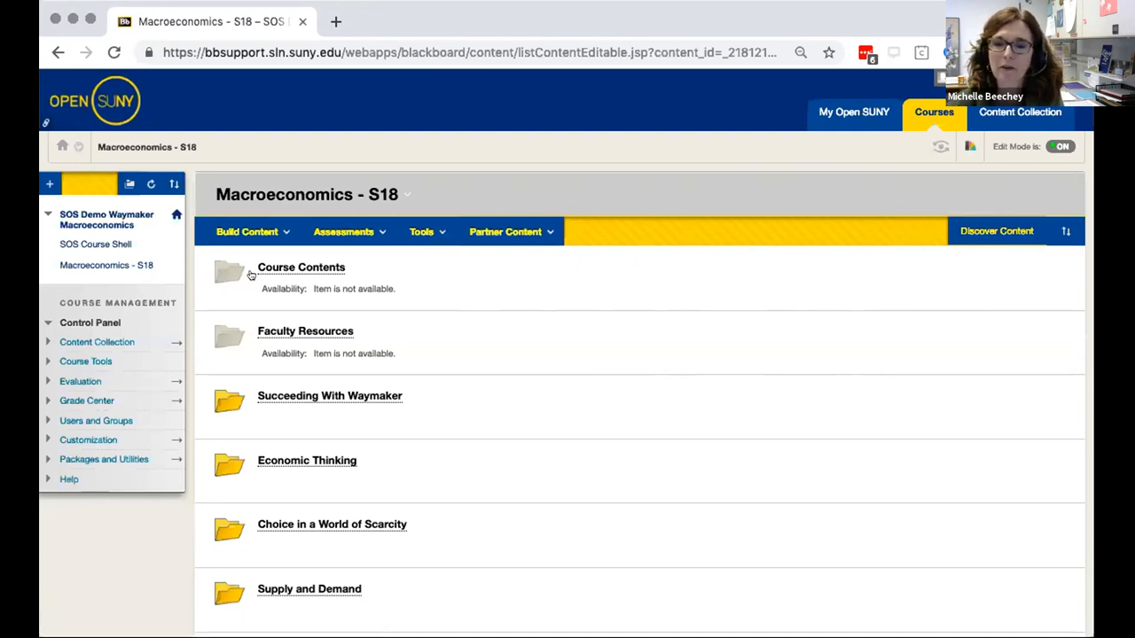